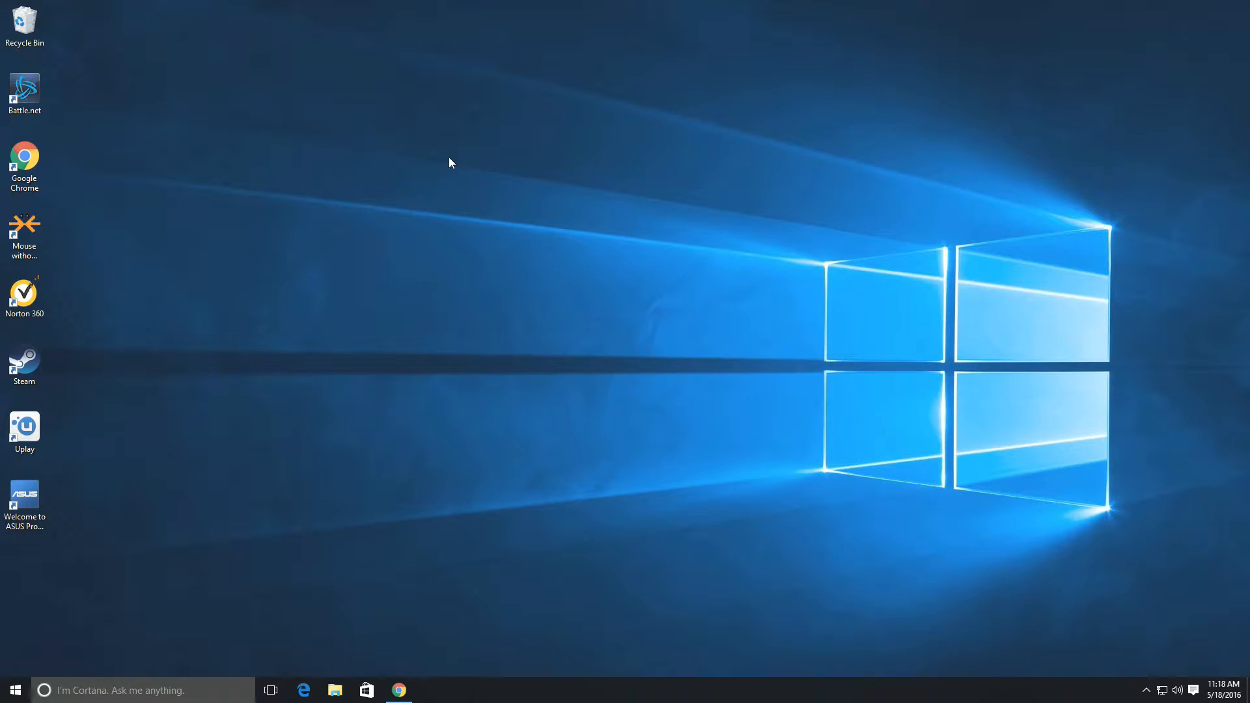
pyautogui.moveTo(385, 494)
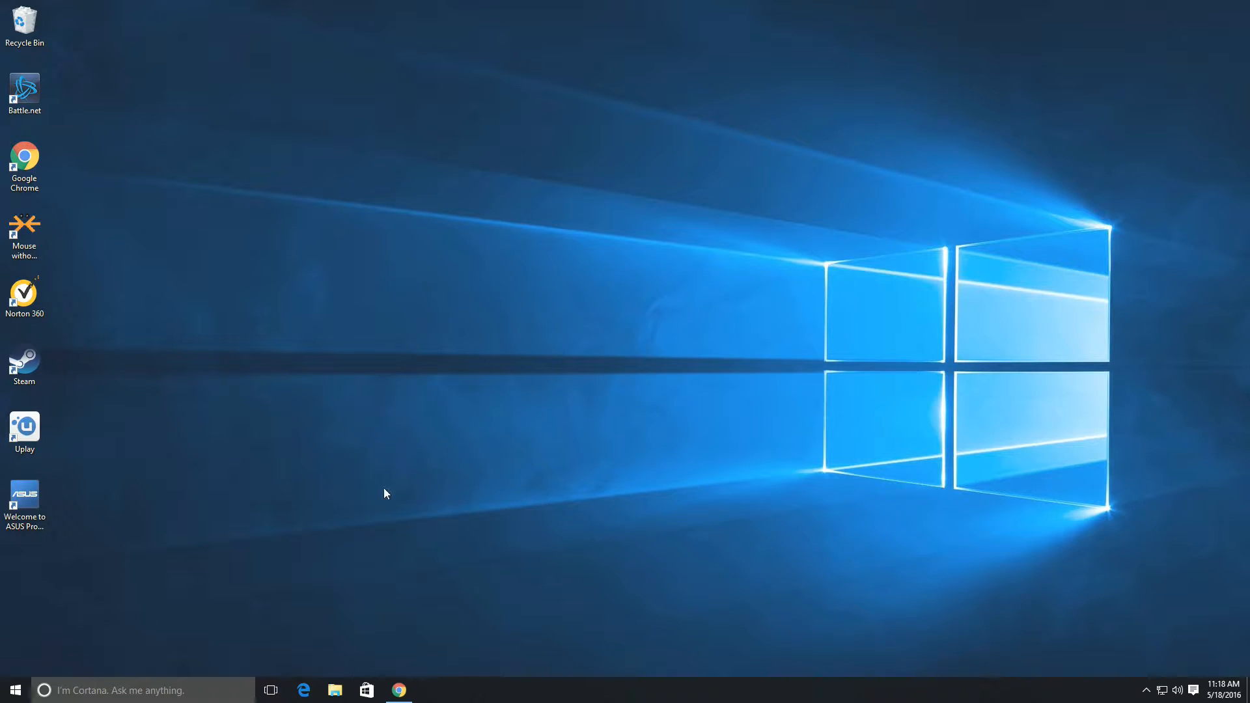
pyautogui.moveTo(398, 690)
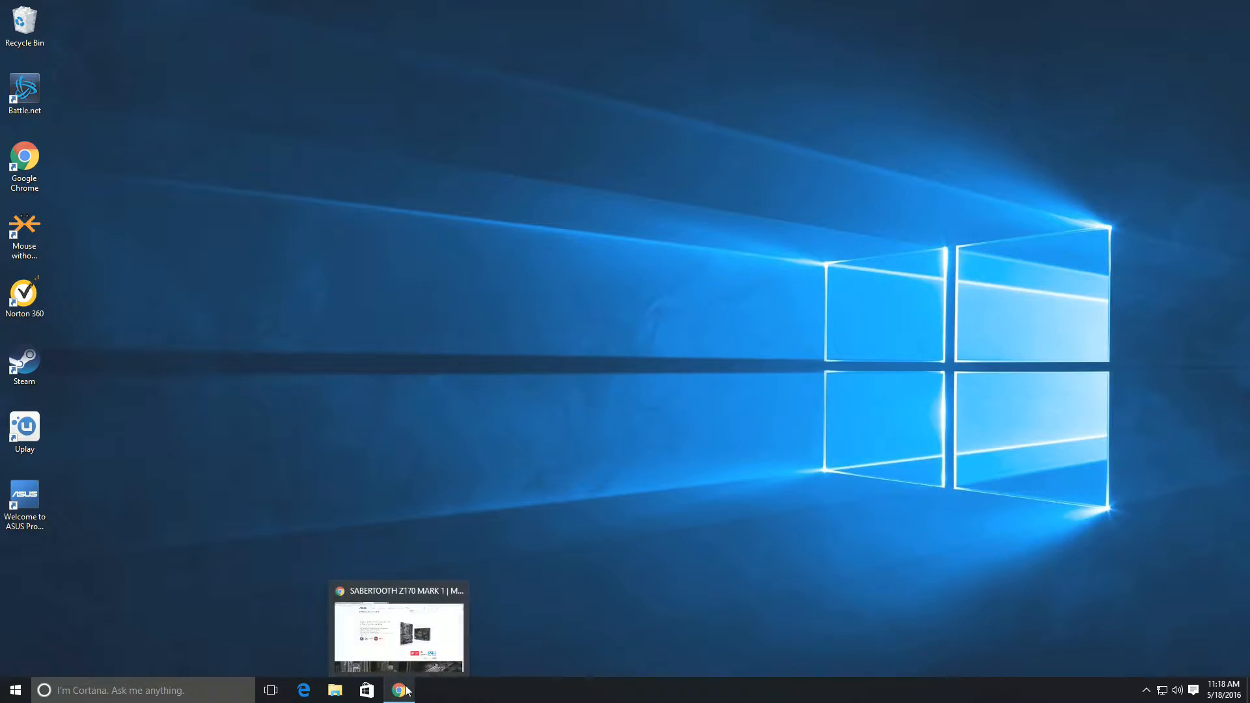
# Restore Chrome from the taskbar and show the SSD 950 PRO NVMe tab
pyautogui.click(399, 630)
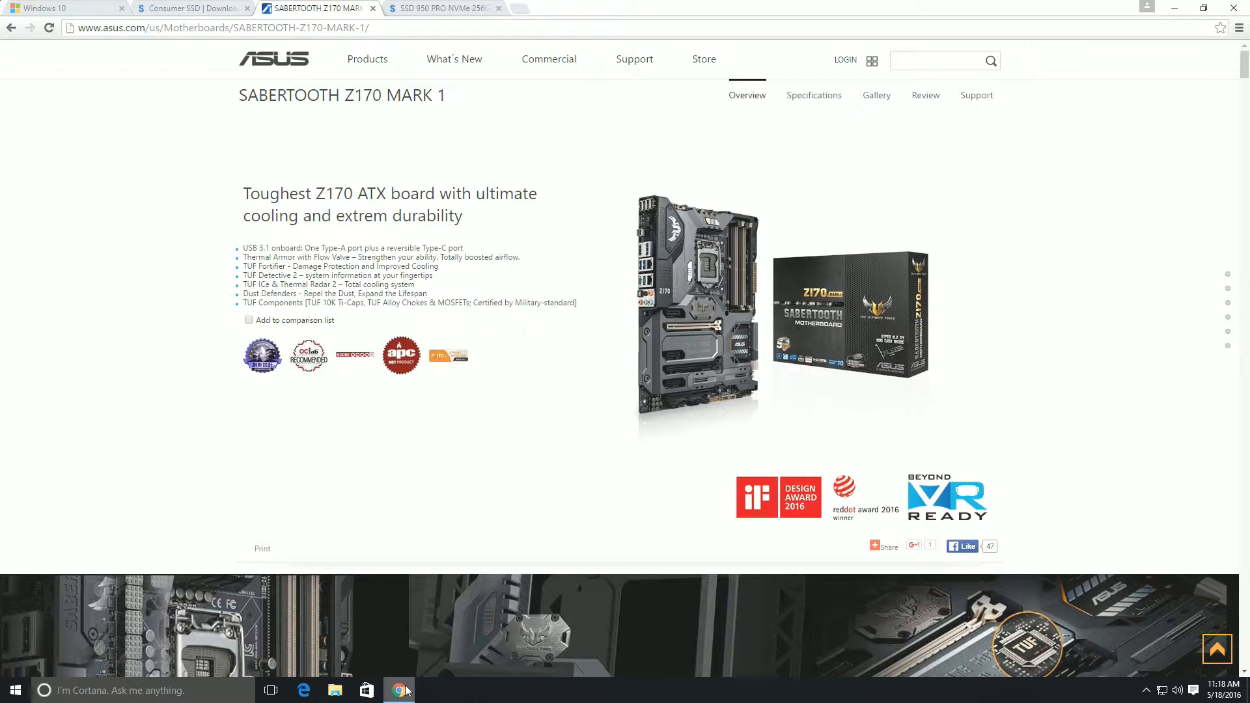
pyautogui.moveTo(473, 138)
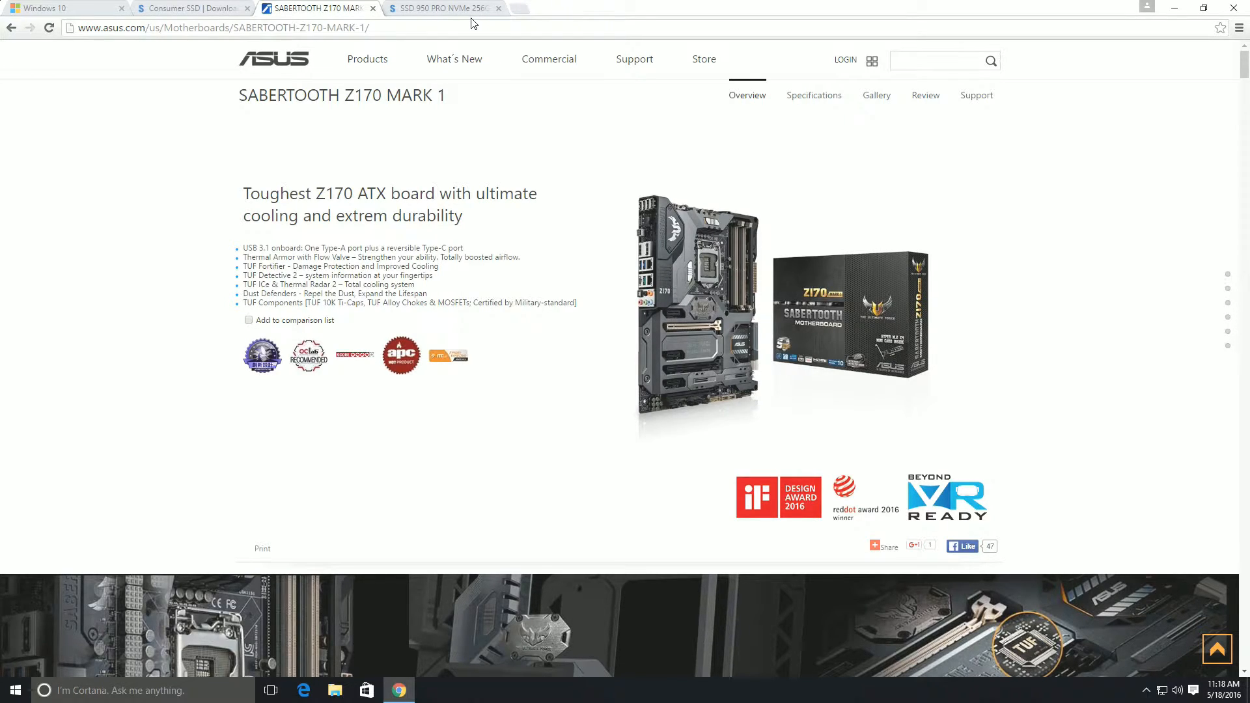
pyautogui.click(443, 9)
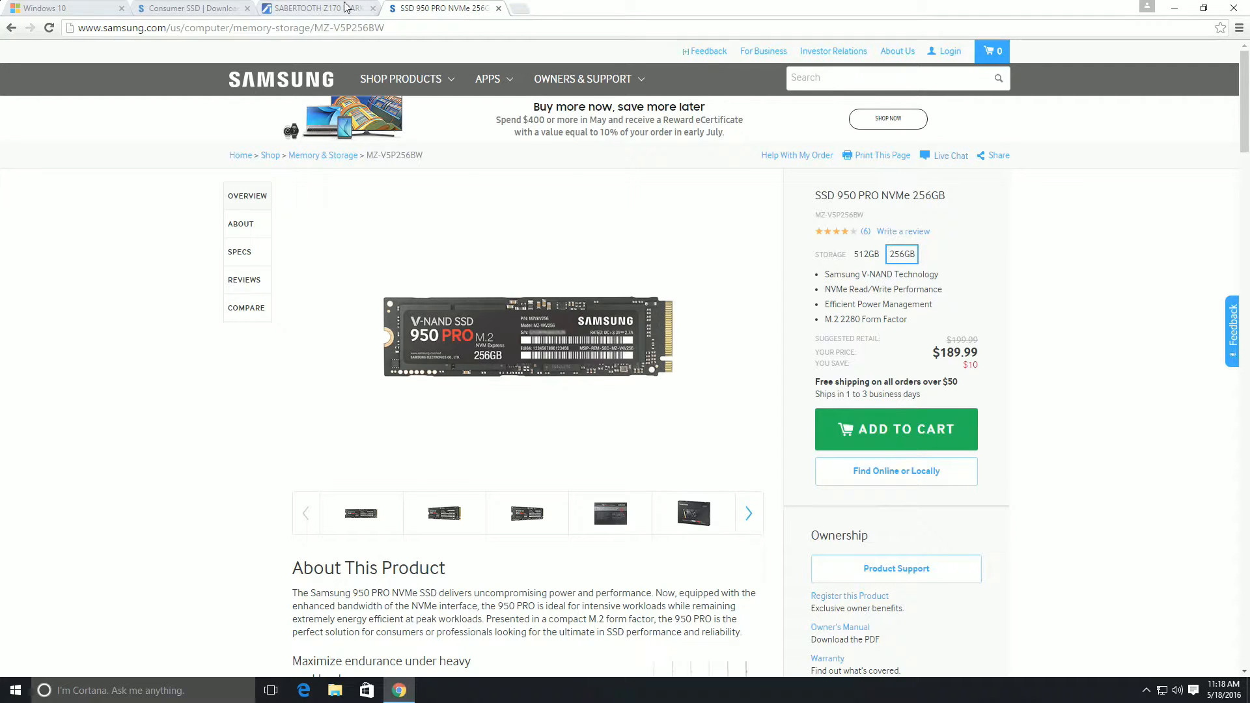
# Close the ASUS SABERTOOTH Z170 MARK 1 tab, leaving the 950 PRO page showing
pyautogui.click(315, 8)
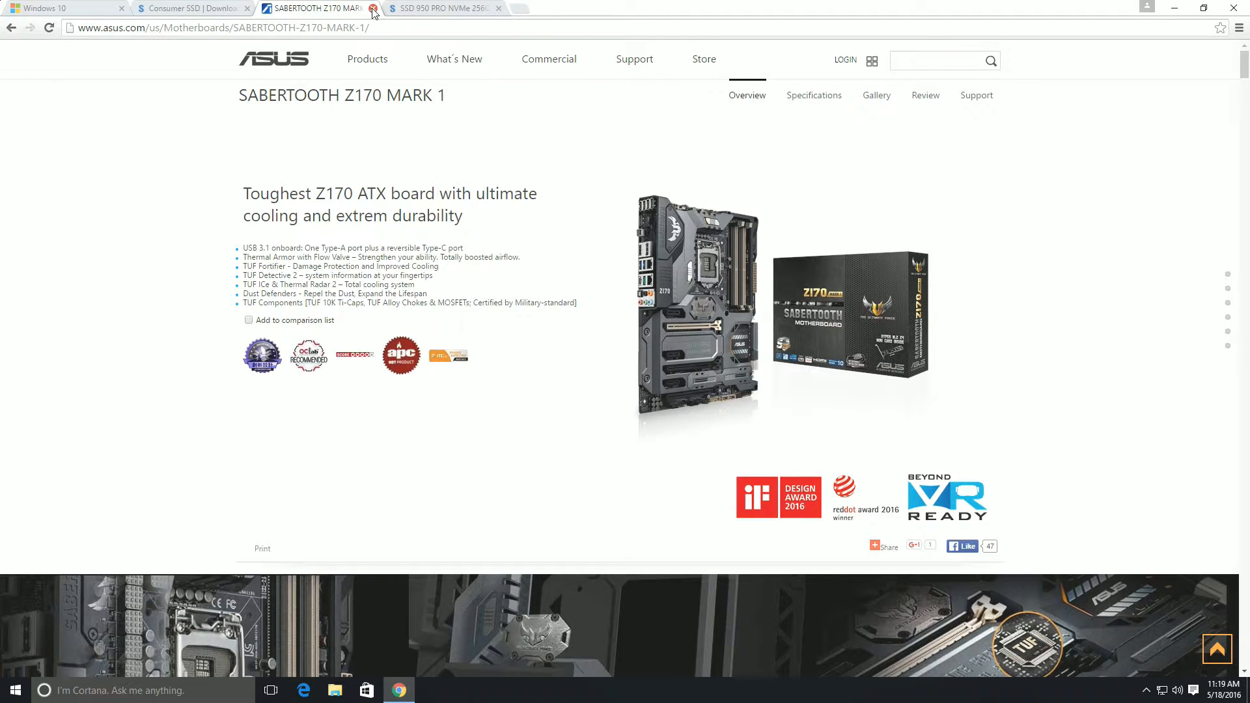
pyautogui.click(372, 8)
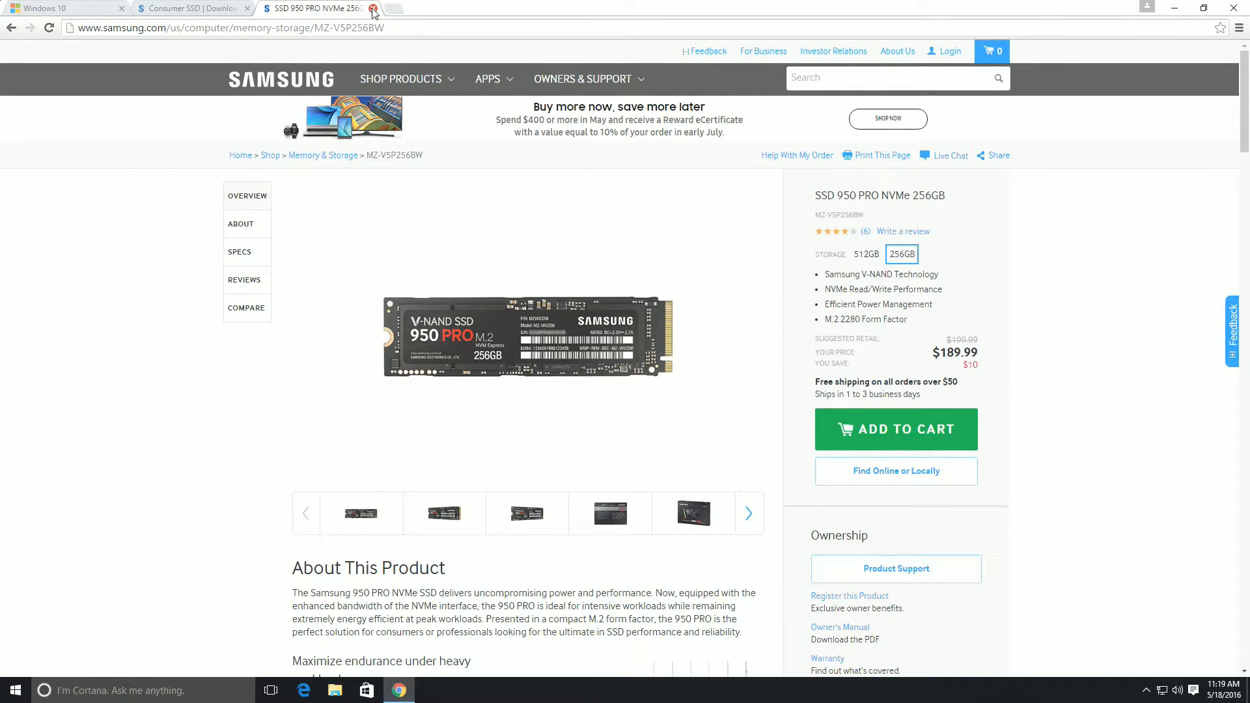
# Close the SSD 950 PRO tab and show the Get Windows 10 tab
pyautogui.click(372, 8)
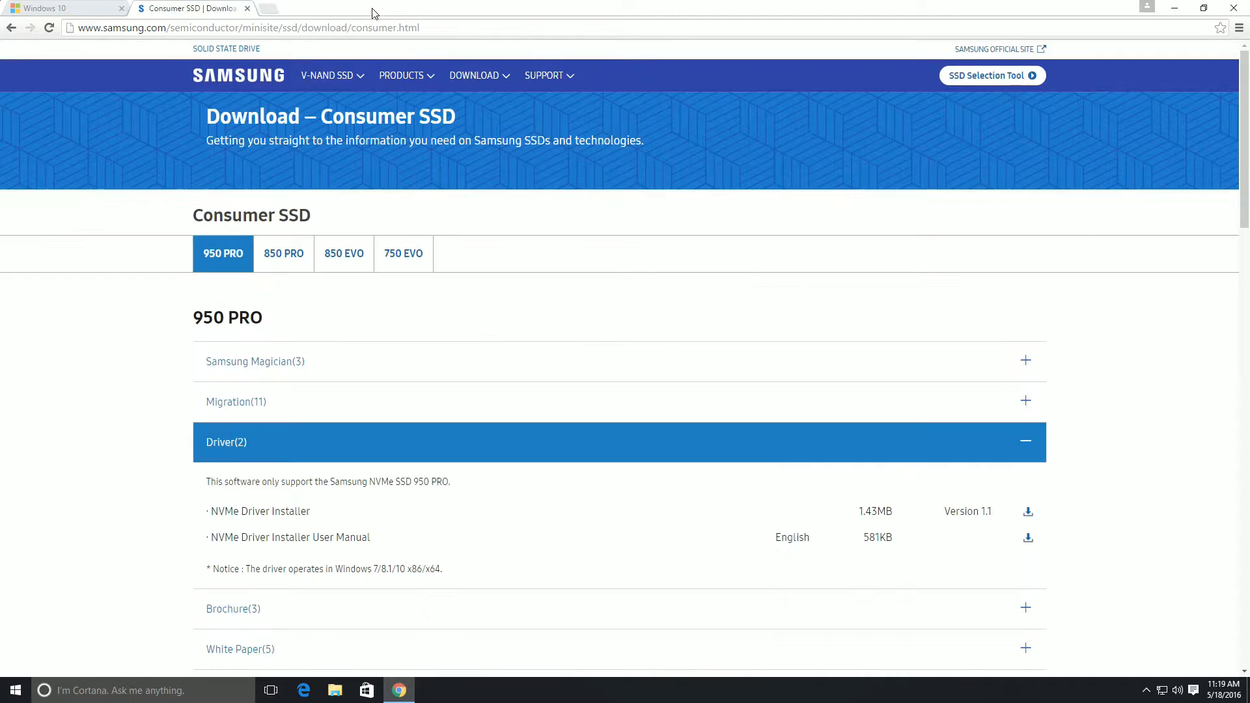
pyautogui.click(60, 8)
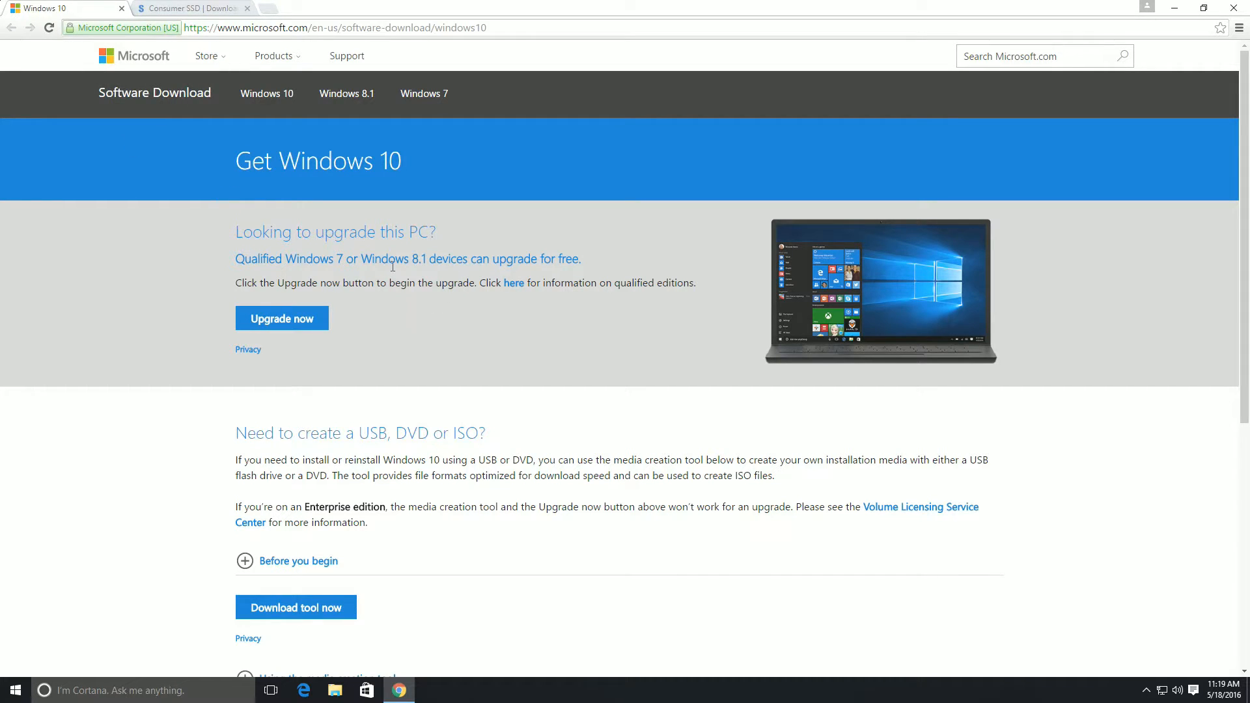
pyautogui.moveTo(514, 454)
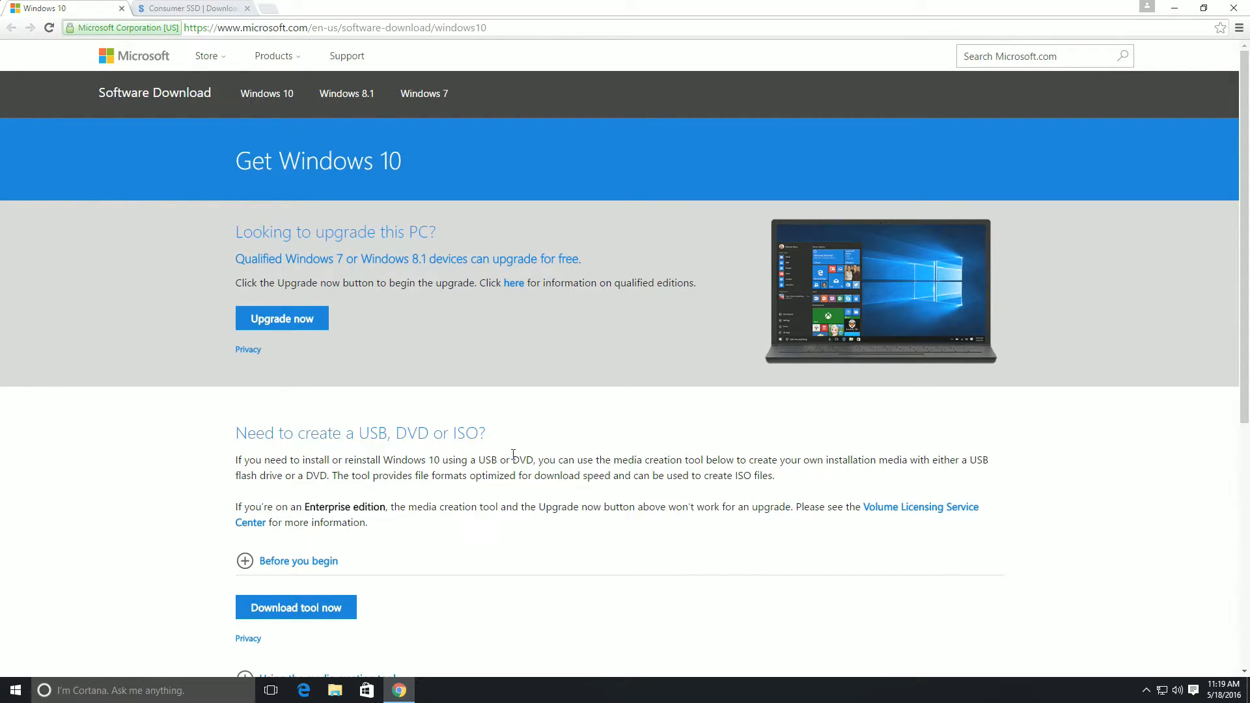
pyautogui.moveTo(467, 534)
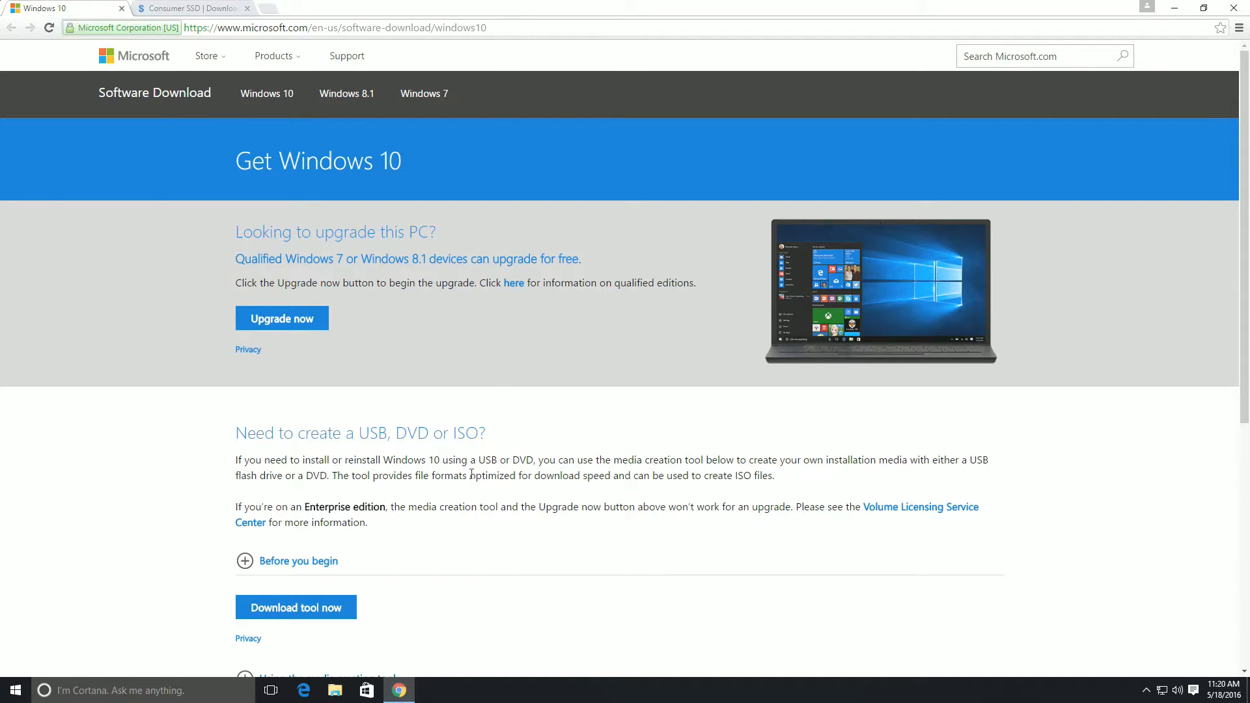
pyautogui.moveTo(295, 443)
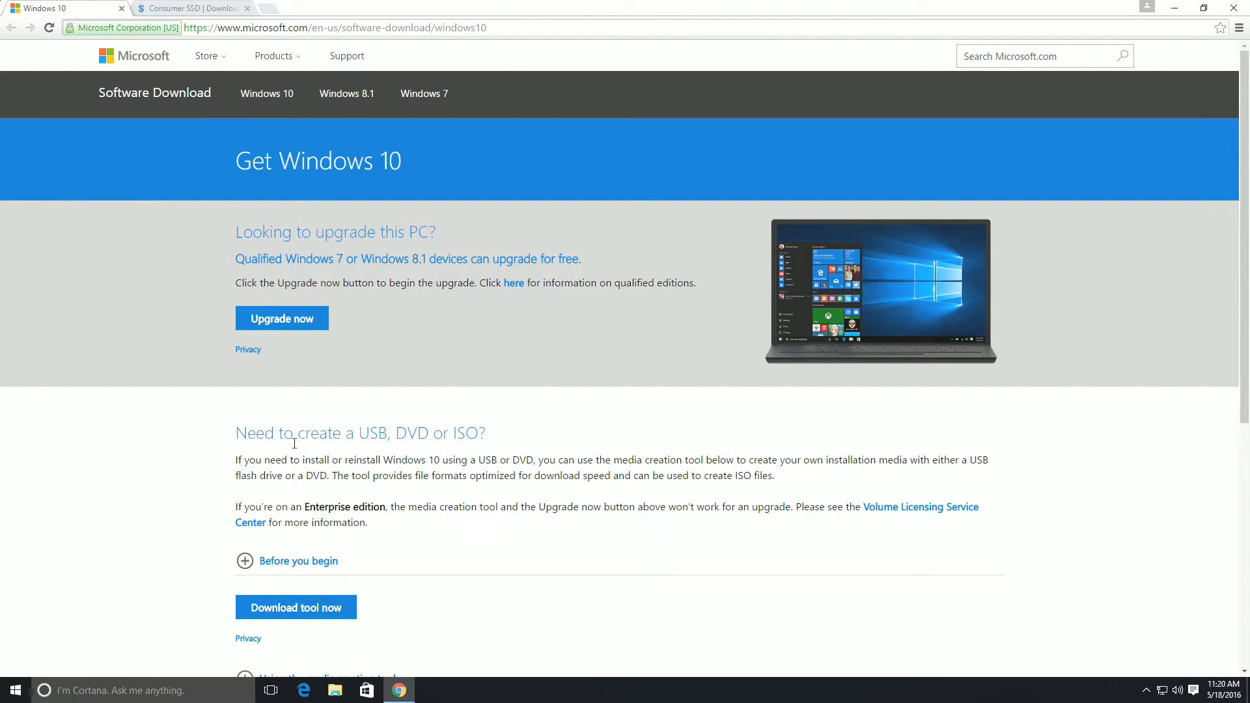
pyautogui.moveTo(295, 607)
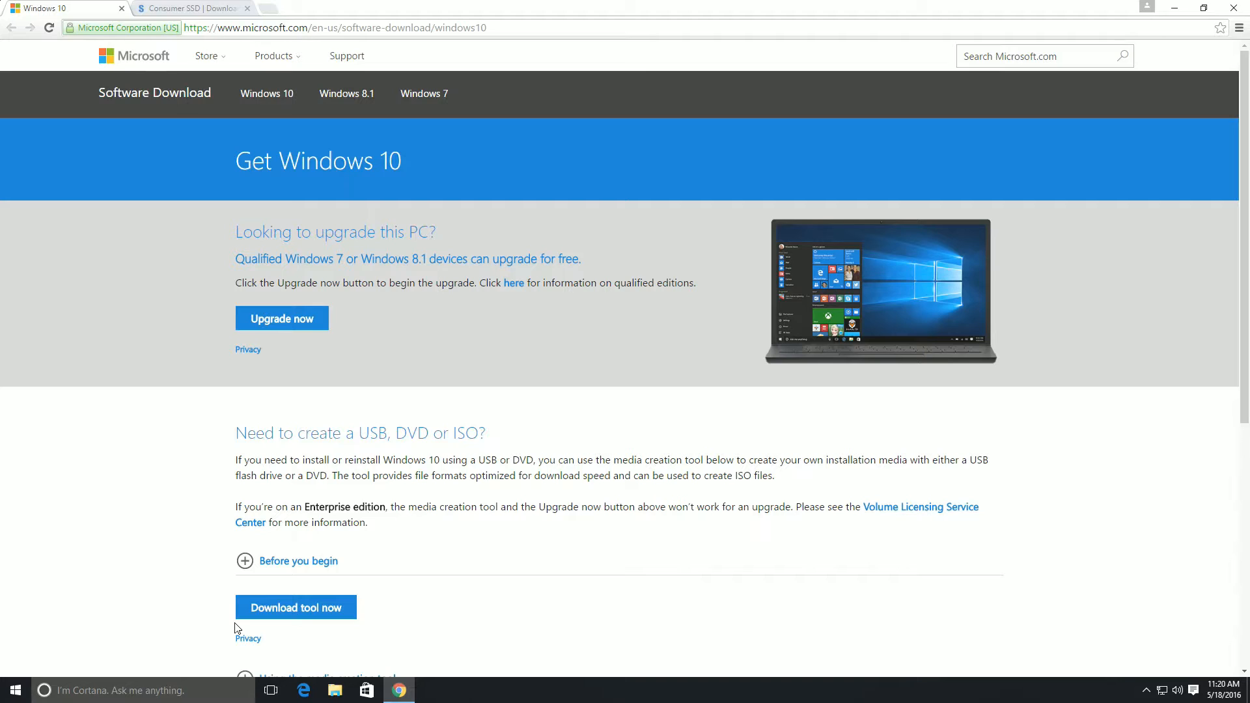
pyautogui.moveTo(474, 511)
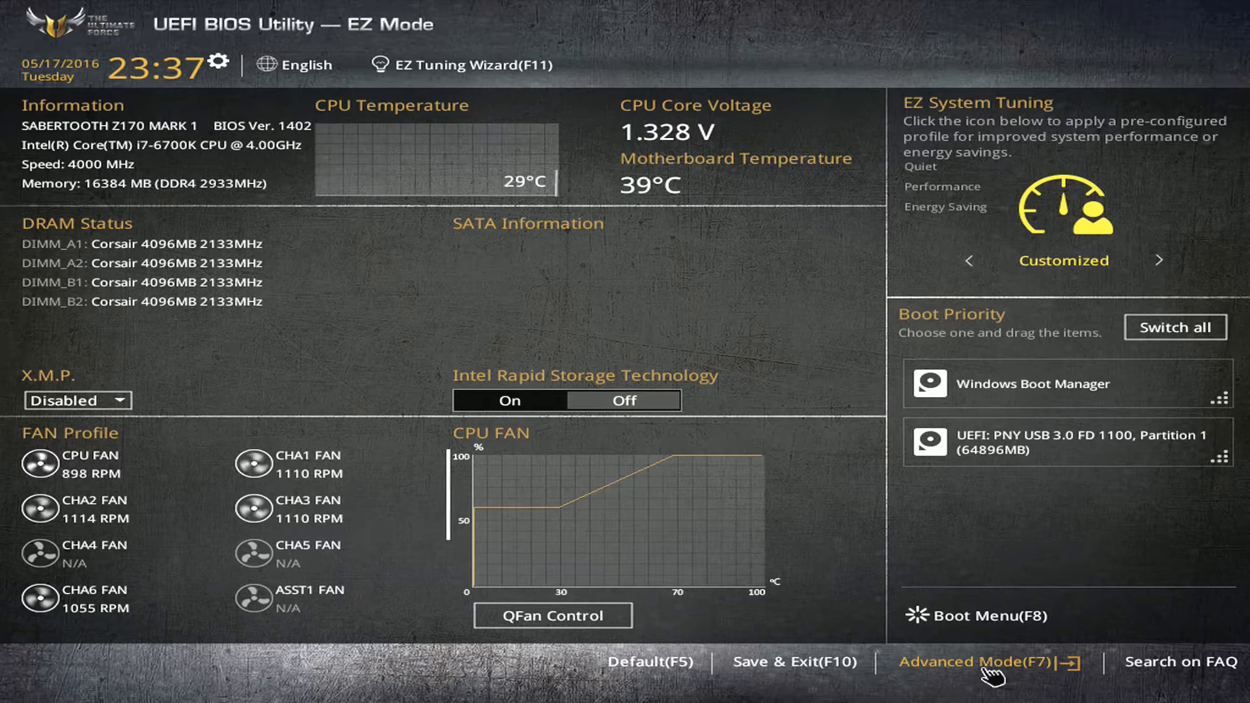
# In Advanced Mode's Boot tab, keep Boot Logo Display on Auto and scroll to Boot Option Priorities
pyautogui.click(965, 662)
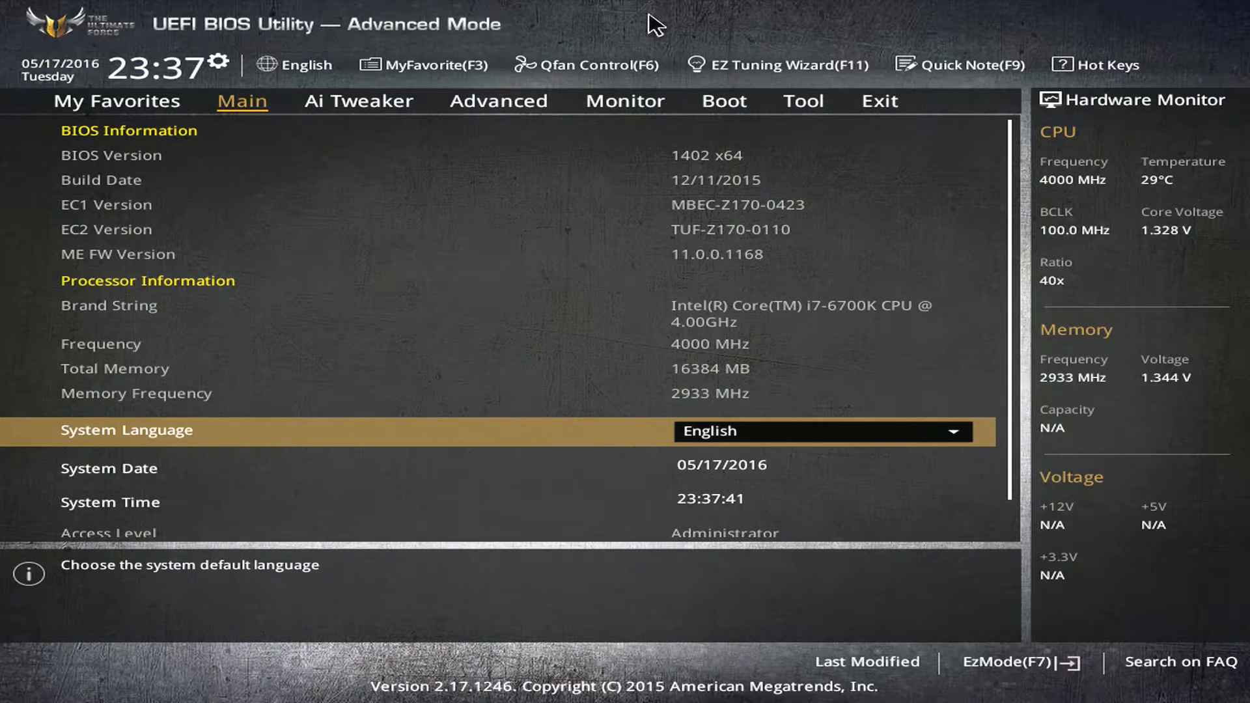
pyautogui.click(725, 100)
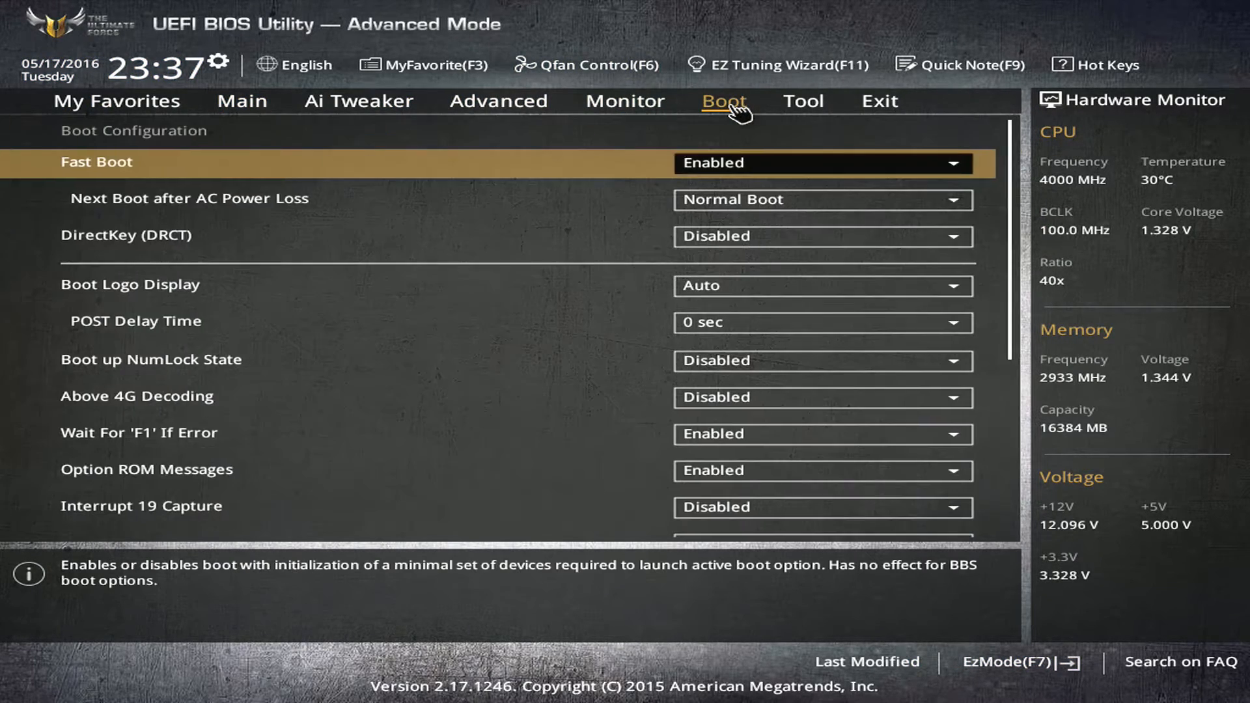
pyautogui.moveTo(542, 290)
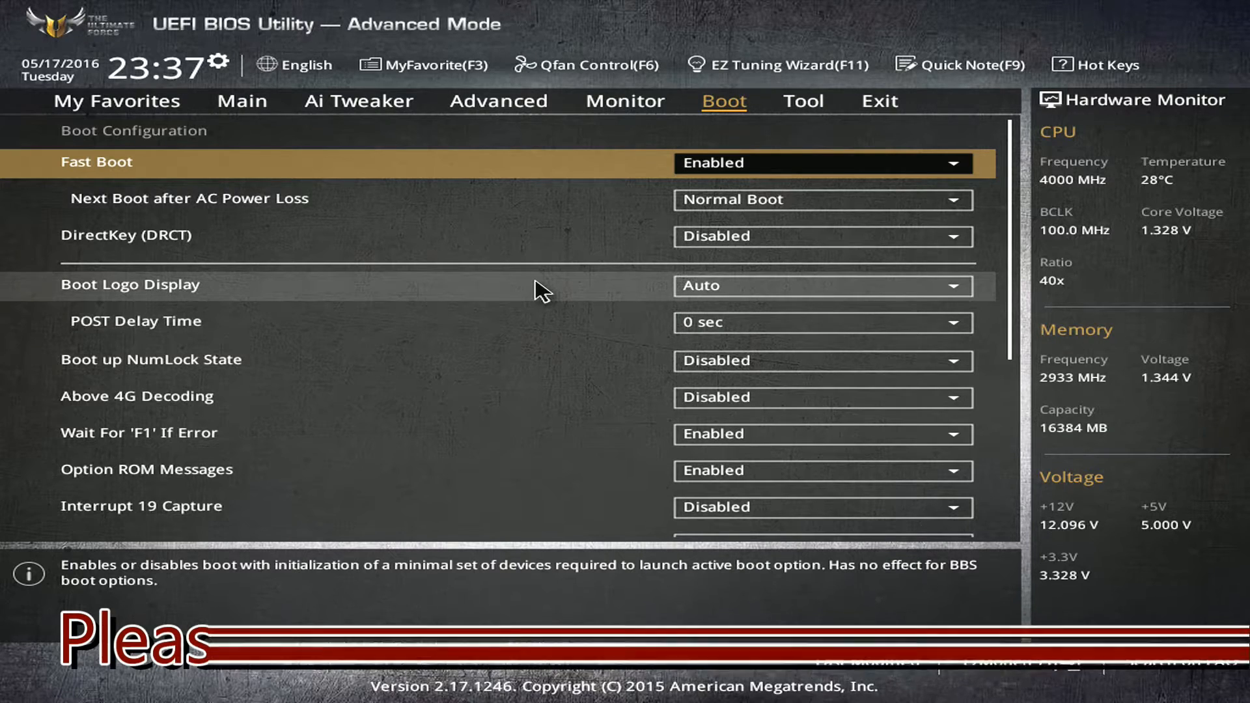
pyautogui.click(821, 285)
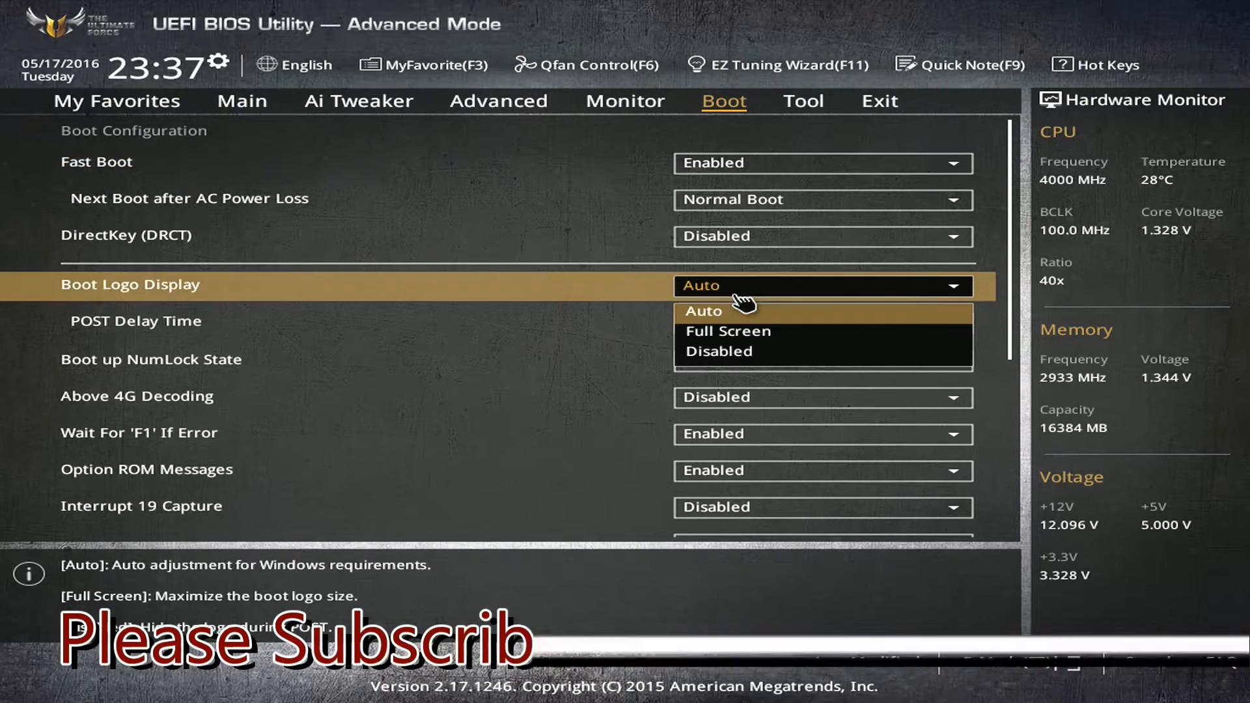
pyautogui.click(703, 311)
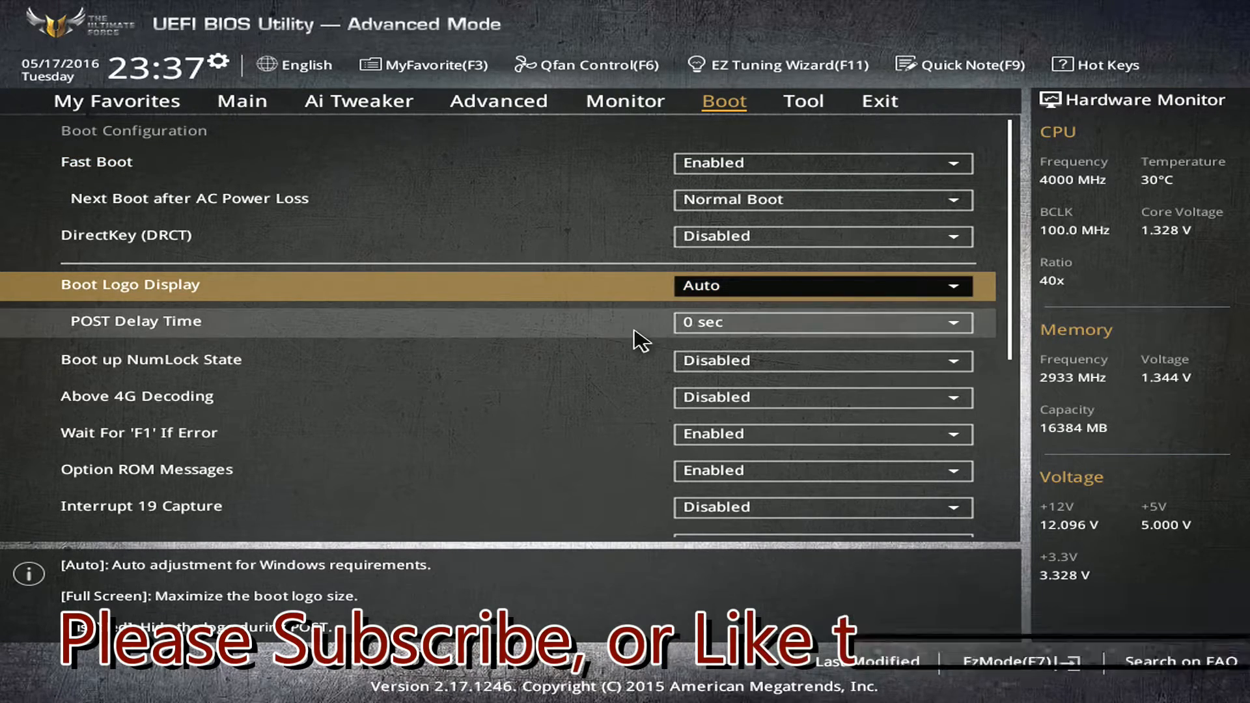
pyautogui.moveTo(375, 399)
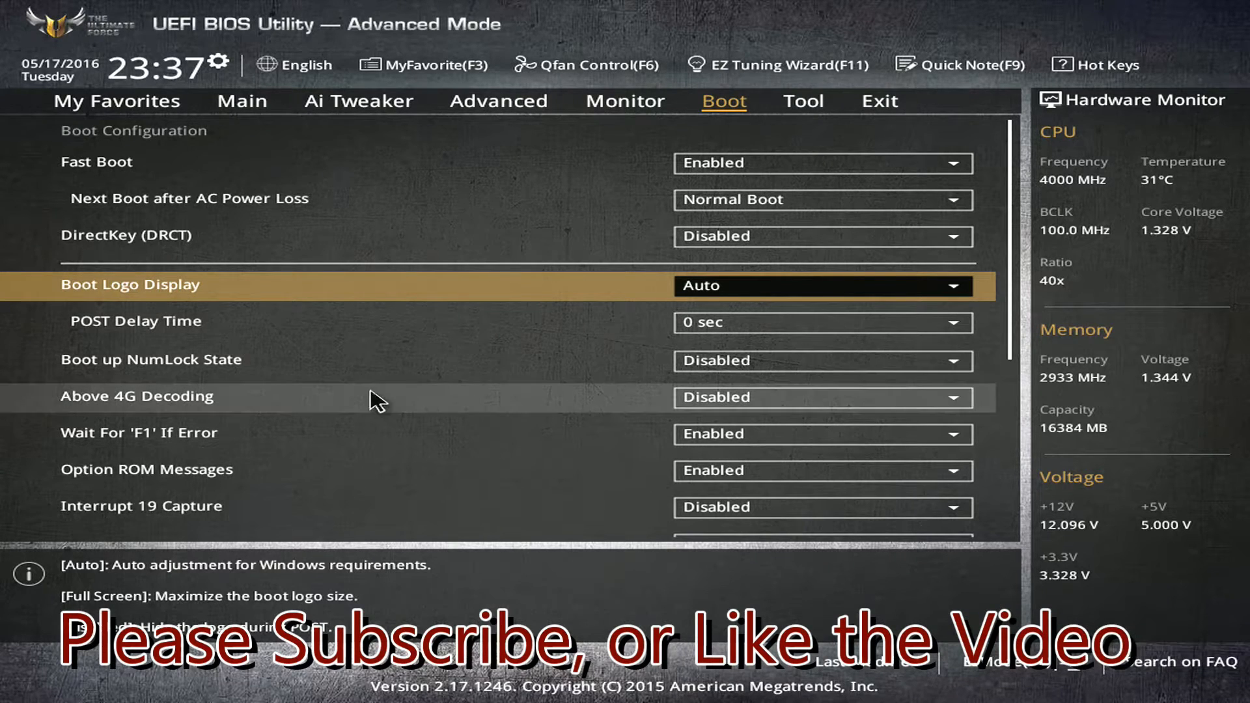
pyautogui.scroll(-3)
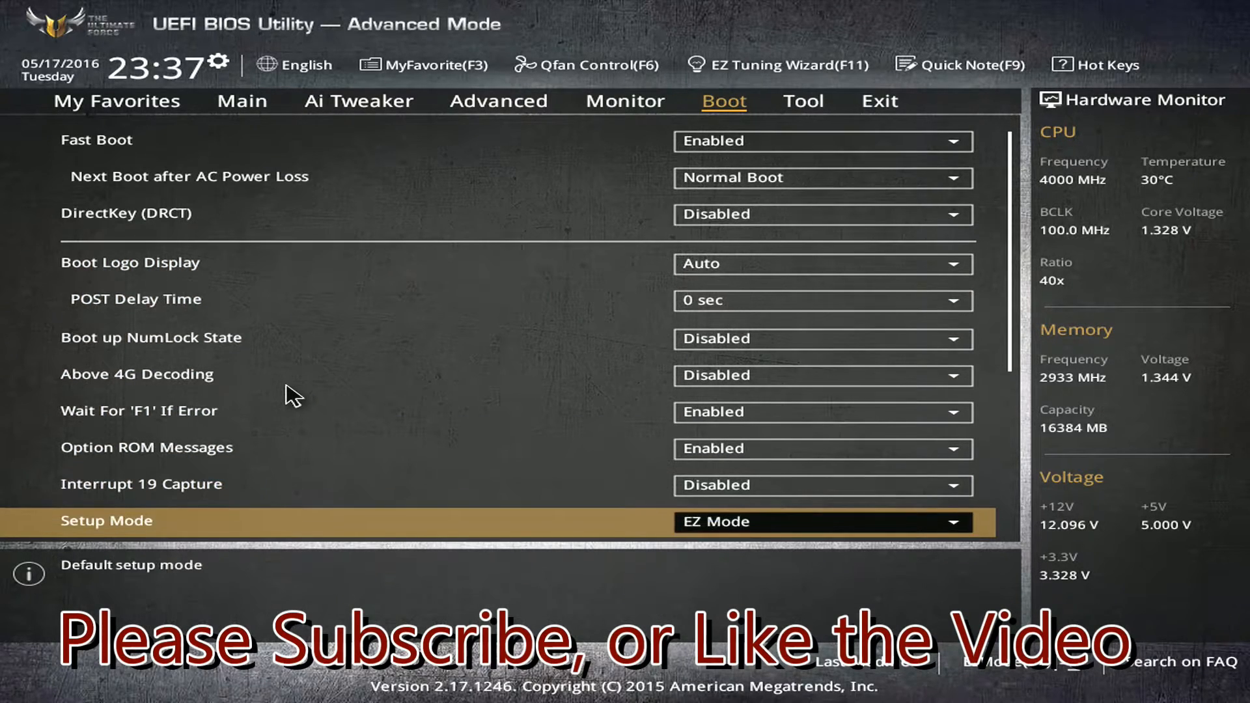
pyautogui.scroll(-3)
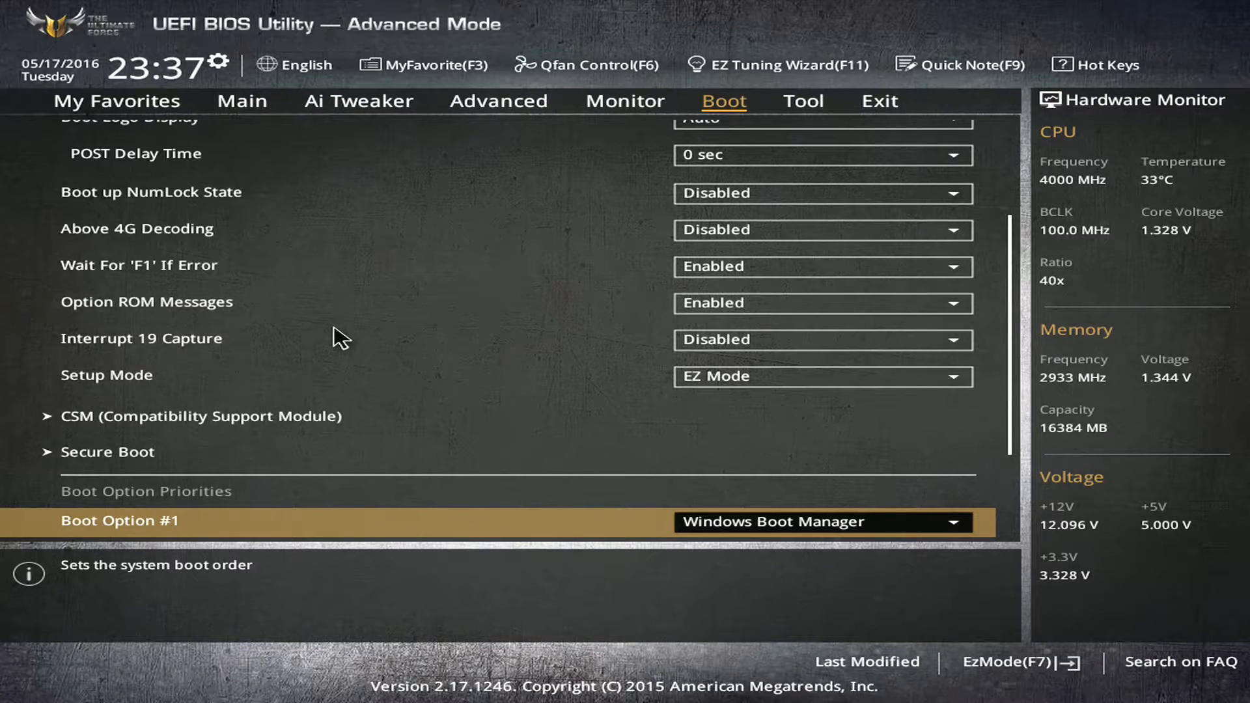
pyautogui.scroll(-3)
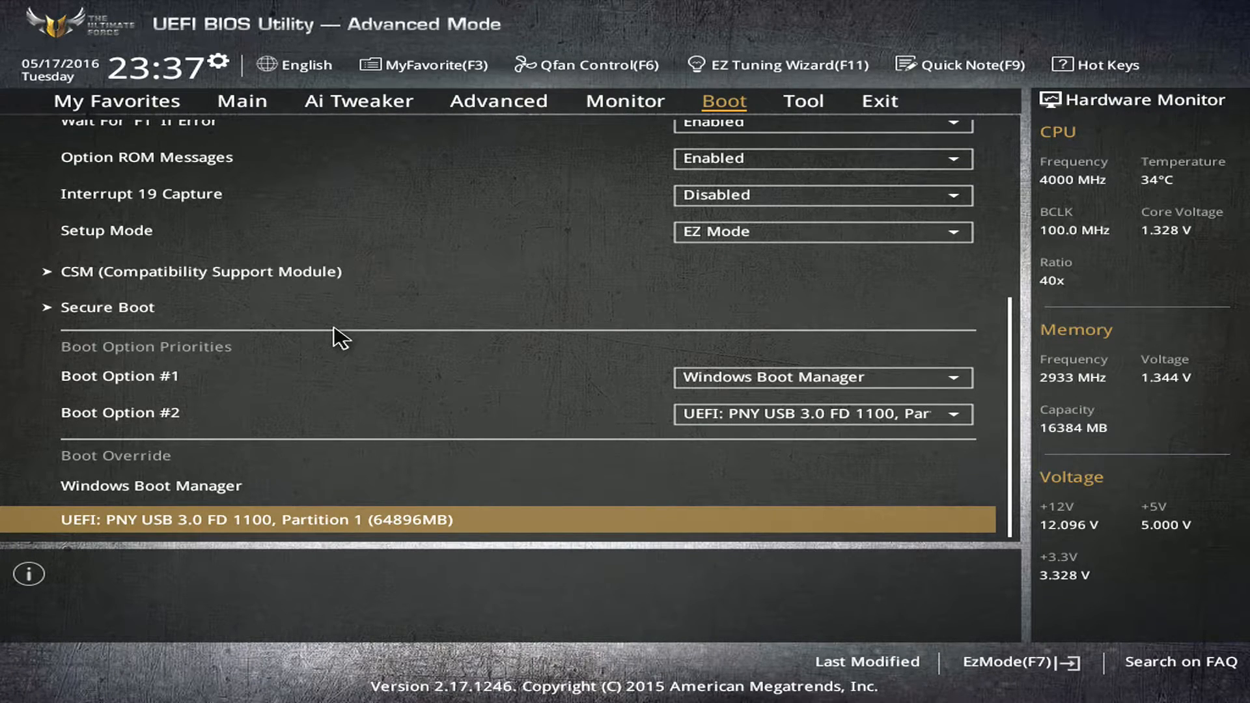
pyautogui.moveTo(326, 352)
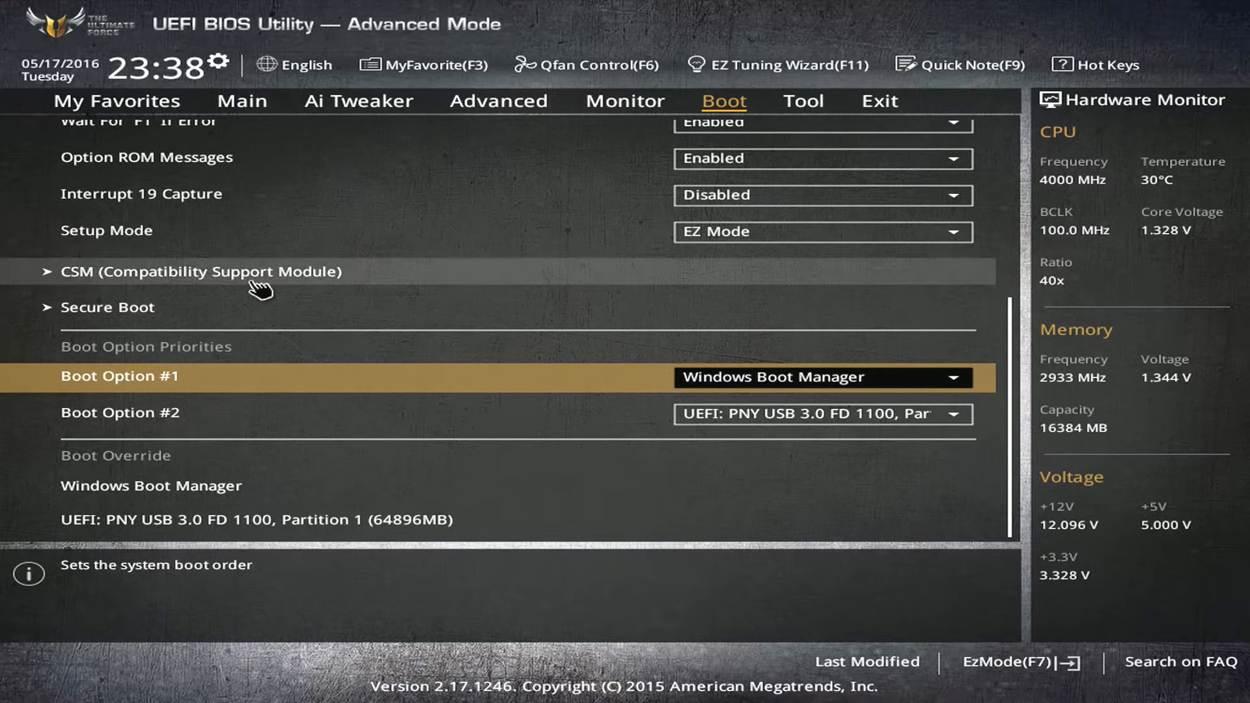
# View the CSM and Secure Boot Key Management pages, then return to Boot Option Priorities
pyautogui.click(204, 273)
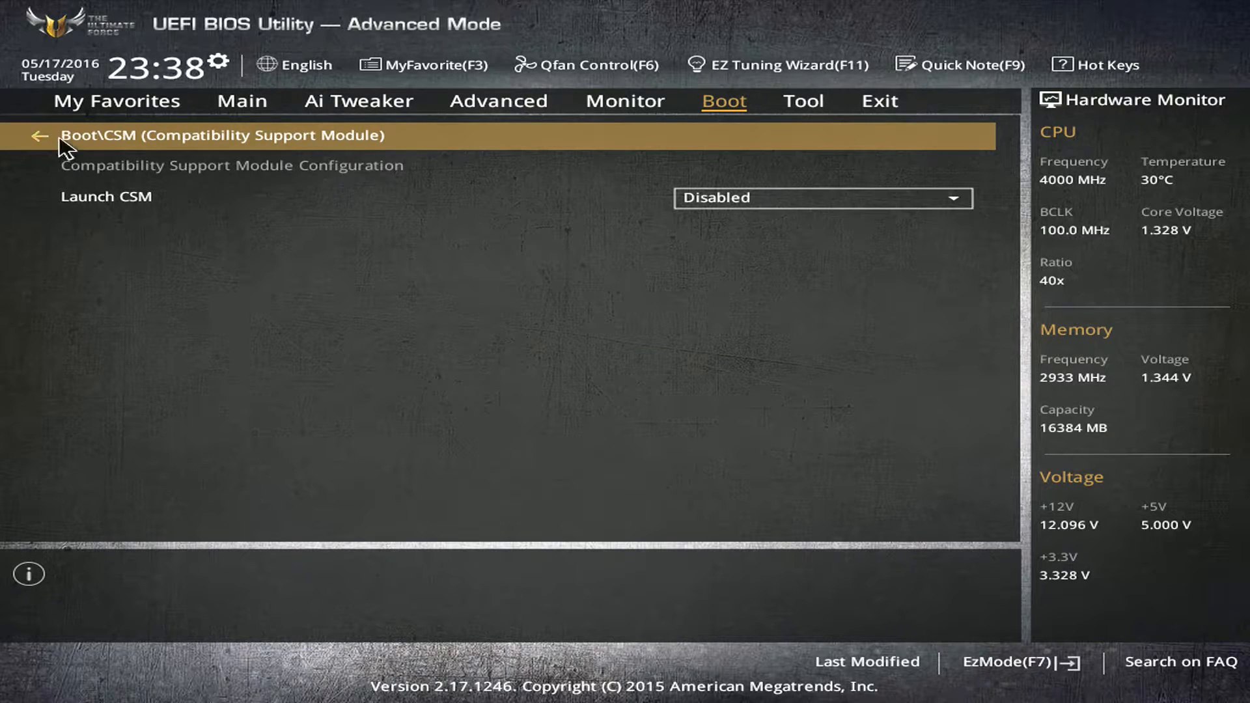
pyautogui.click(39, 134)
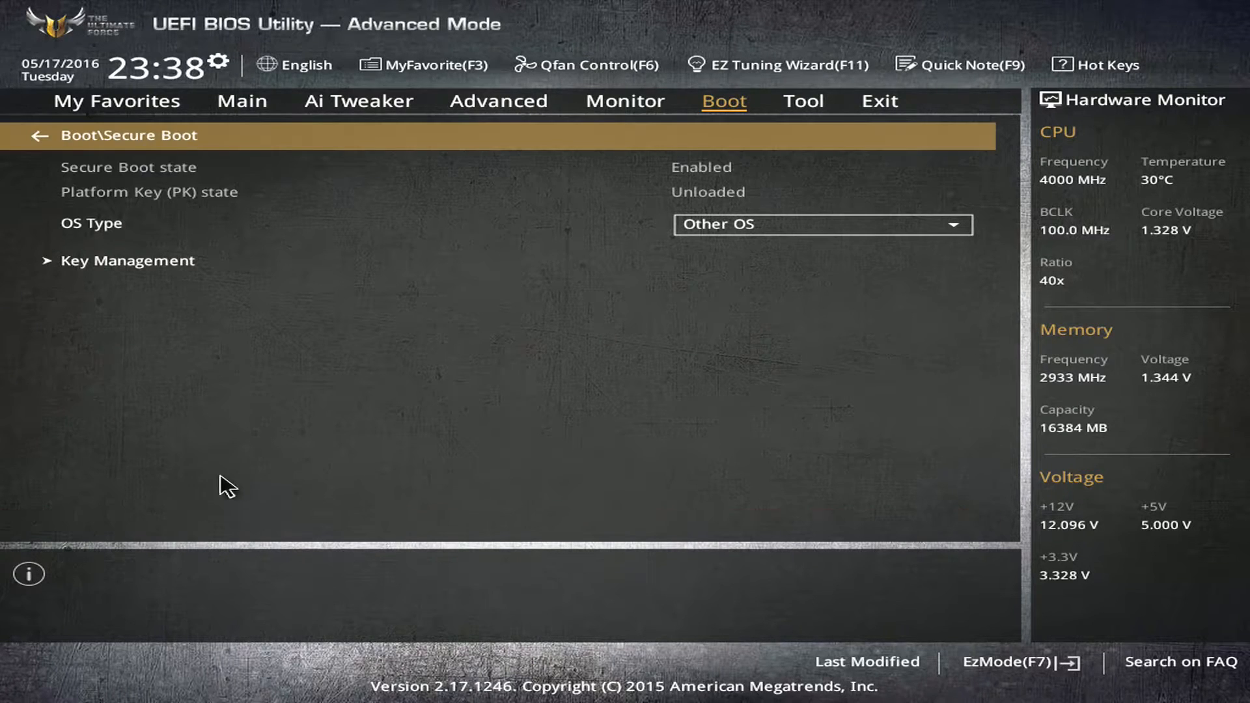
pyautogui.moveTo(742, 253)
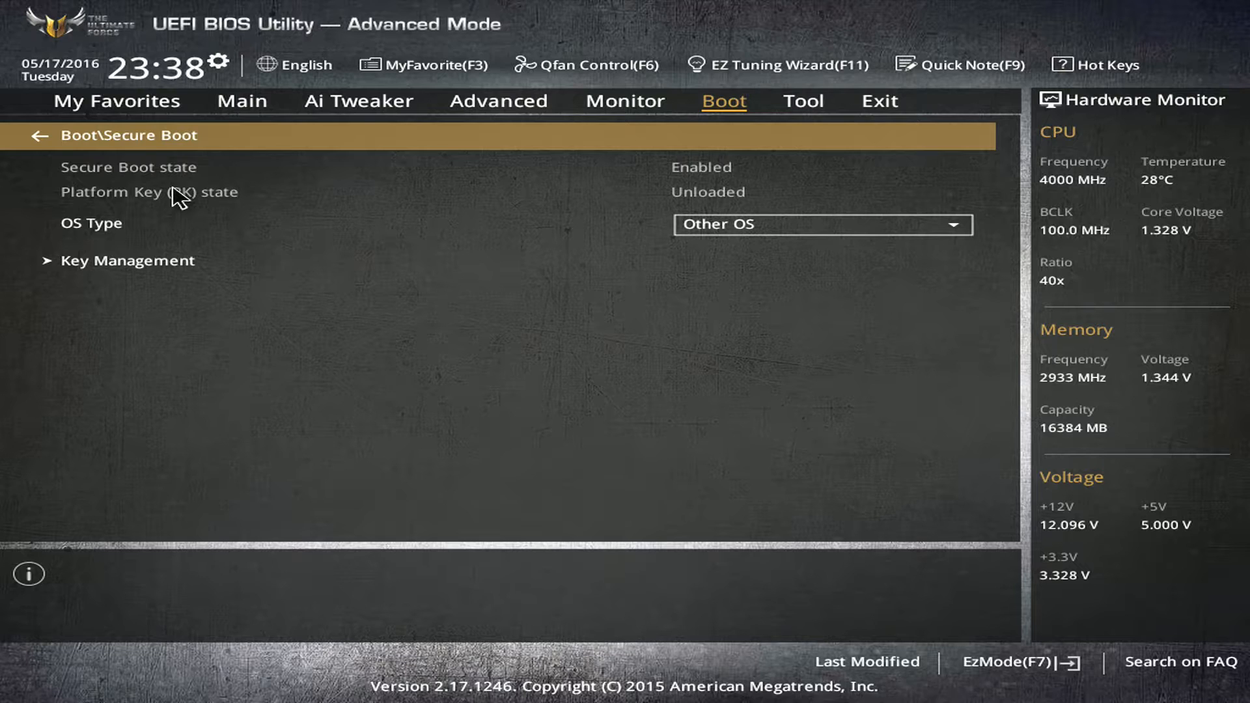
pyautogui.click(127, 259)
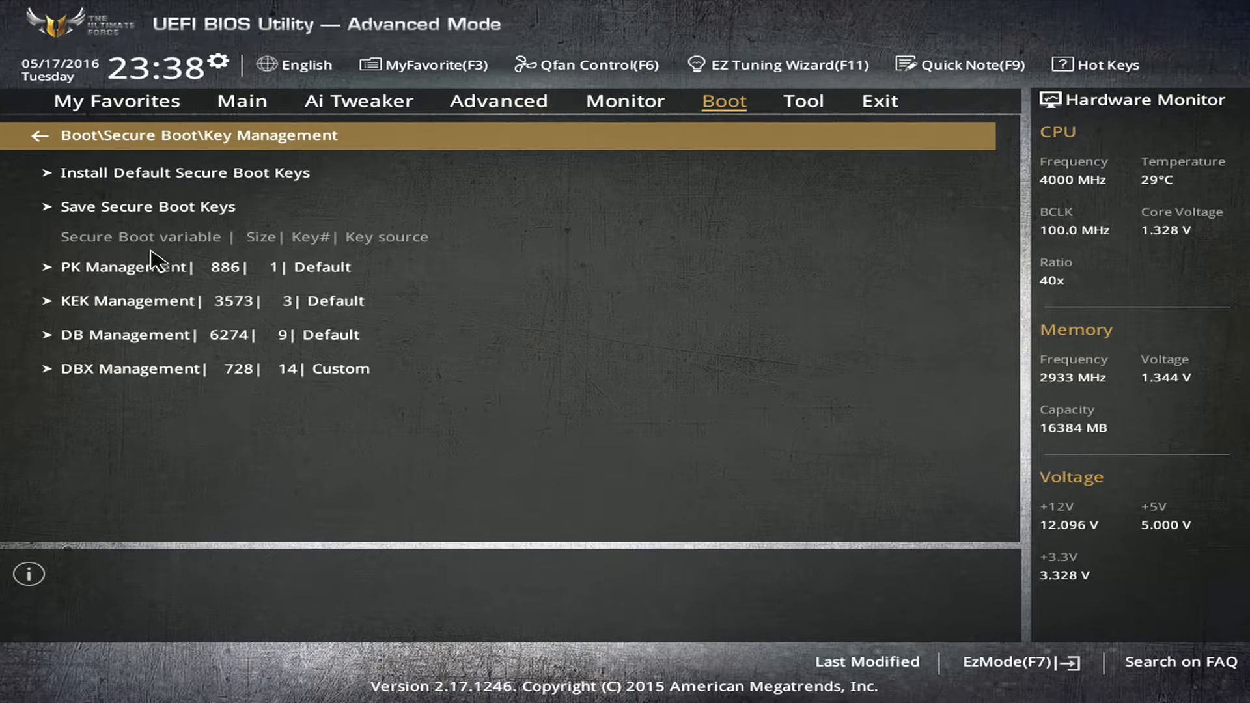
pyautogui.moveTo(271, 148)
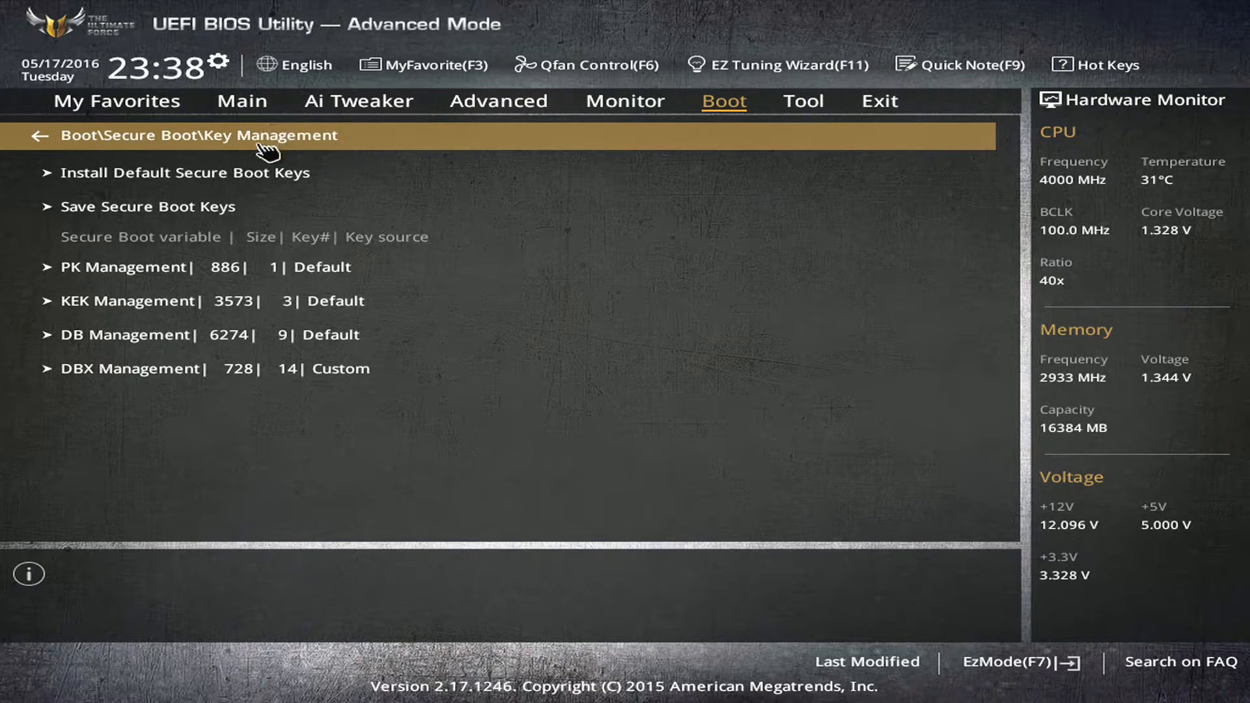
pyautogui.moveTo(211, 143)
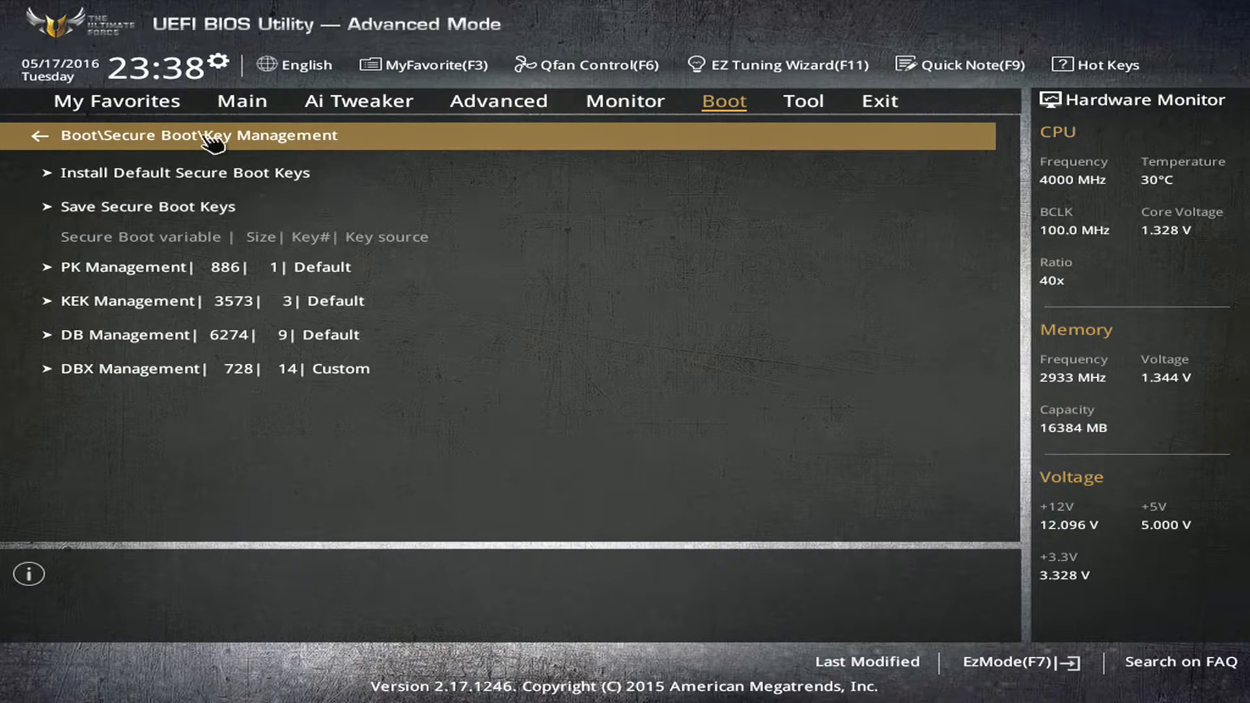
pyautogui.click(39, 135)
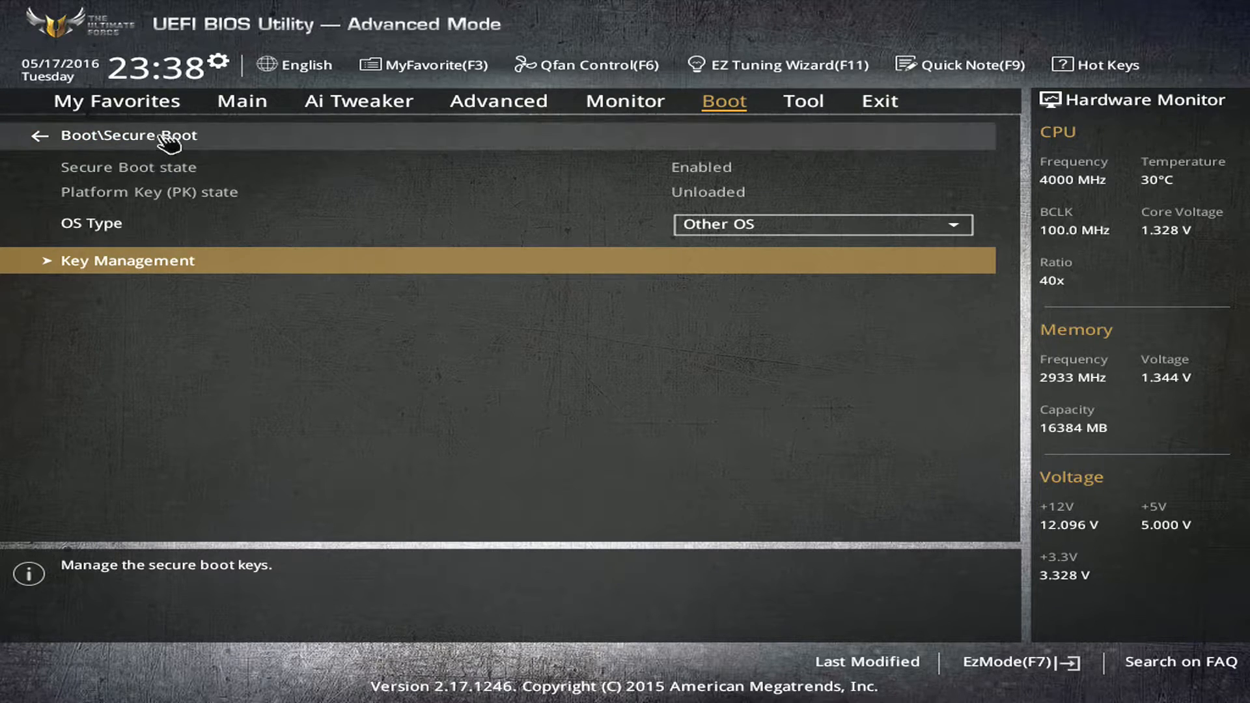
pyautogui.click(40, 135)
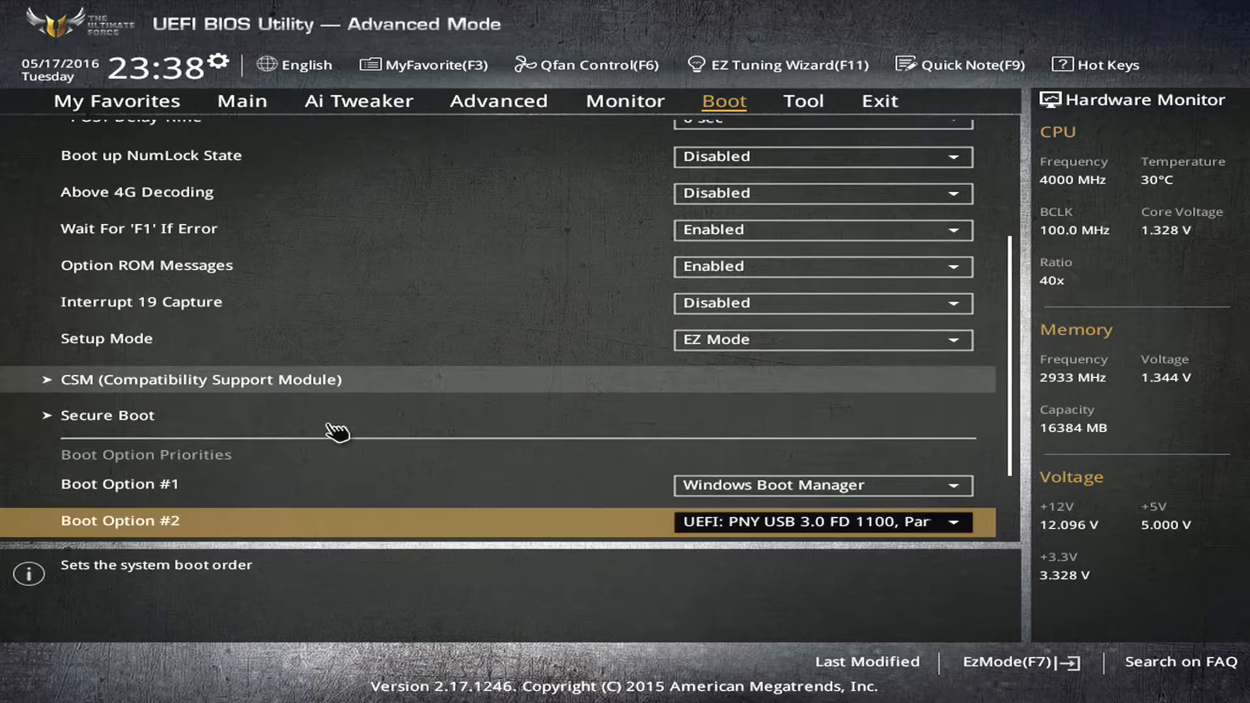
pyautogui.scroll(-3)
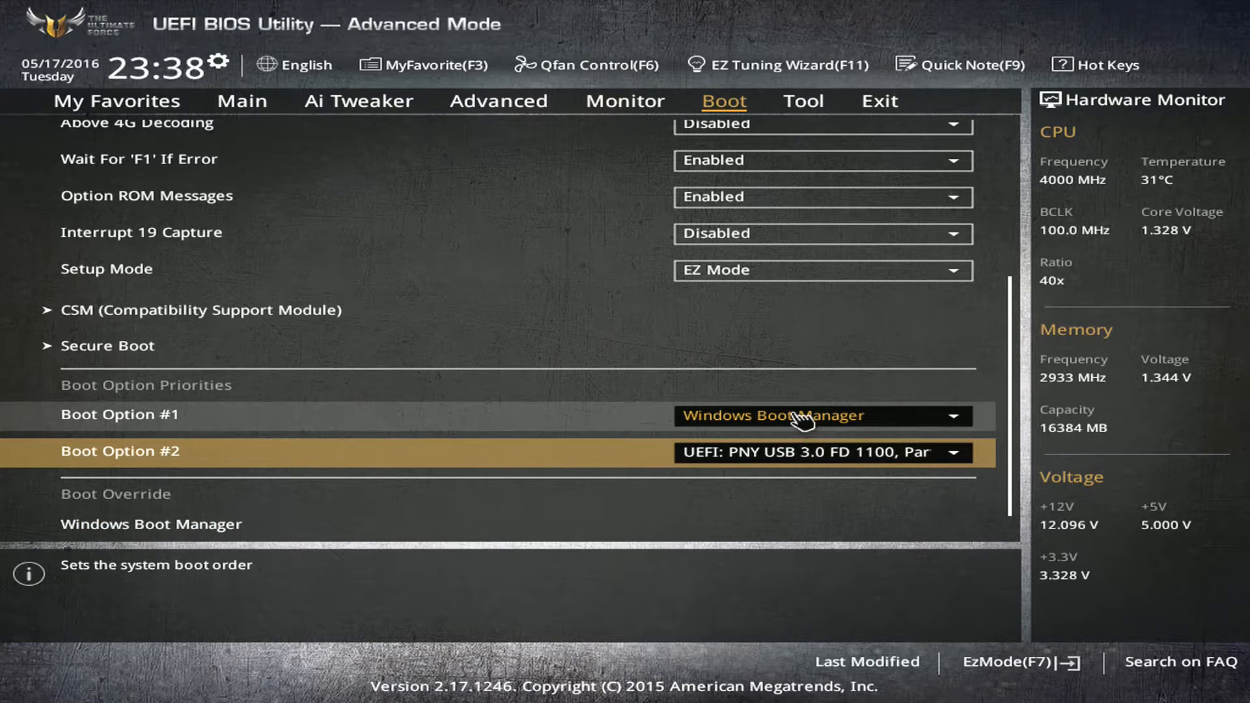
# Set Boot Option #1 to the UEFI PNY USB 3.0 drive
pyautogui.click(821, 415)
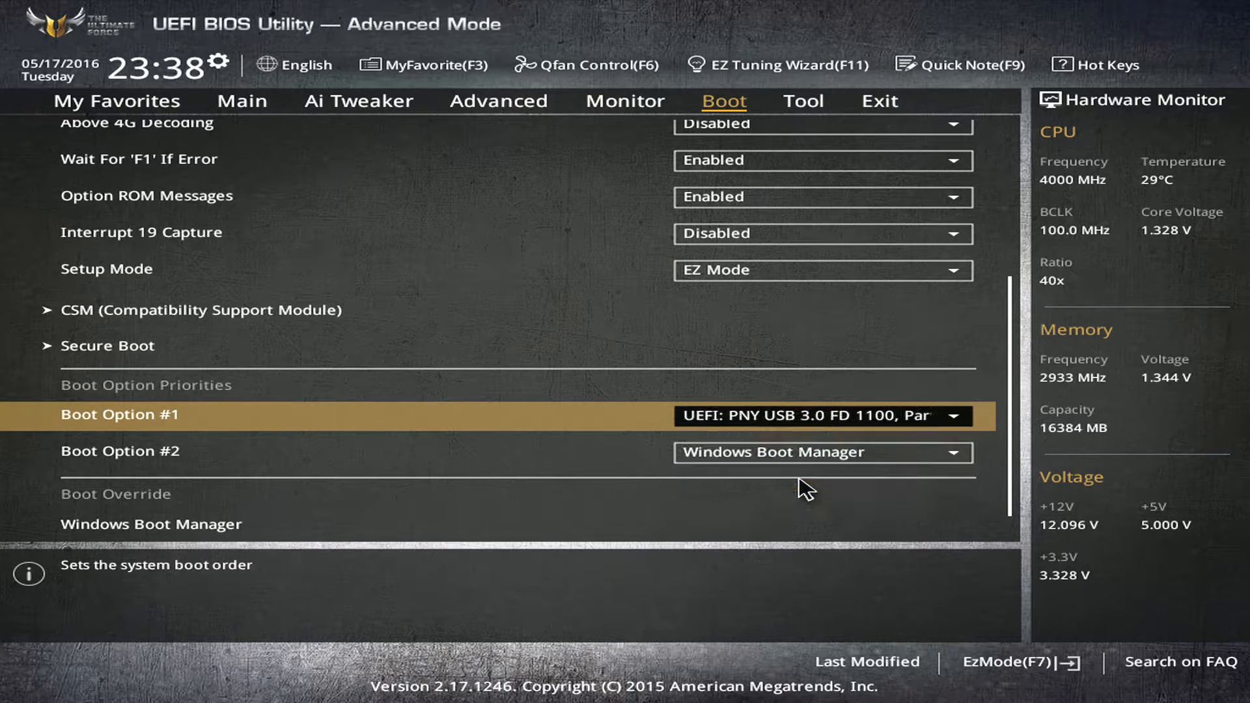
pyautogui.moveTo(287, 438)
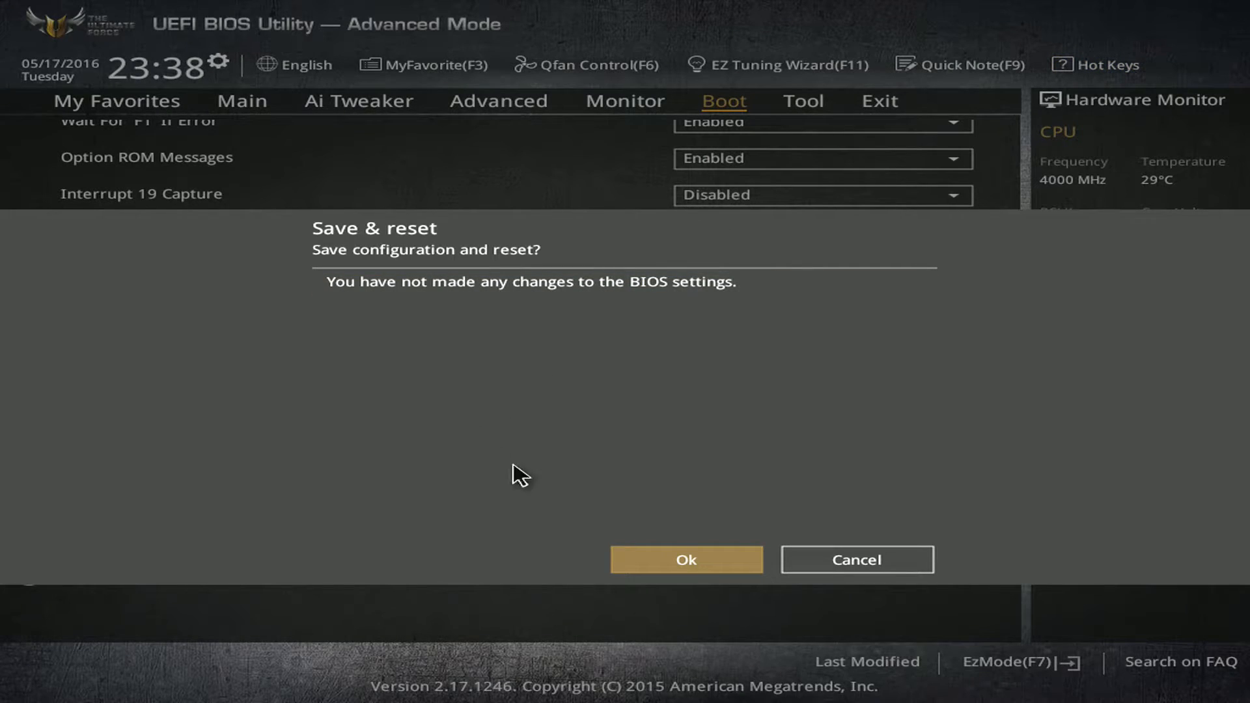
pyautogui.moveTo(661, 560)
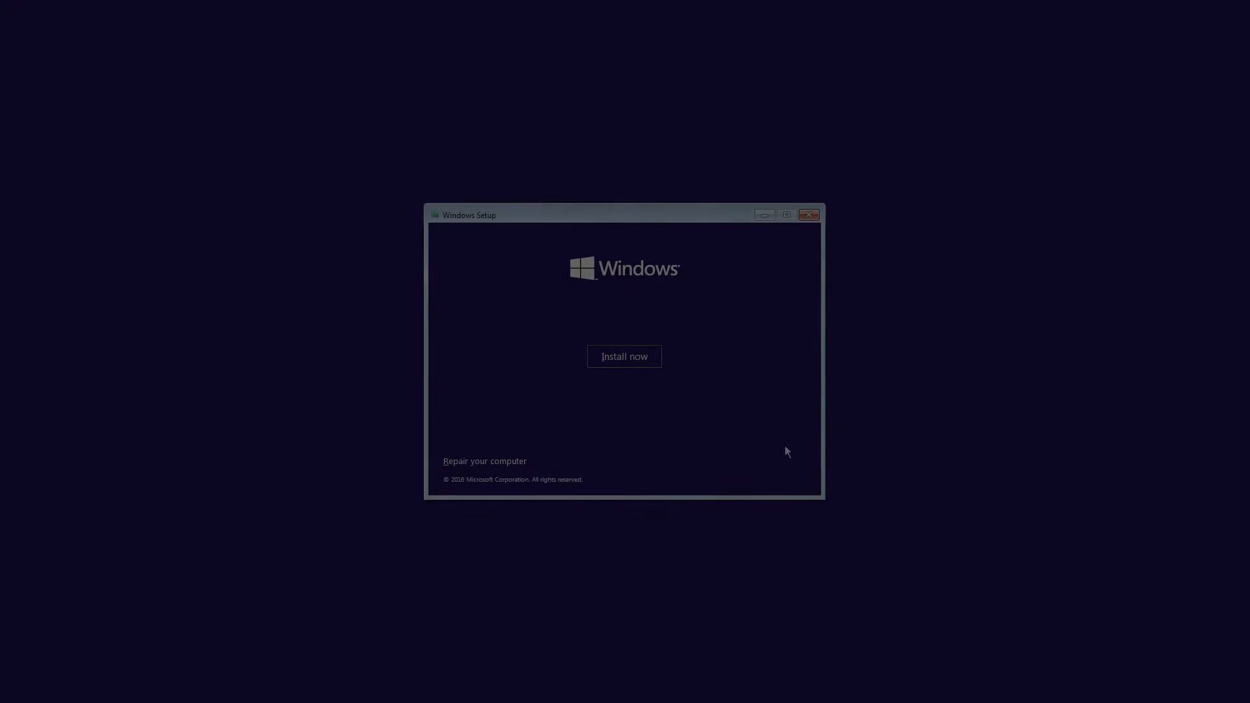
# Install Windows without a product key using Custom install, formatting the selected partition
pyautogui.click(624, 356)
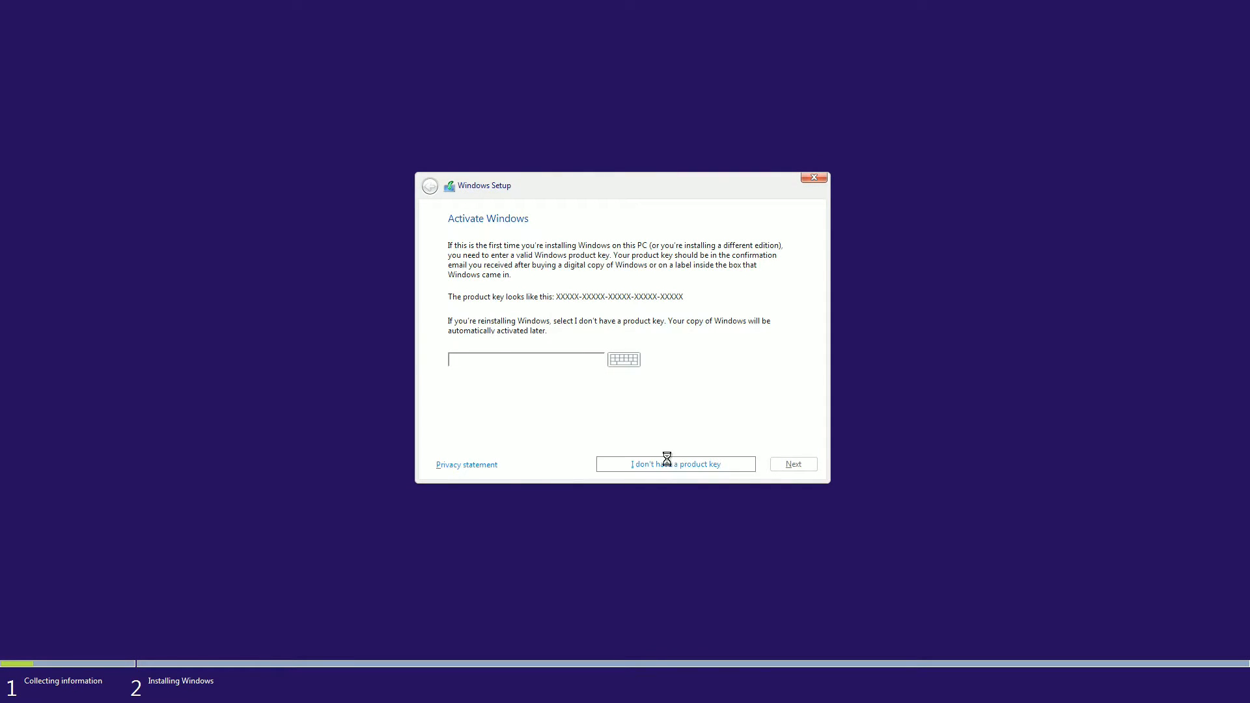
pyautogui.click(675, 464)
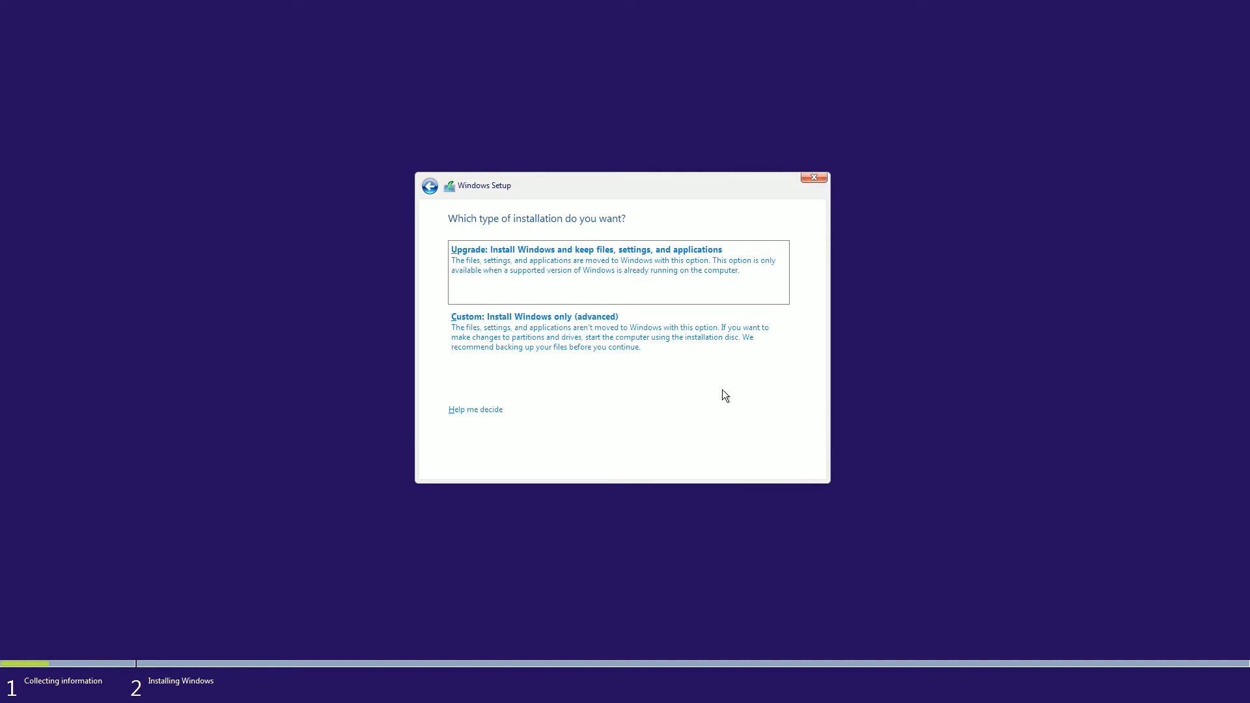
pyautogui.click(475, 409)
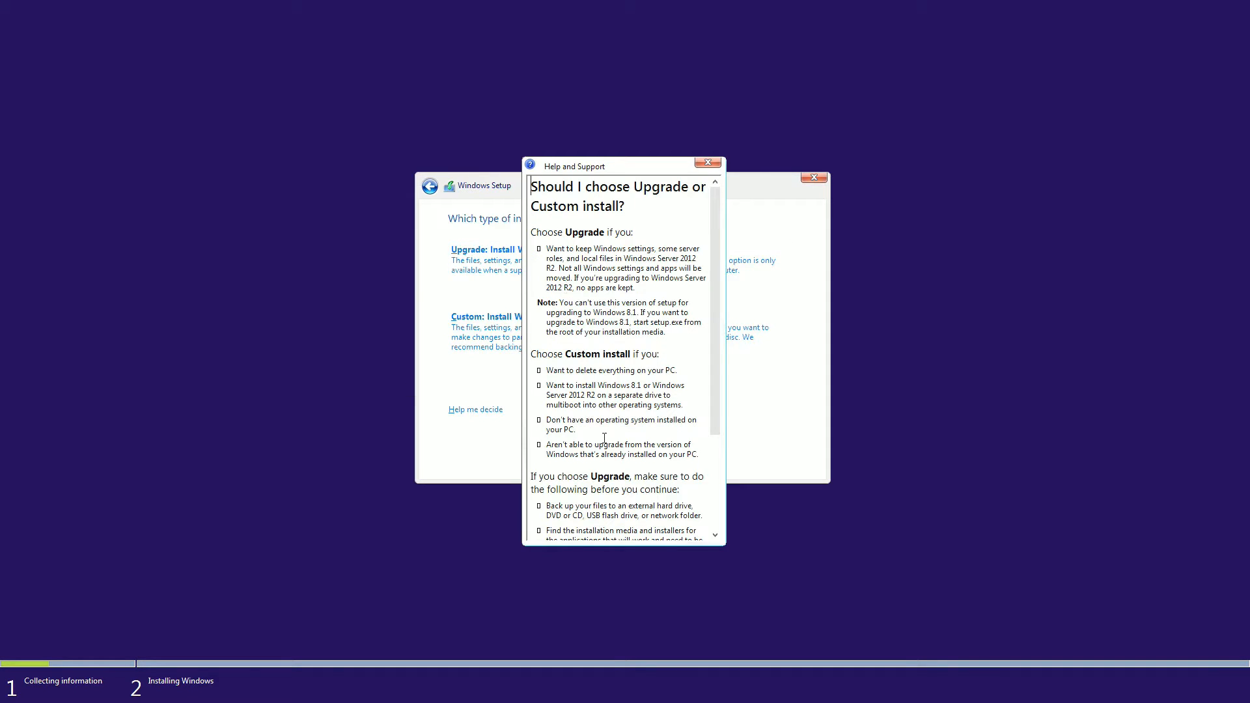
pyautogui.click(707, 163)
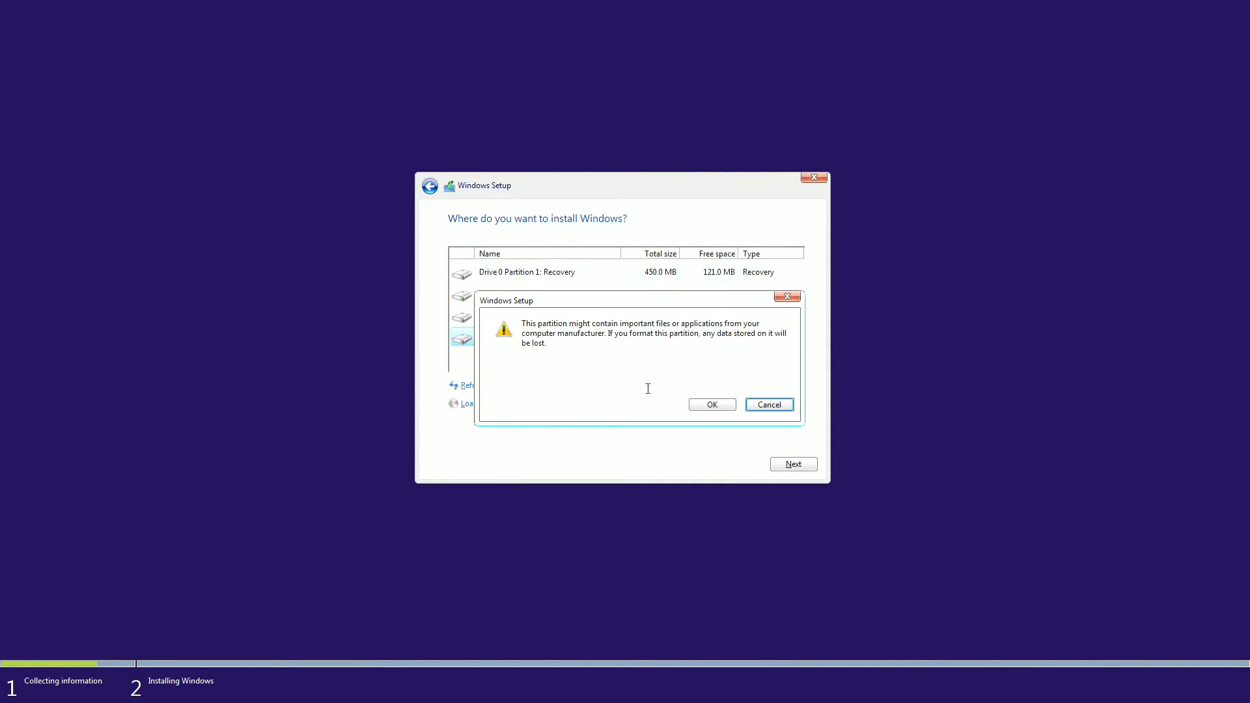
pyautogui.click(710, 405)
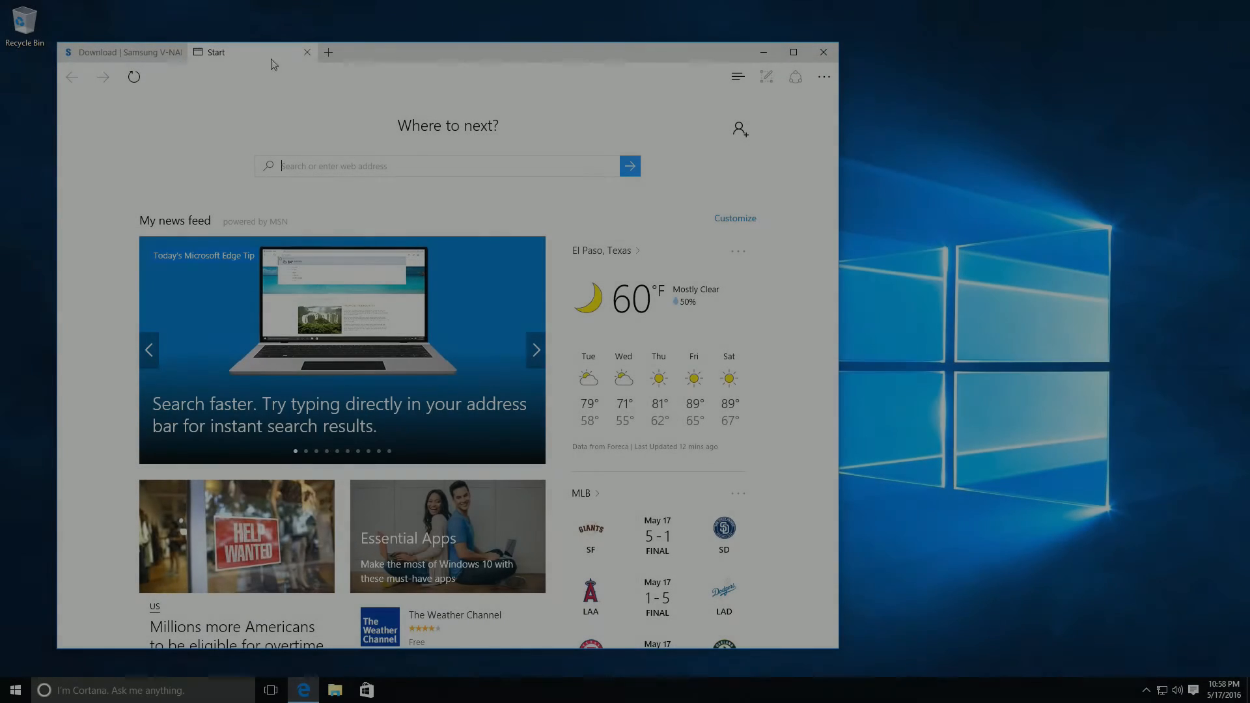
# On the Samsung download page's DRIVER section, download the NVMe Driver Installer
pyautogui.click(124, 52)
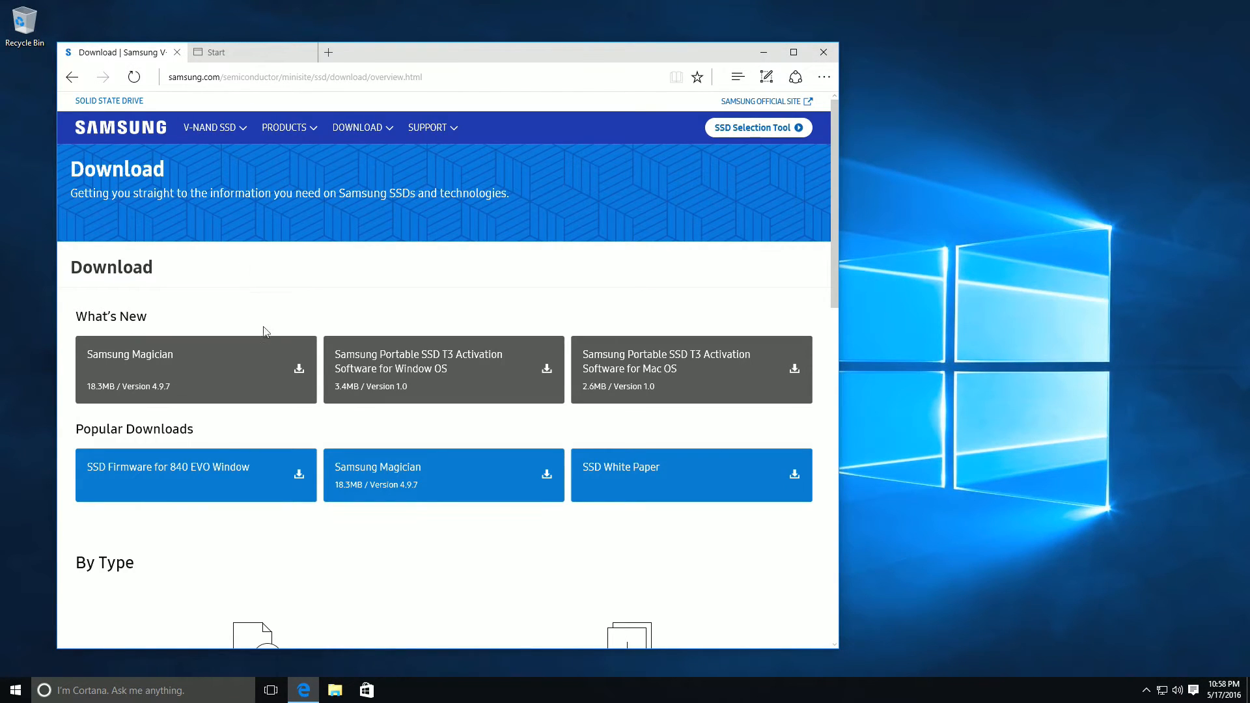
pyautogui.moveTo(472, 481)
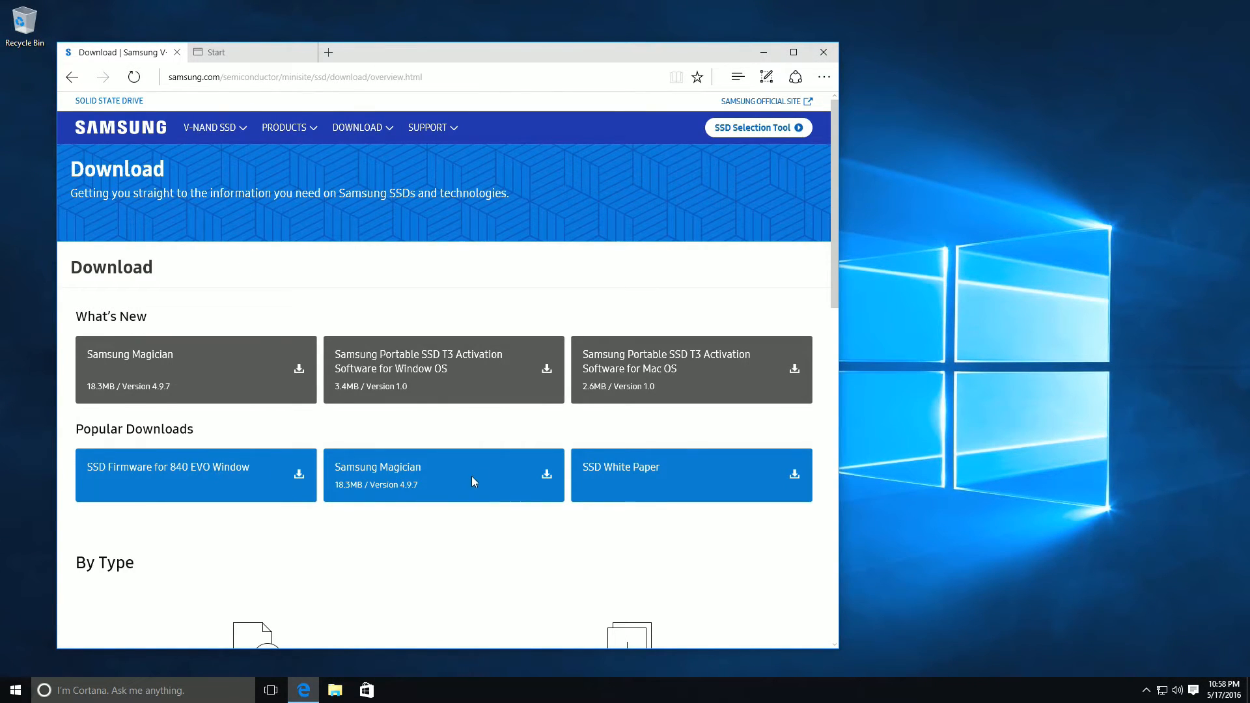
pyautogui.moveTo(274, 377)
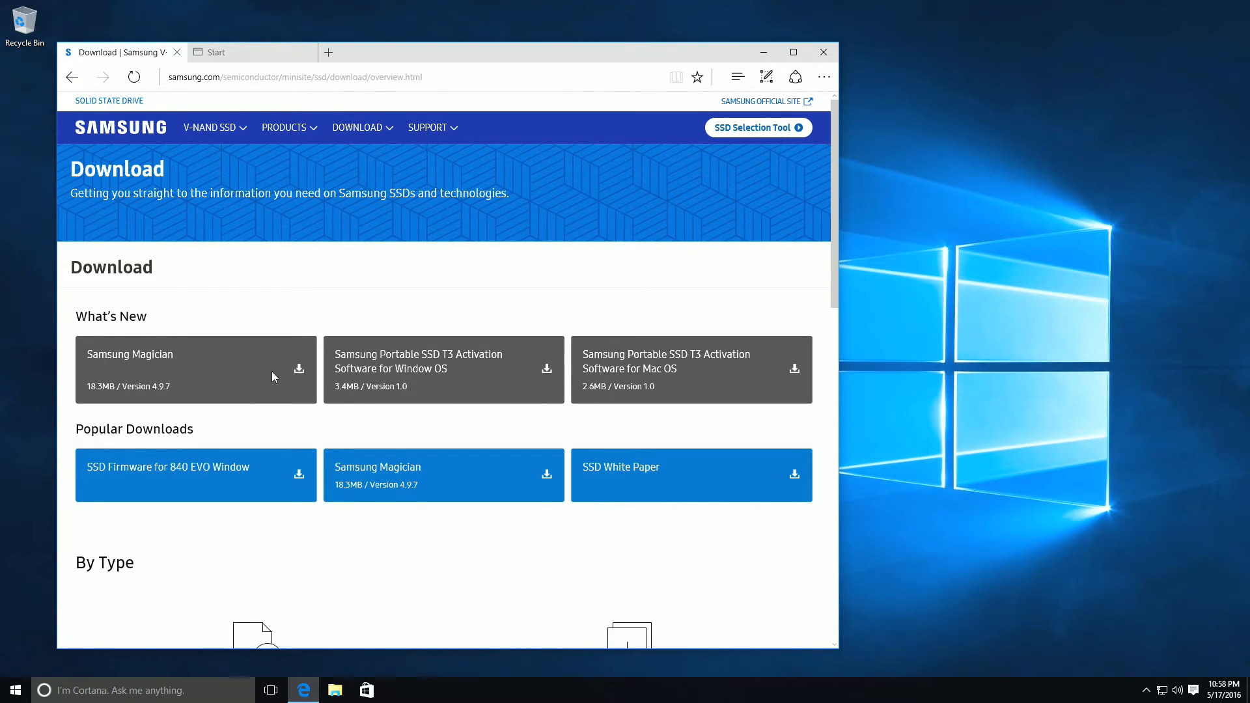
pyautogui.scroll(-3)
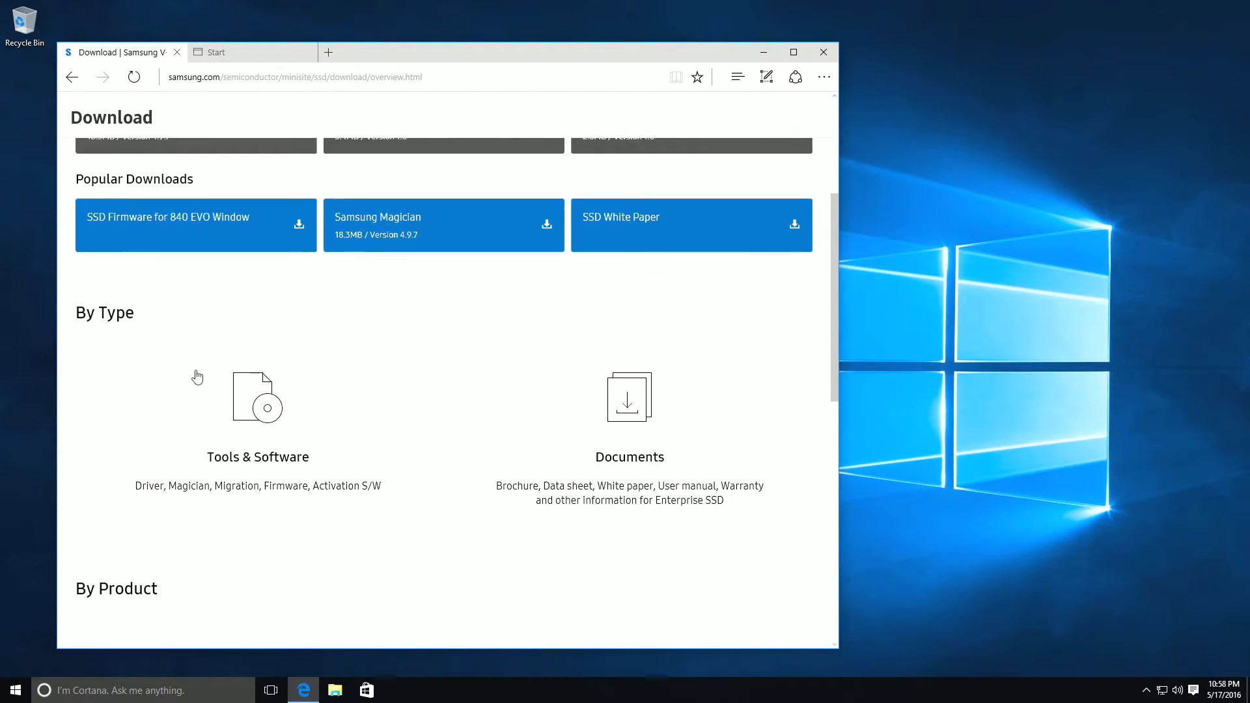
pyautogui.scroll(-3)
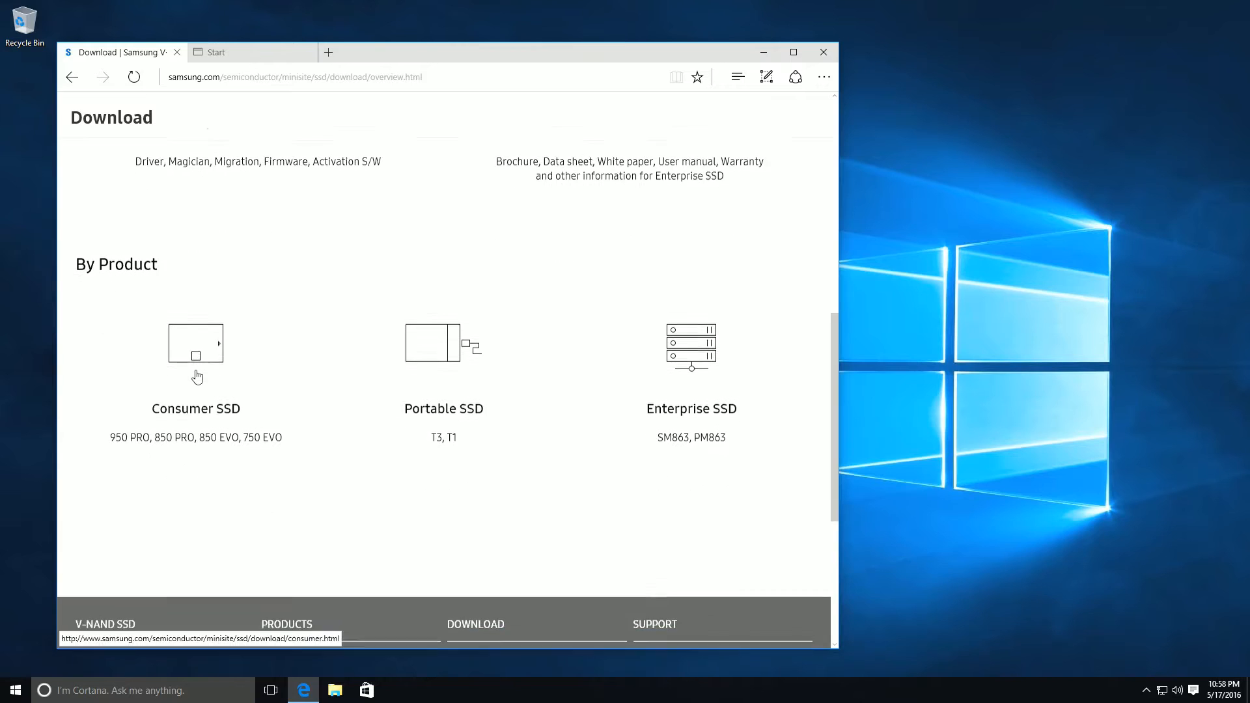
pyautogui.scroll(-3)
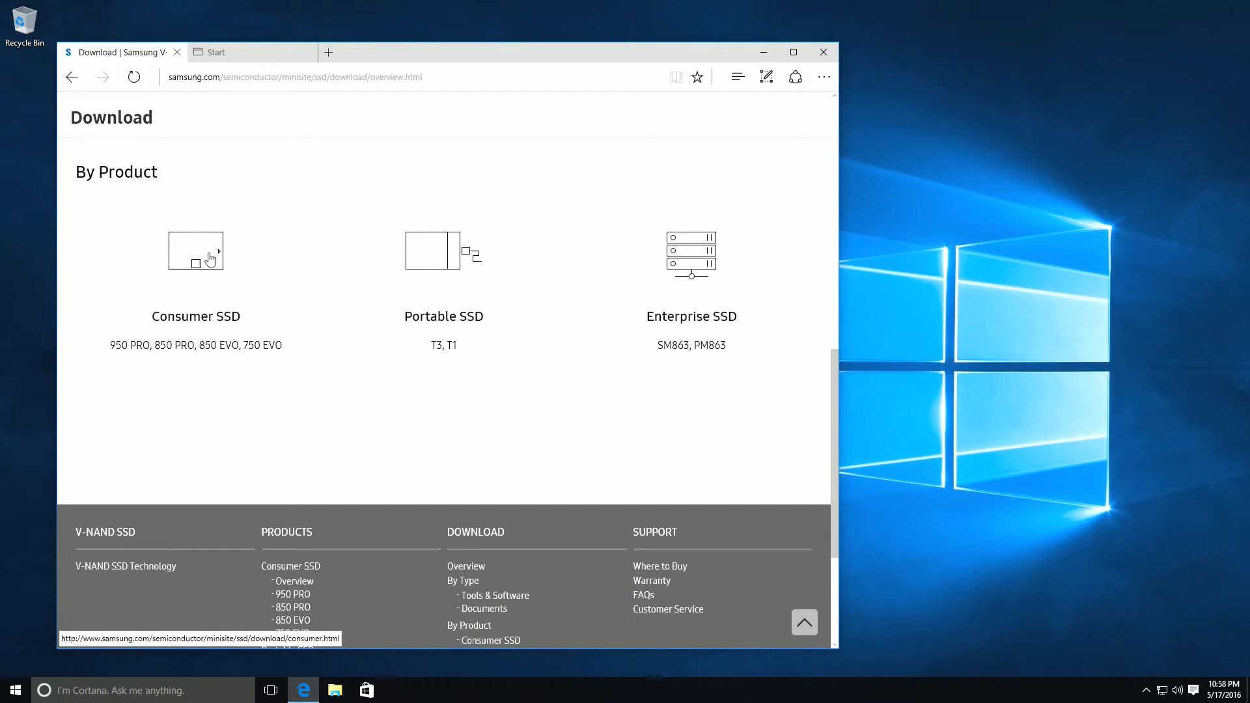
pyautogui.scroll(3)
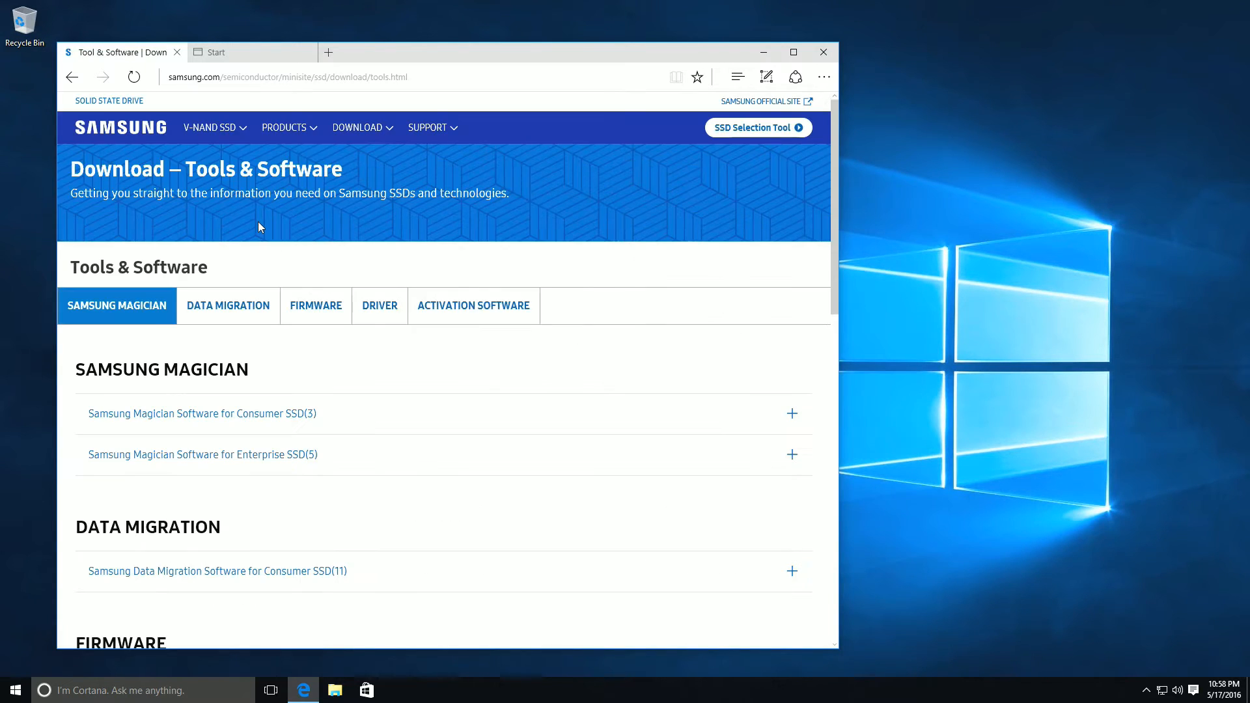
pyautogui.moveTo(383, 320)
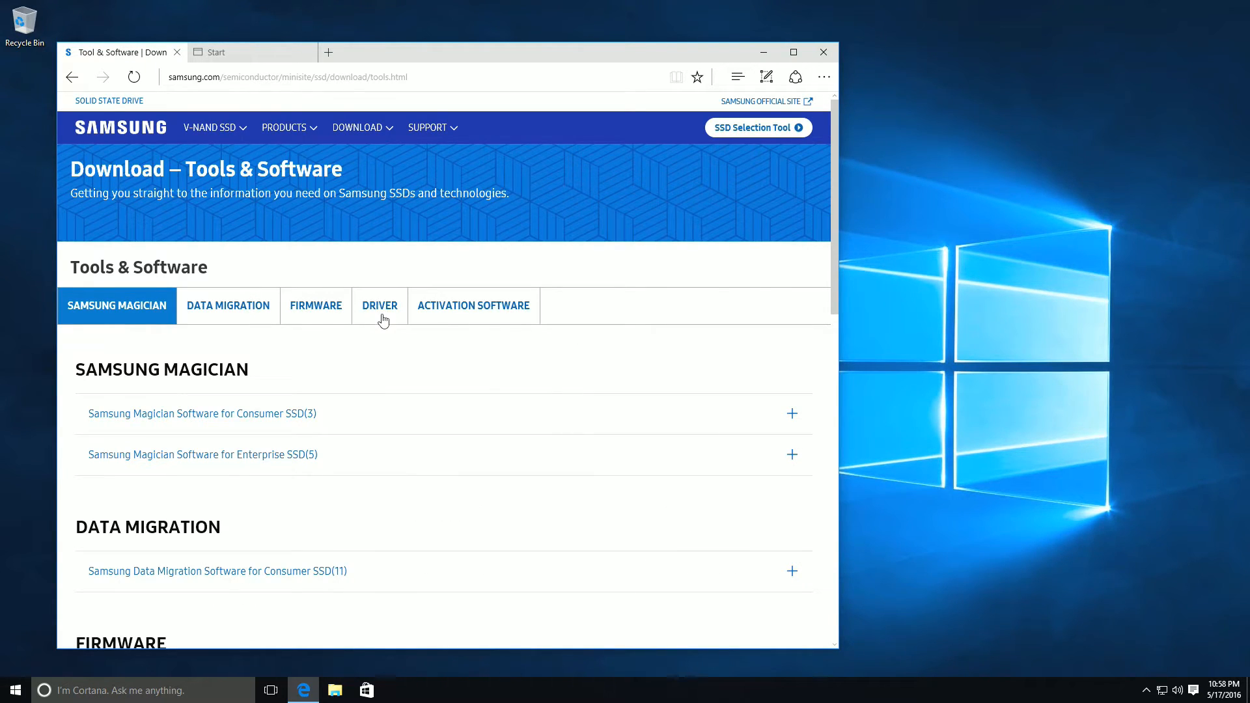
pyautogui.click(380, 305)
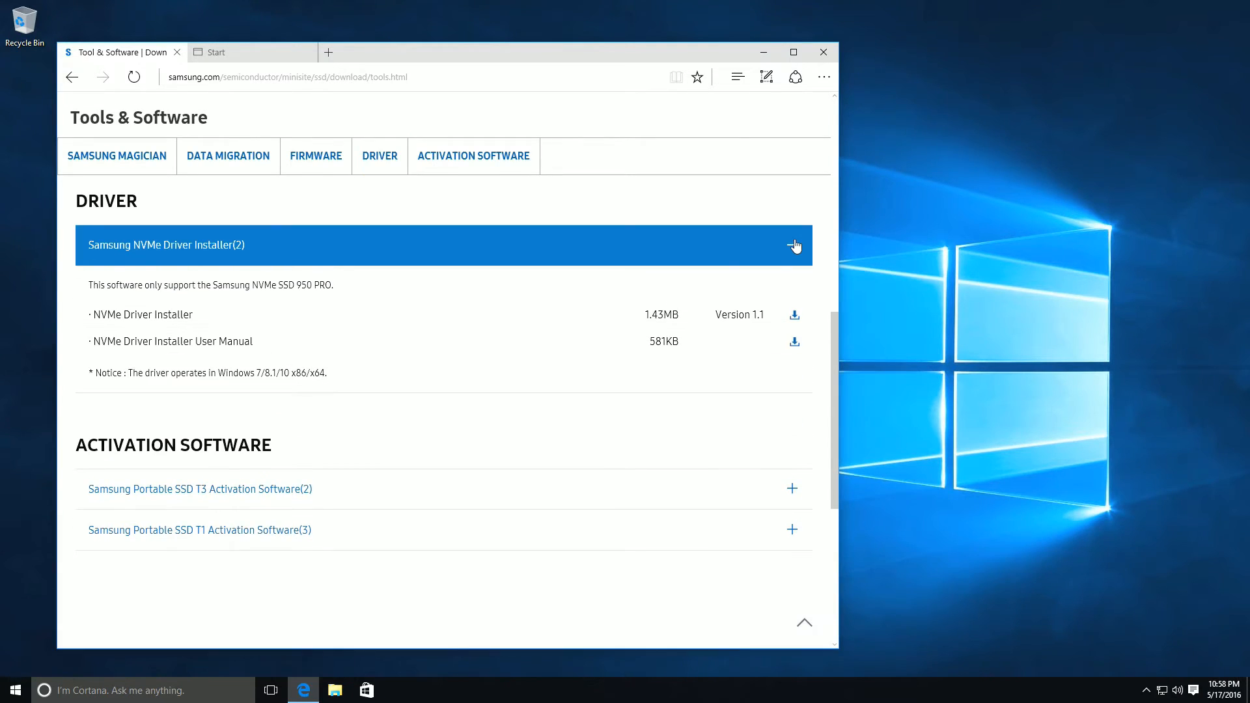
pyautogui.click(793, 245)
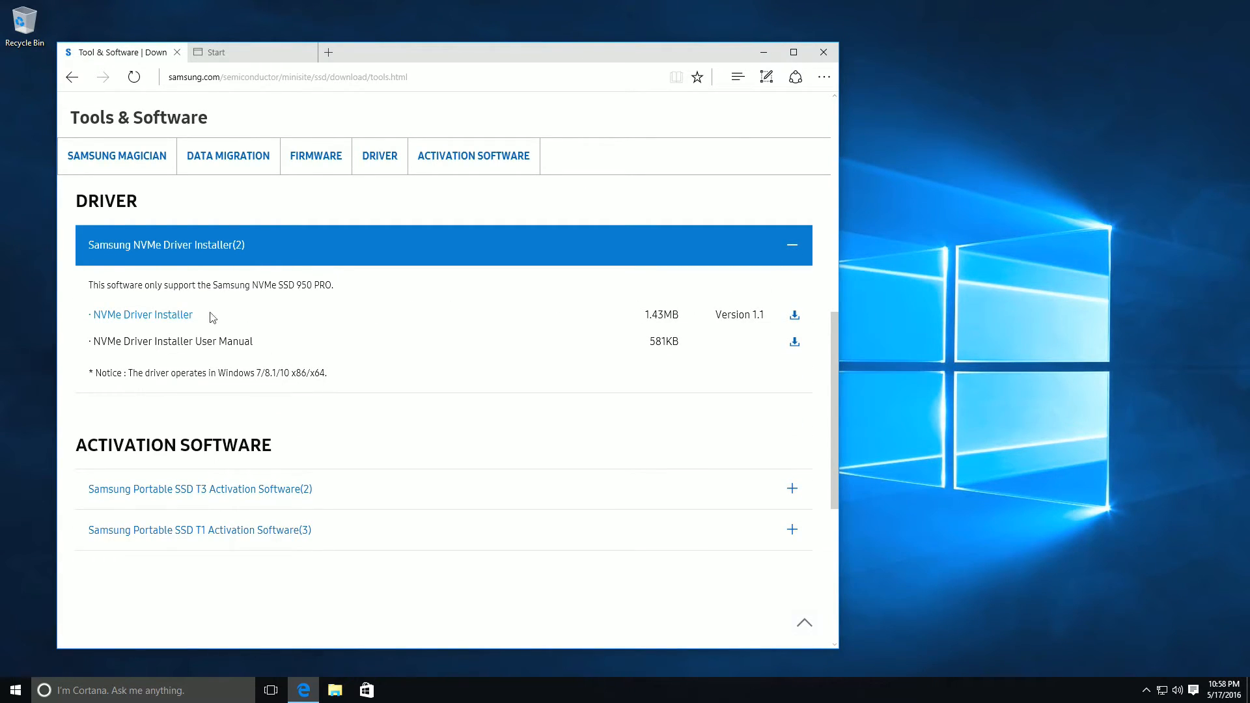
pyautogui.moveTo(201, 319)
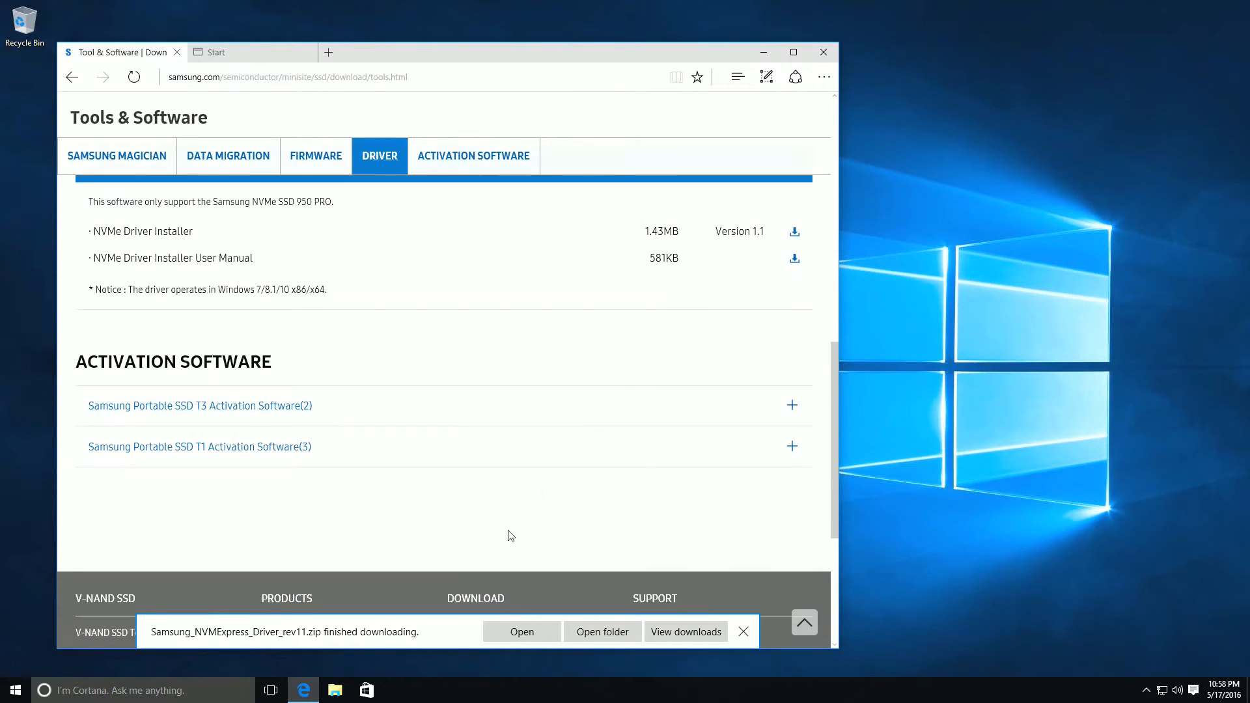
# Open the driver zip, run Samsung NVM Express Driver 1.1, and close the Edge window
pyautogui.click(601, 632)
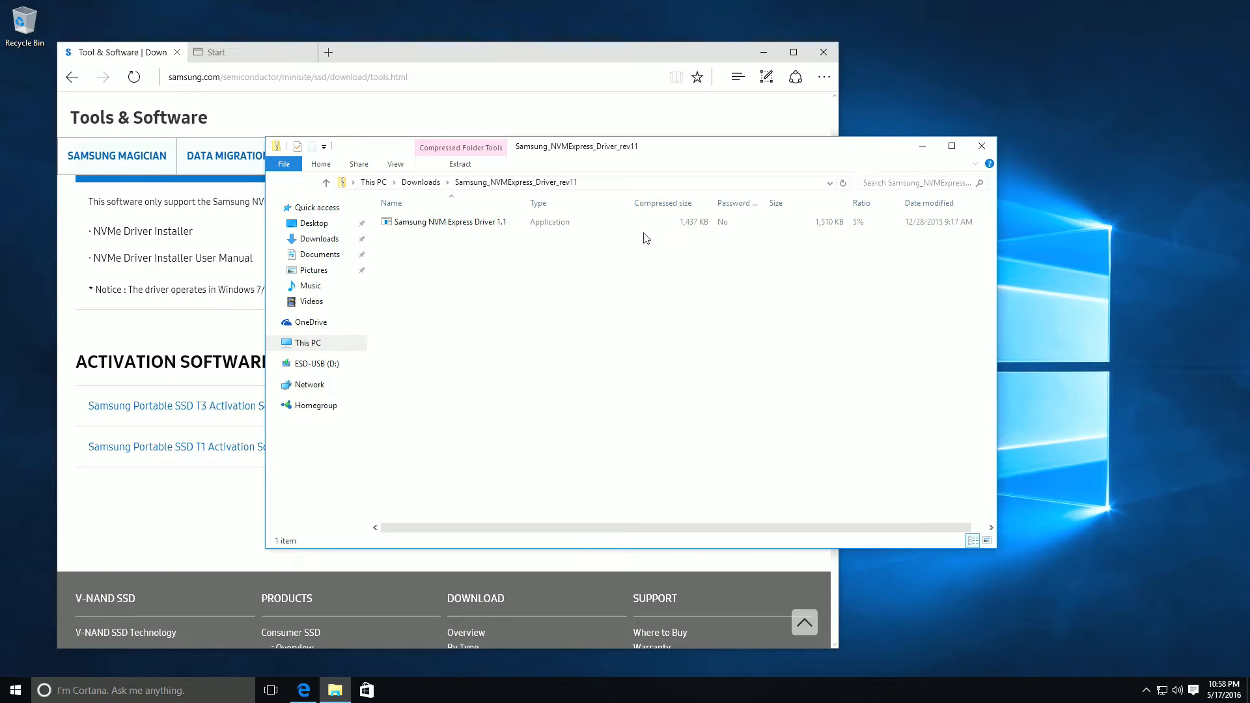
pyautogui.click(449, 221)
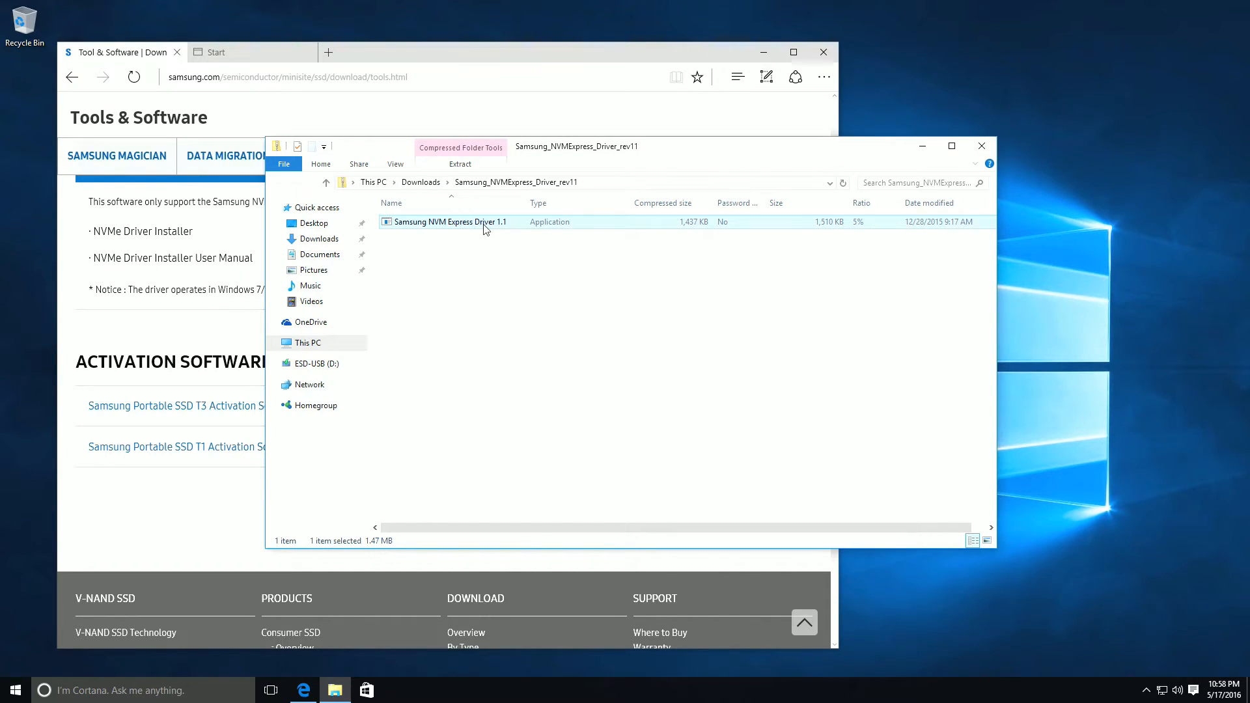
pyautogui.doubleClick(449, 222)
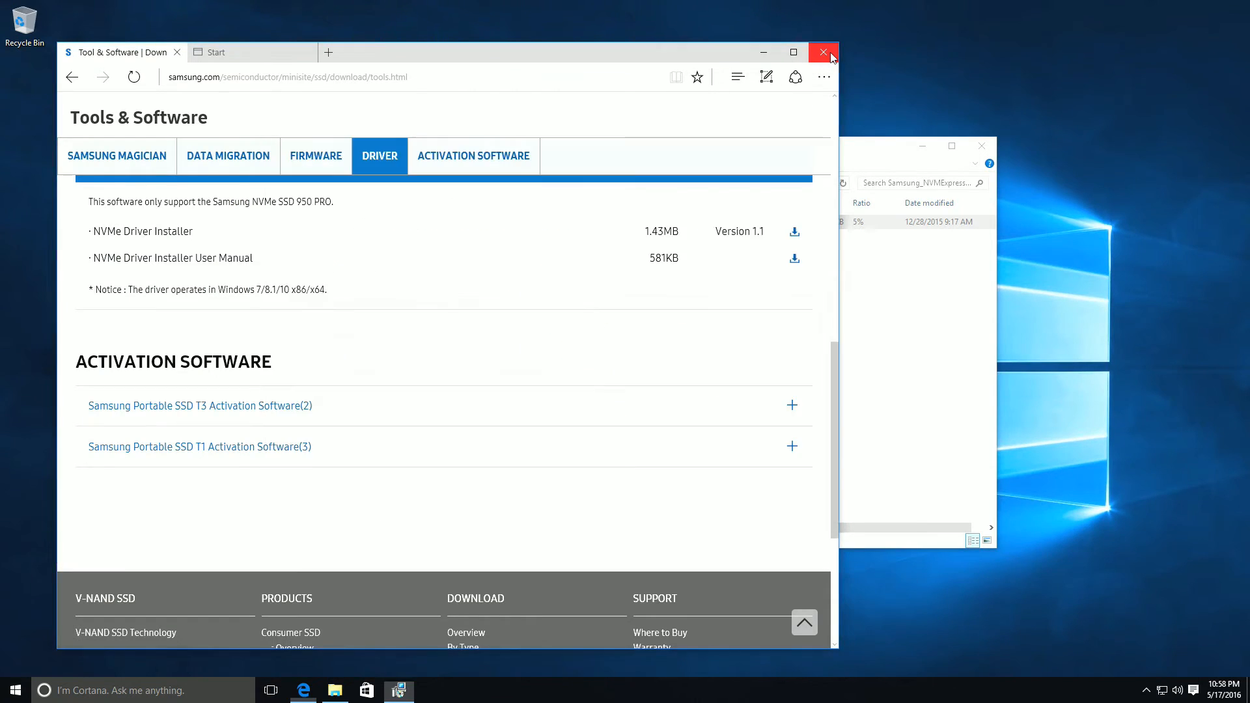
pyautogui.click(823, 52)
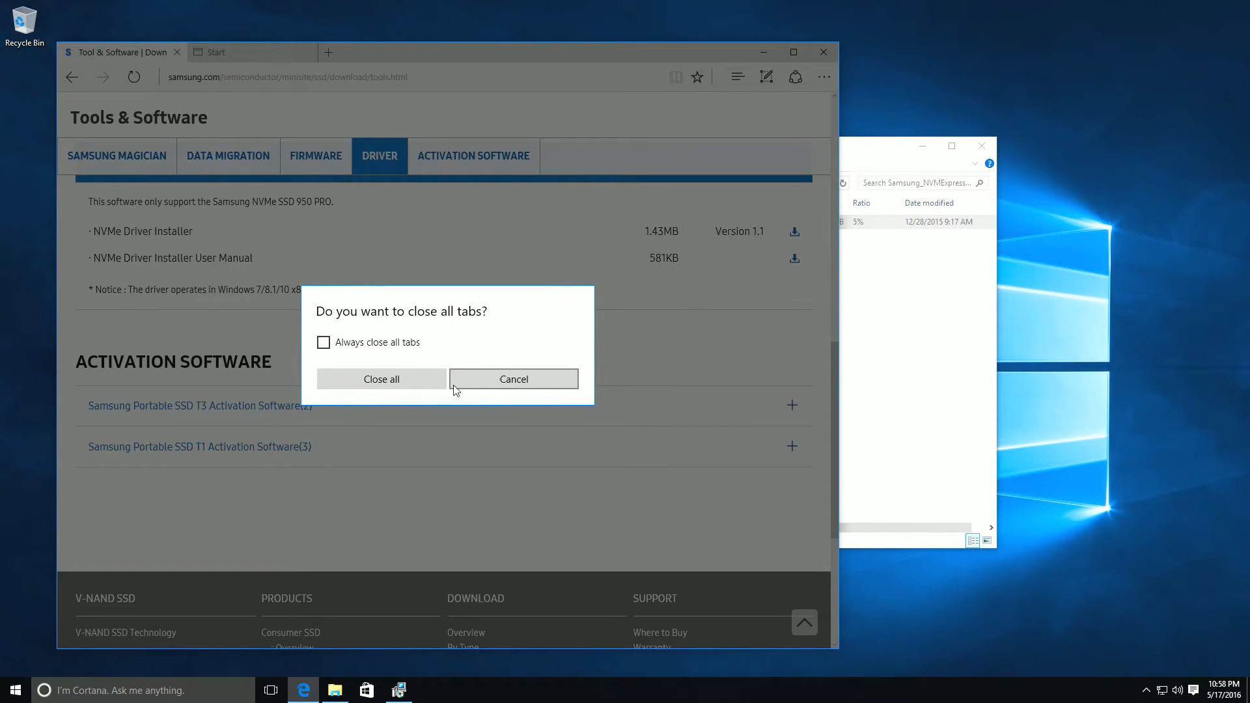
# Close all Edge tabs, then keep English, accept the license, and install the NVMe driver
pyautogui.click(380, 379)
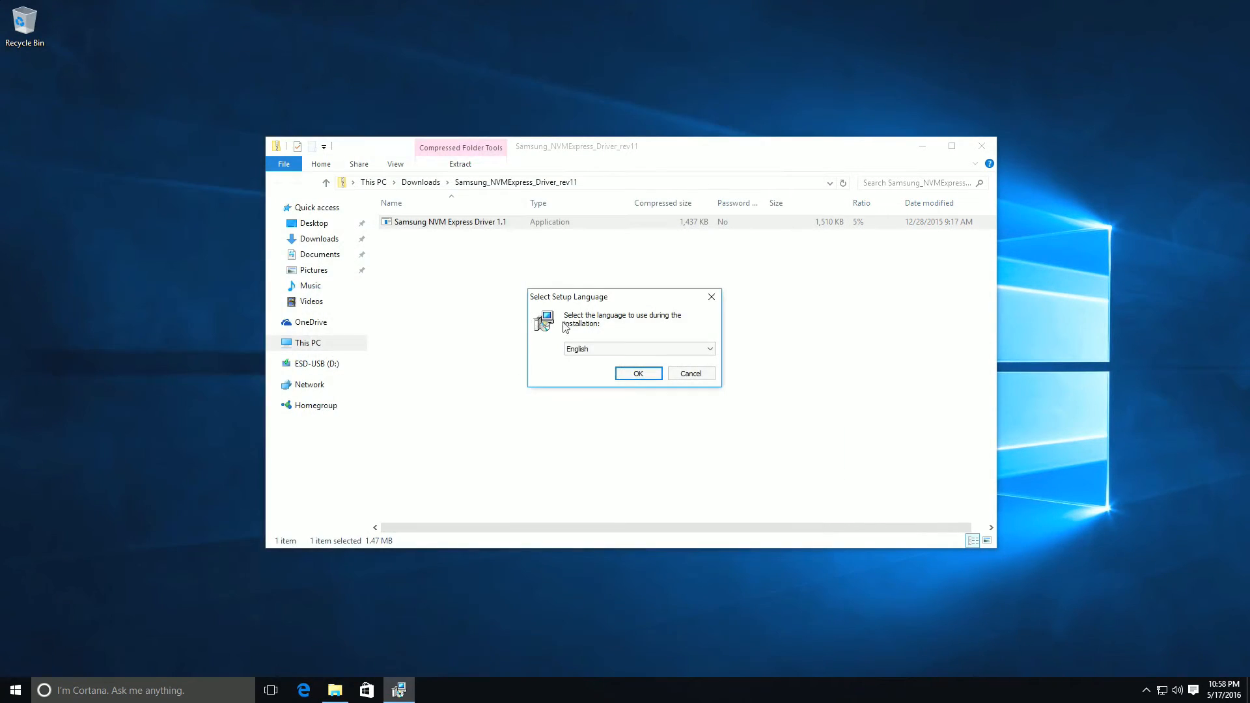
pyautogui.click(636, 373)
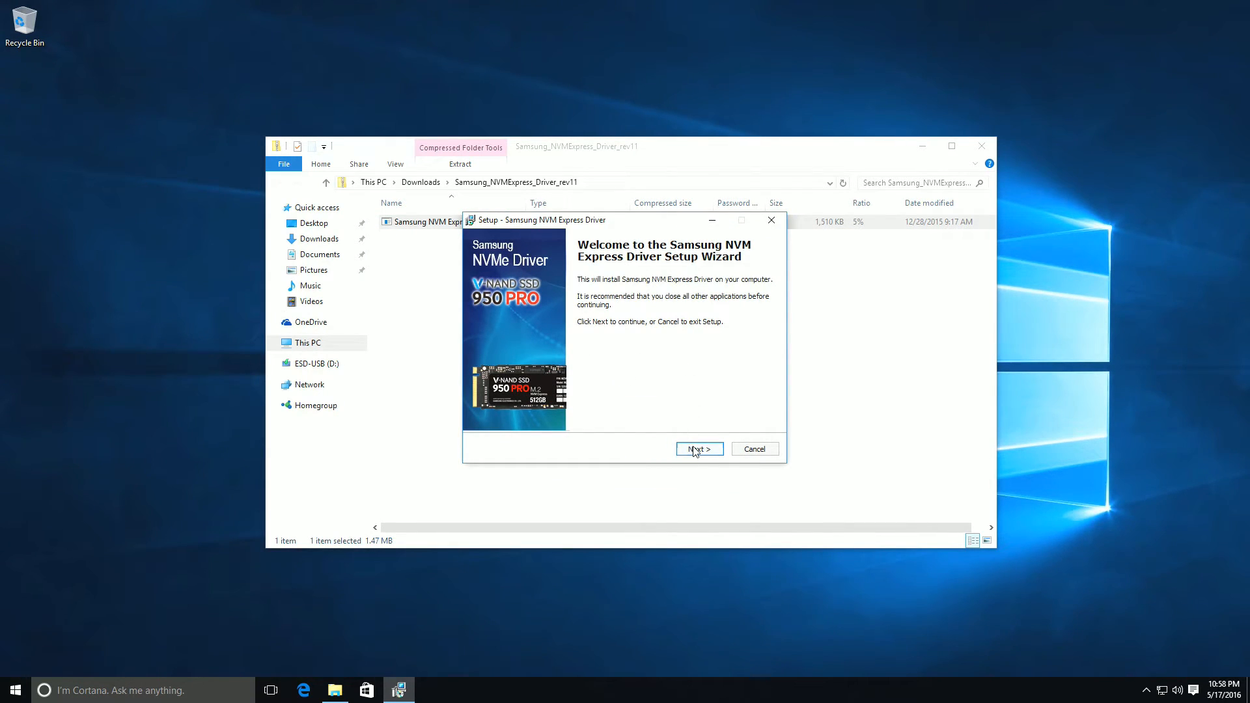
pyautogui.click(699, 449)
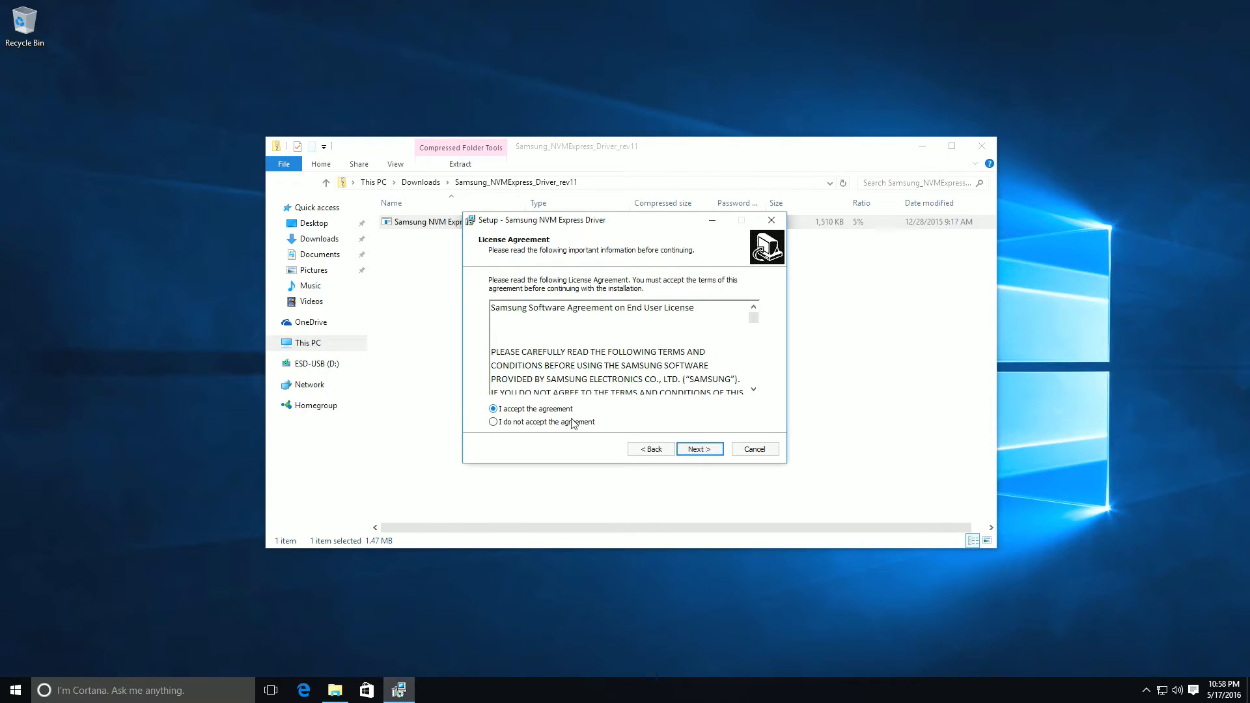
pyautogui.click(698, 448)
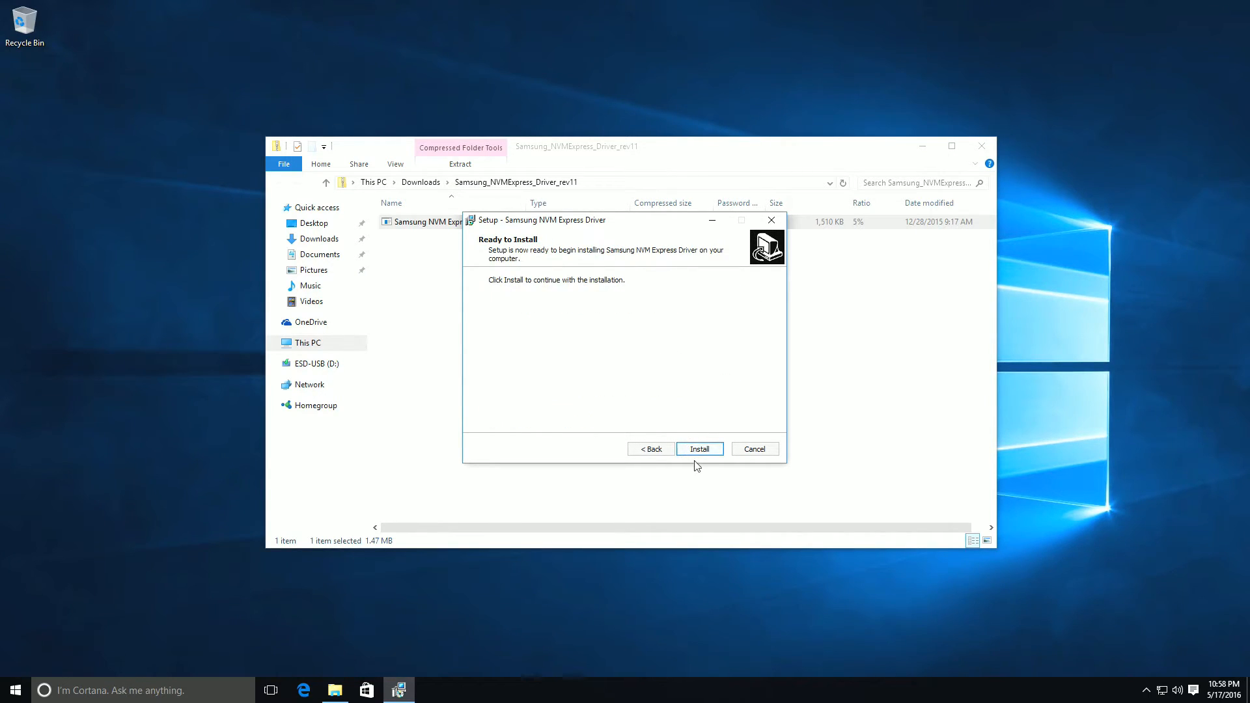
pyautogui.click(699, 449)
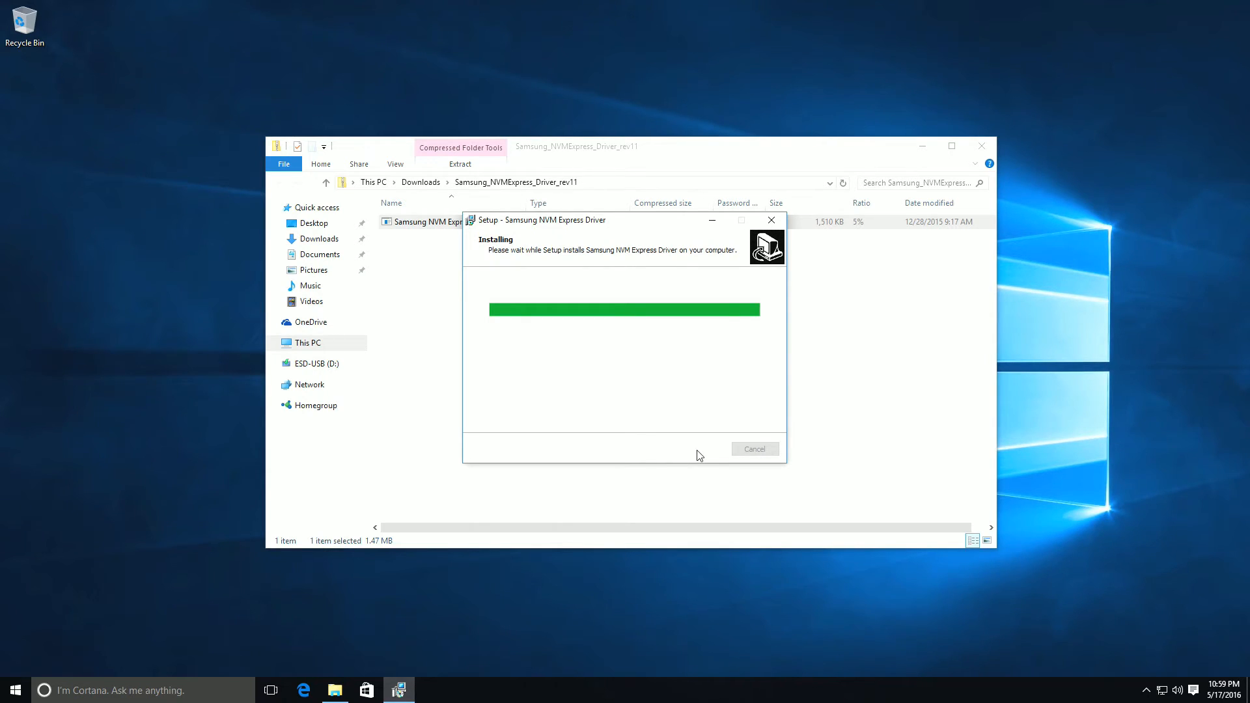
pyautogui.moveTo(724, 421)
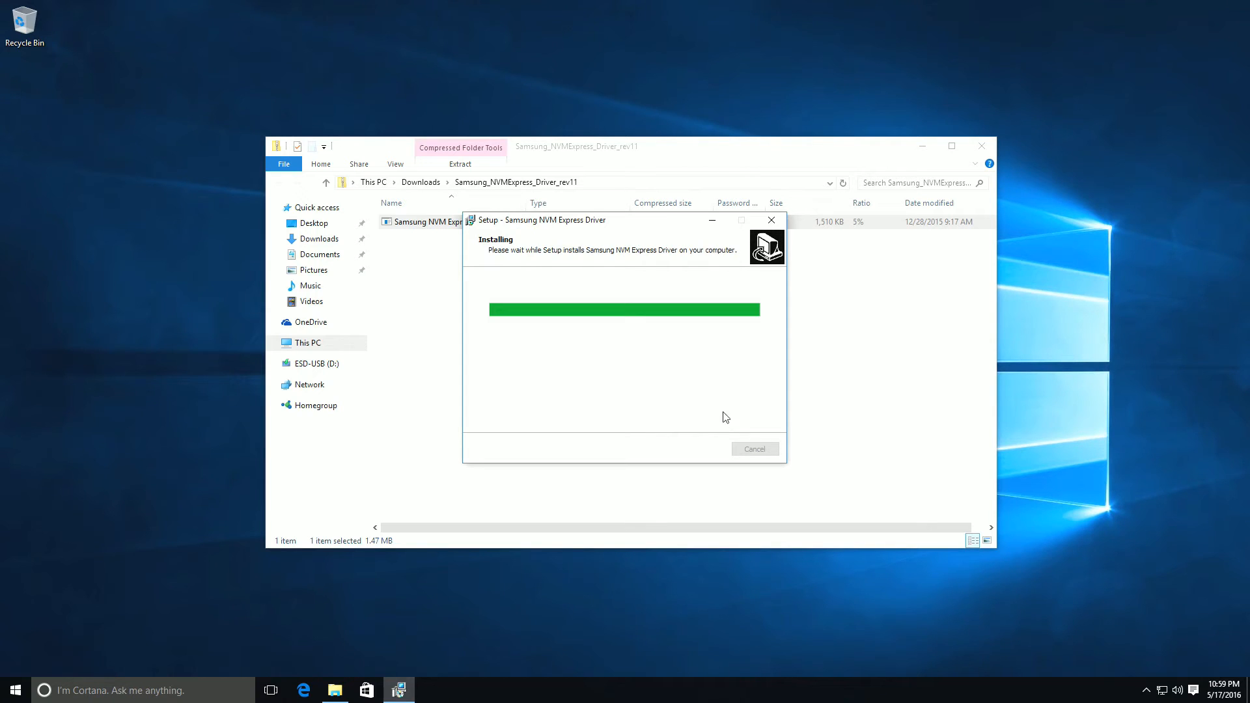
pyautogui.moveTo(757, 163)
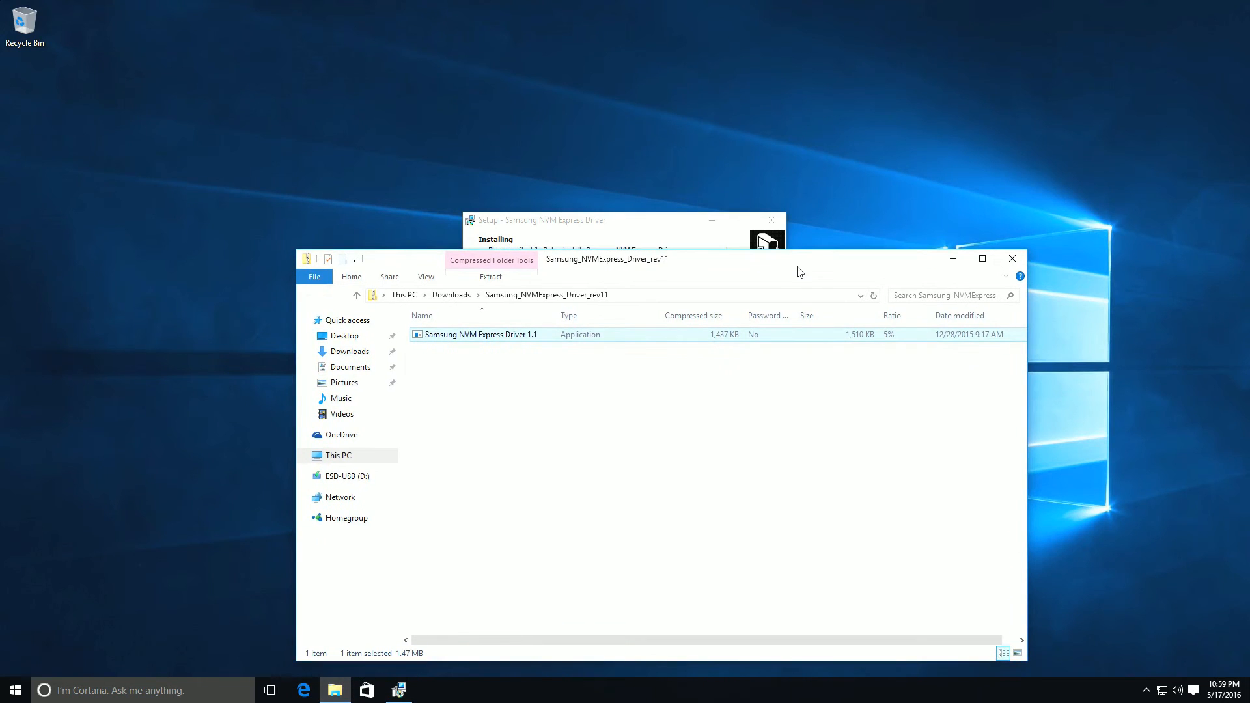
# Close the Downloads folder window while the Samsung NVMe driver keeps installing
pyautogui.click(1011, 258)
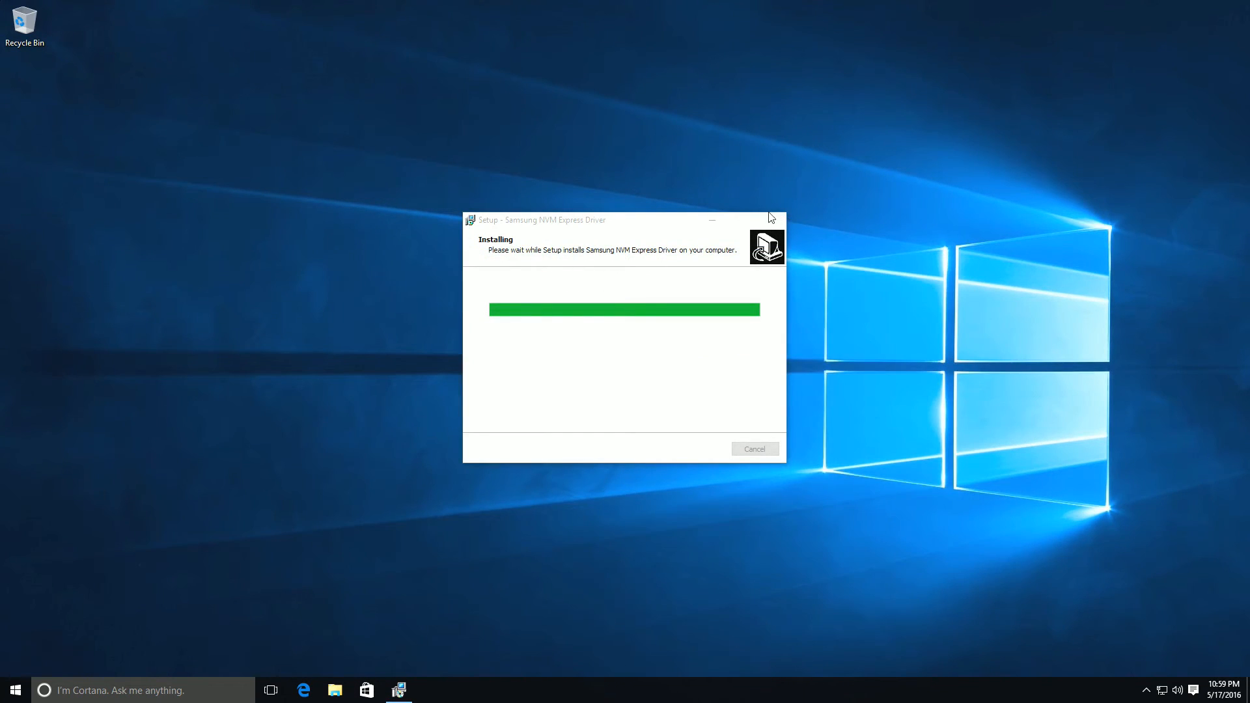
pyautogui.moveTo(462, 639)
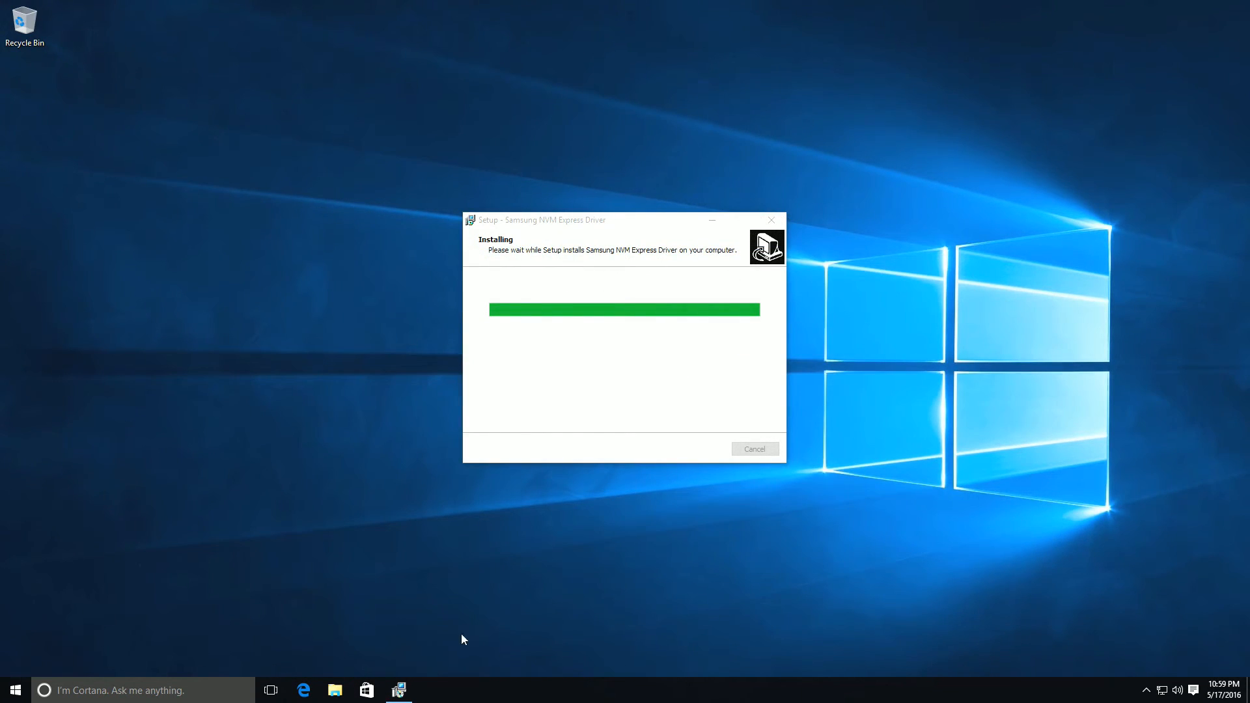
pyautogui.moveTo(326, 672)
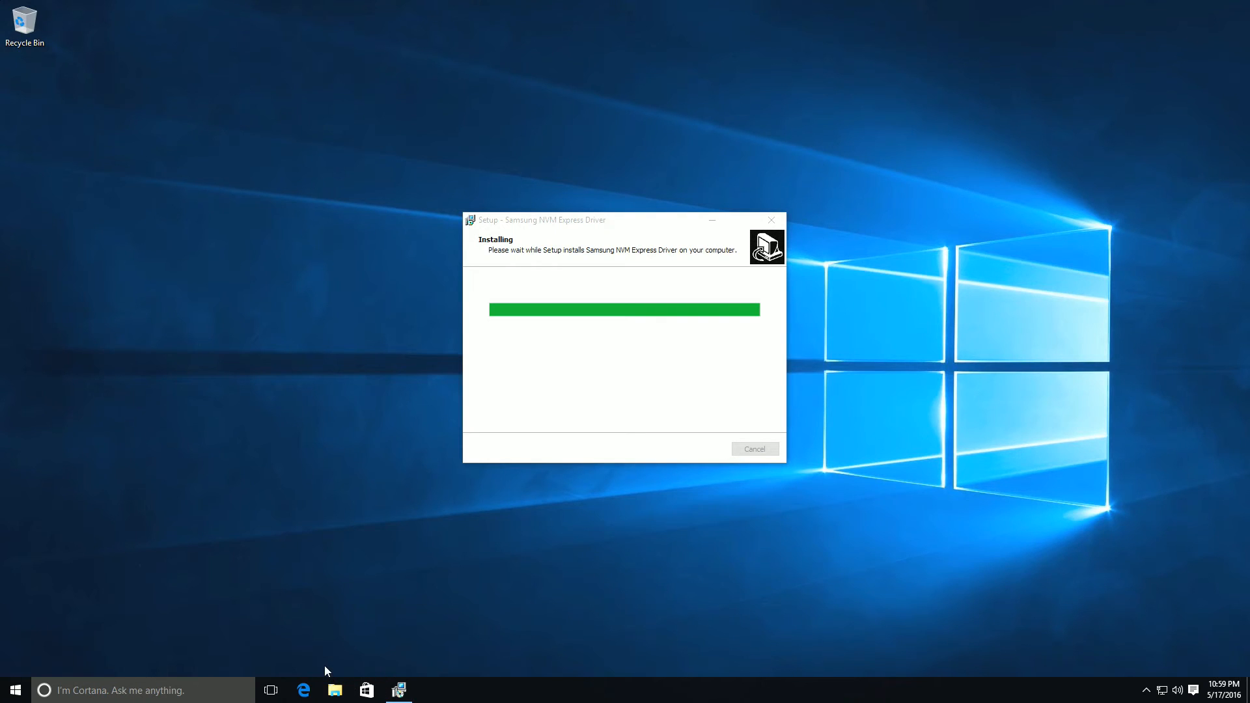
pyautogui.moveTo(365, 238)
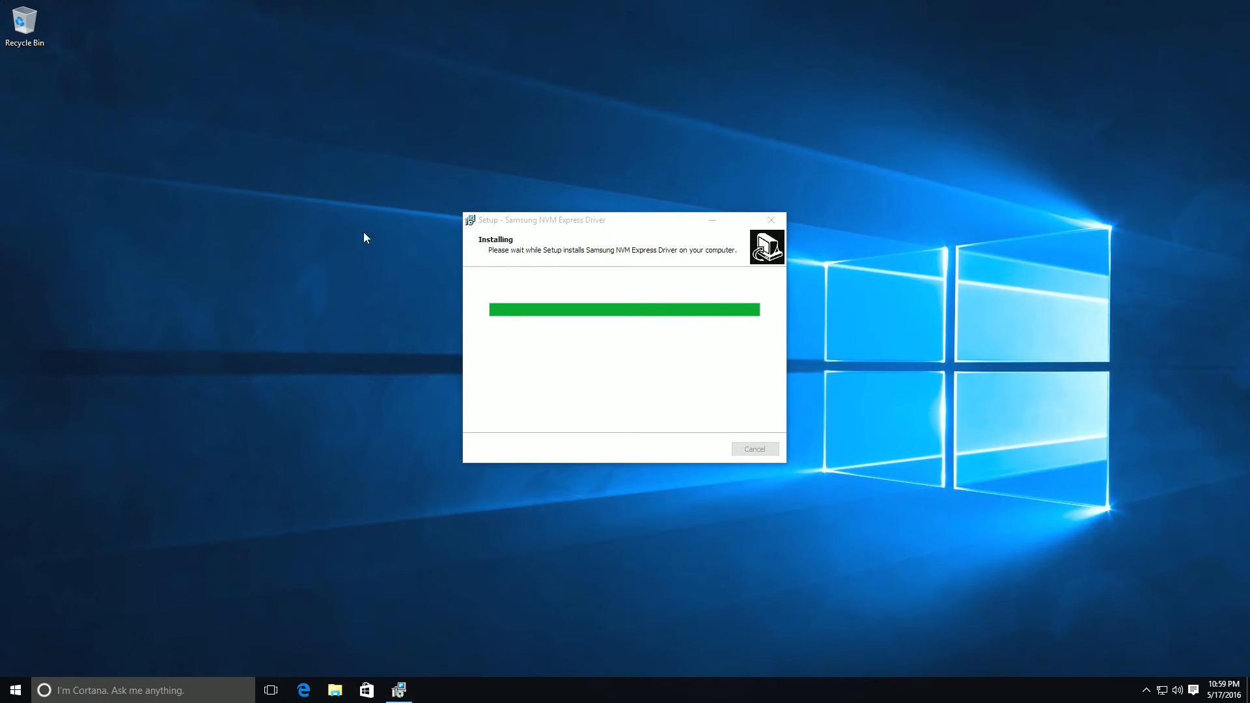
pyautogui.moveTo(811, 295)
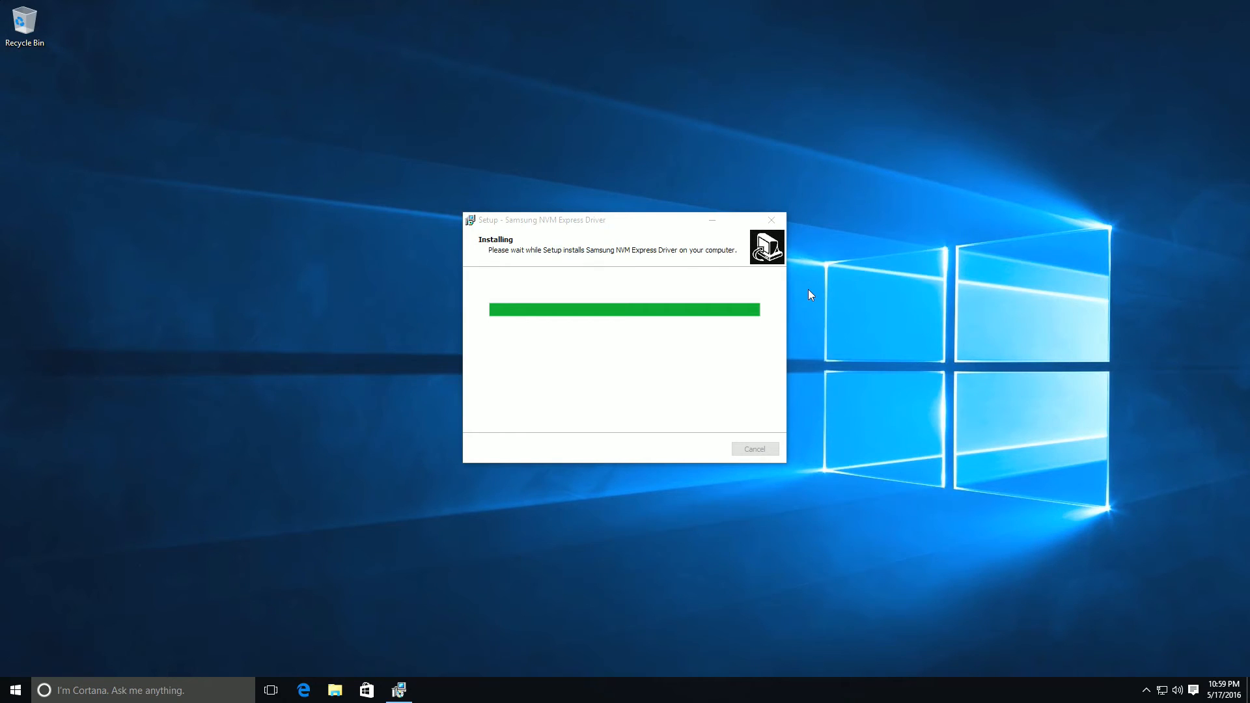
pyautogui.moveTo(682, 241)
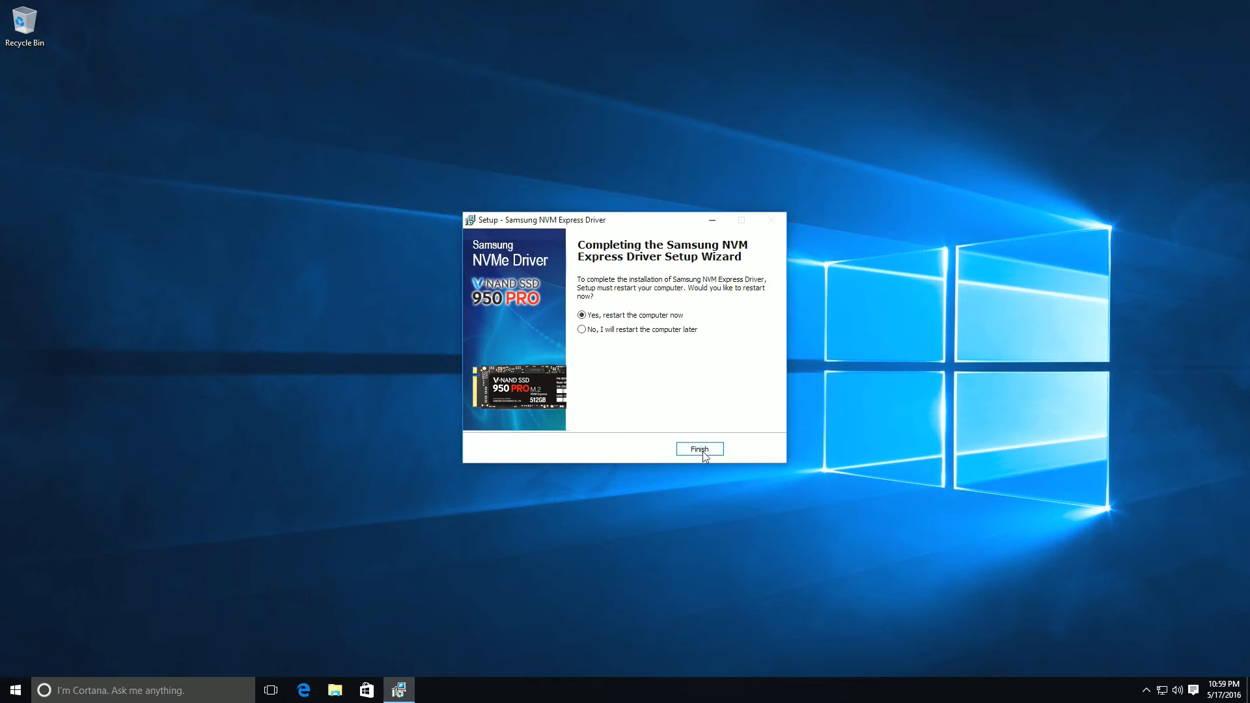
# Finish Samsung NVMe driver setup with restart, then open the Start button's Quick Link menu
pyautogui.click(699, 448)
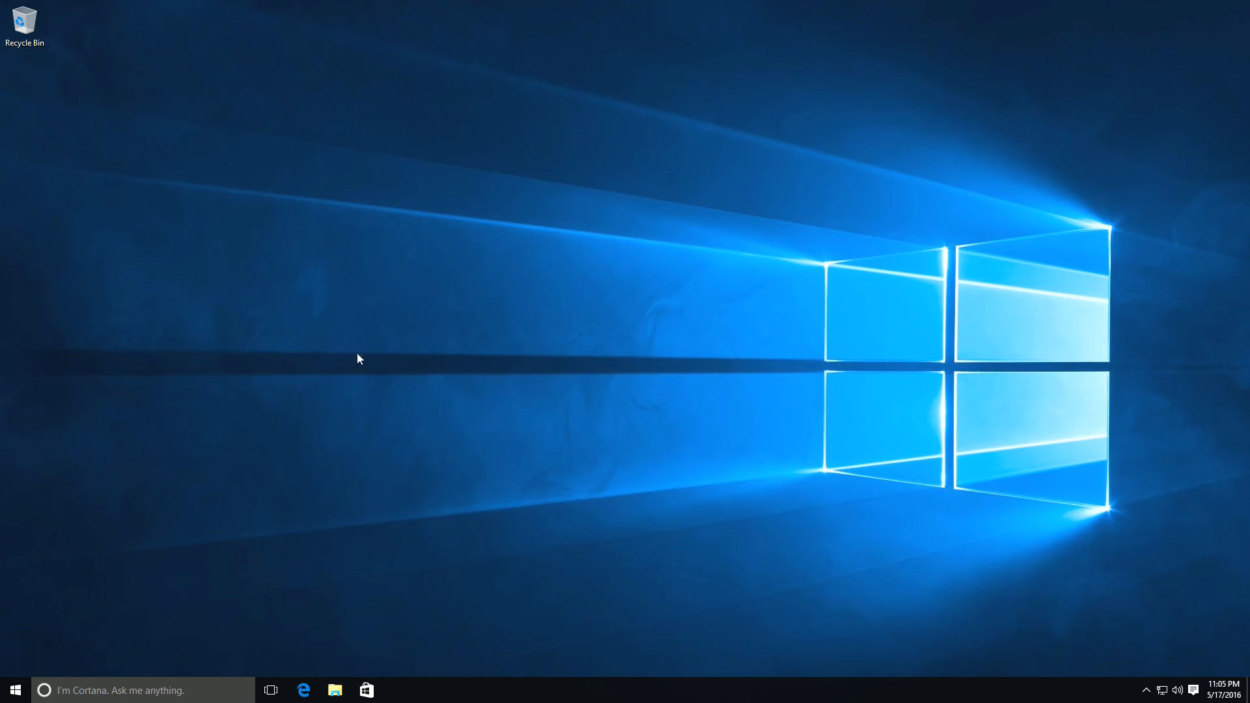
pyautogui.moveTo(280, 651)
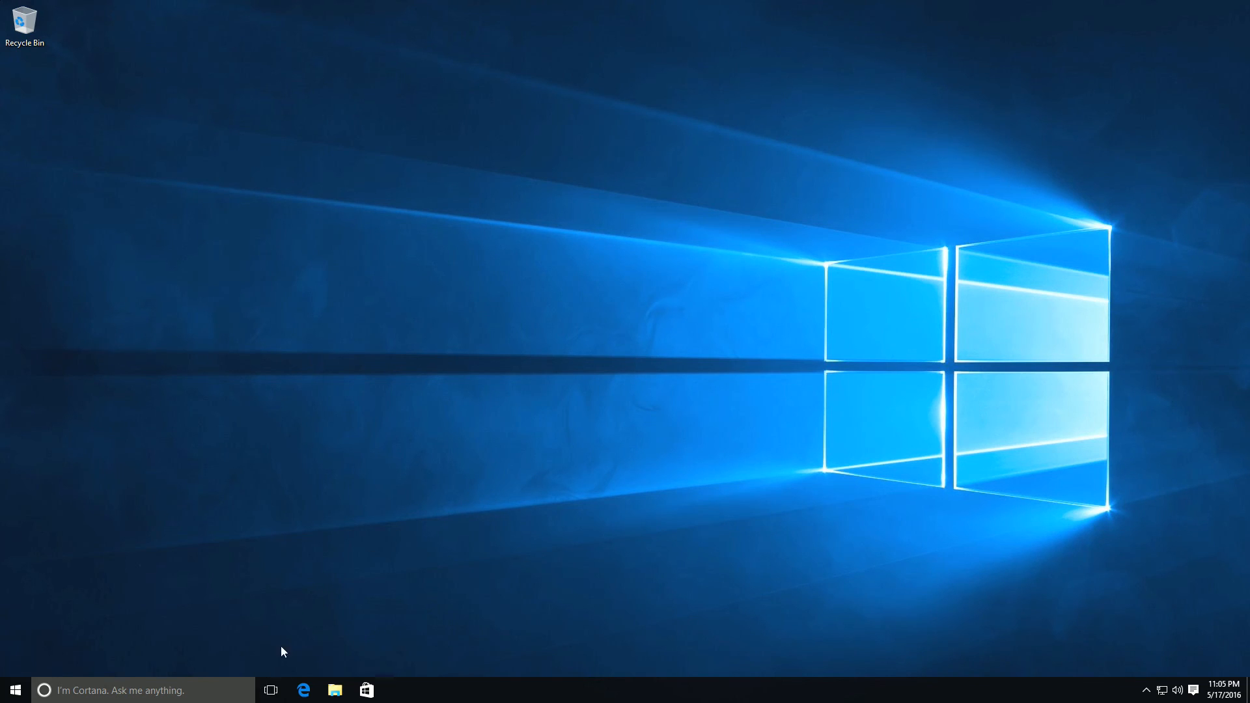
pyautogui.moveTo(134, 689)
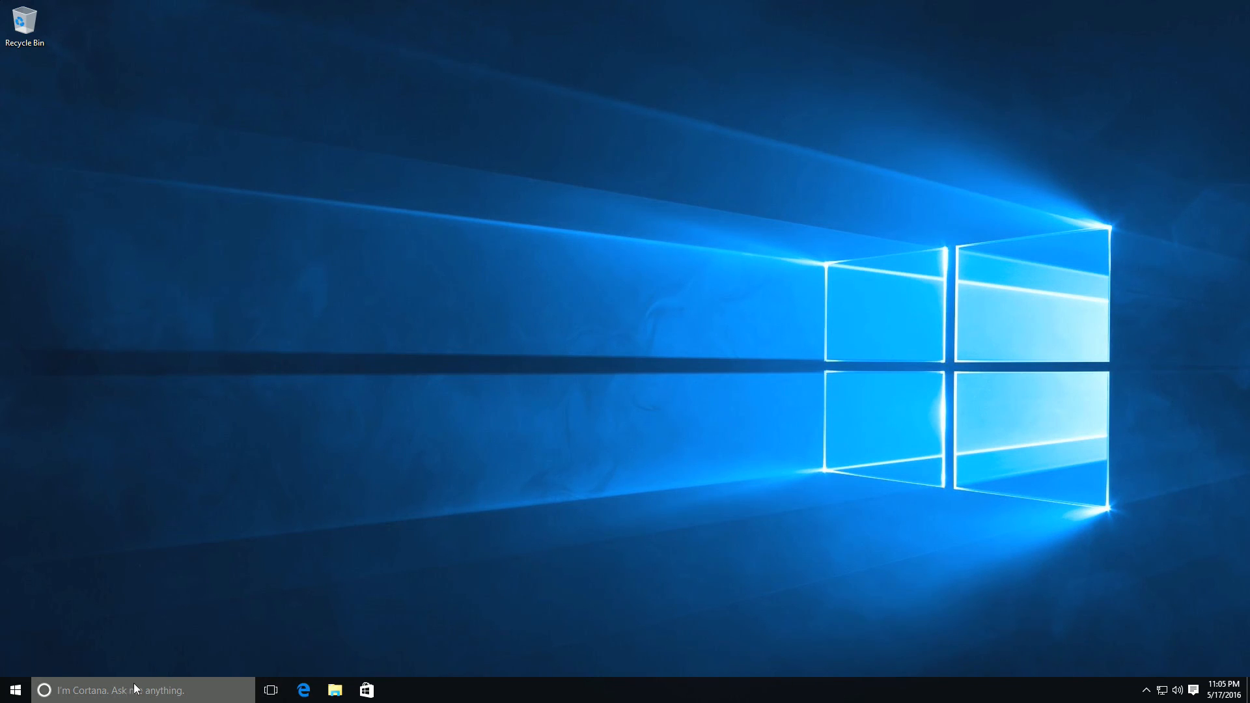
pyautogui.rightClick(14, 690)
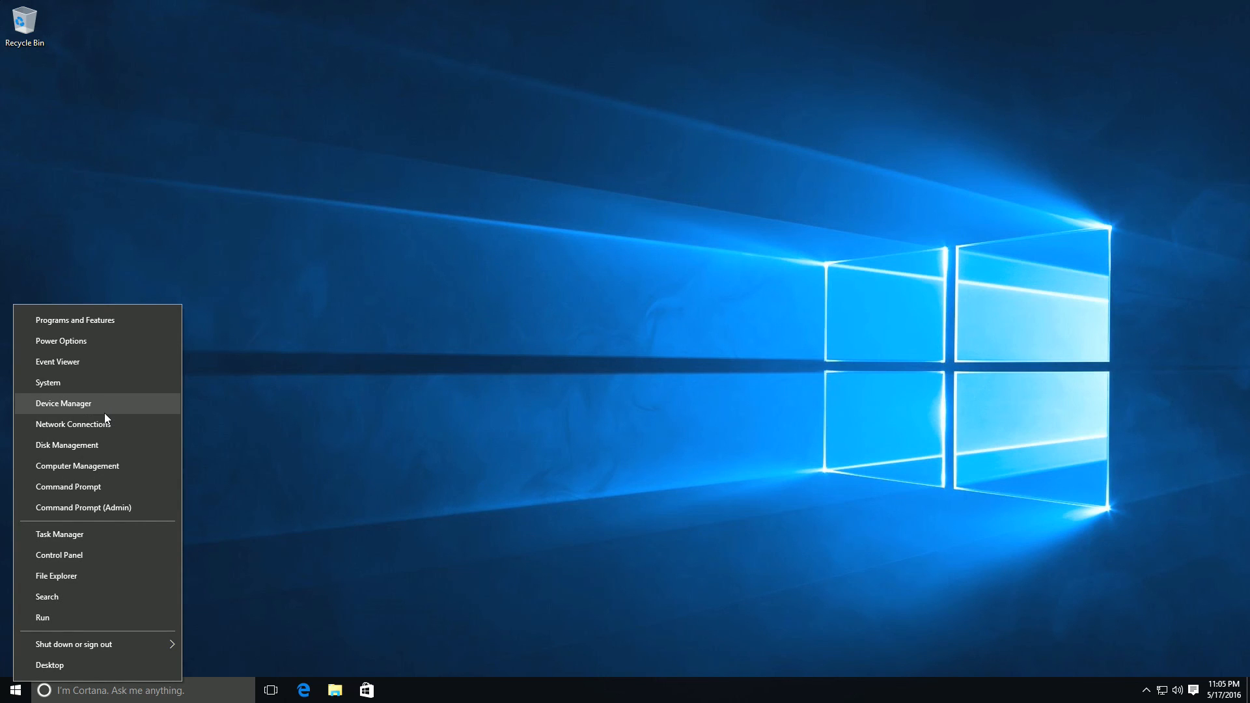
# Open Device Manager, review the five unknown devices under Other devices, and close it
pyautogui.click(64, 402)
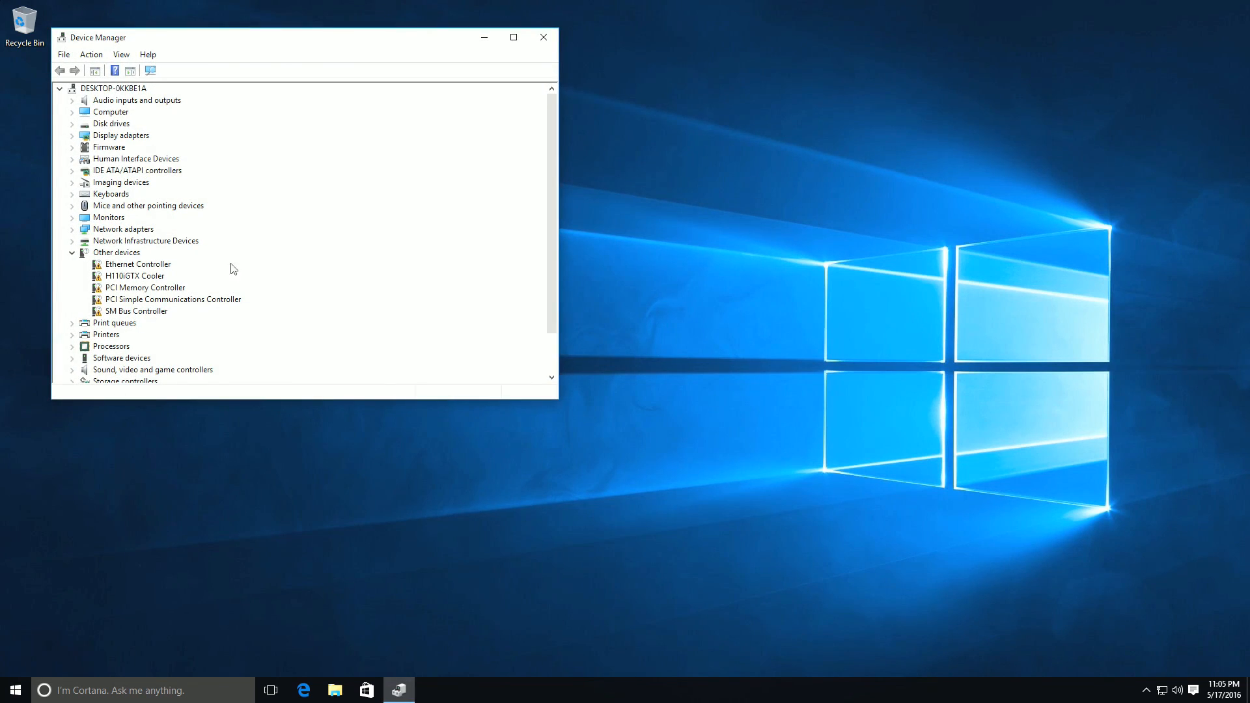
pyautogui.moveTo(153, 288)
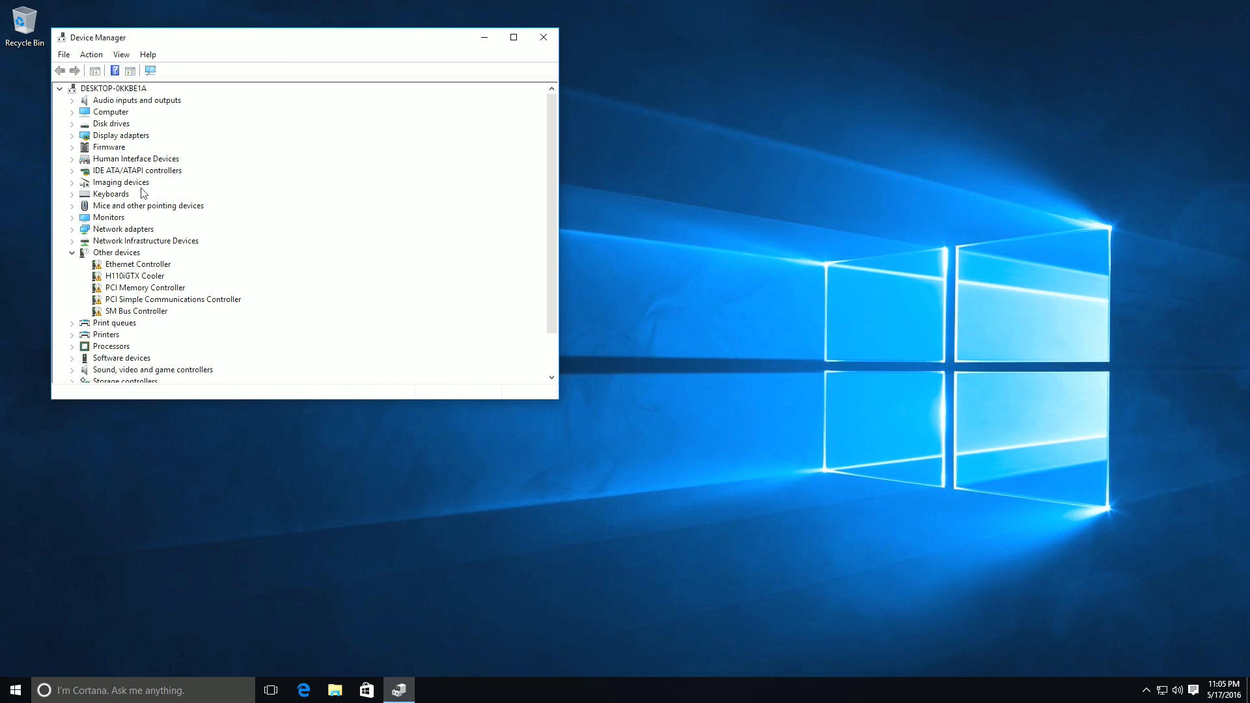
pyautogui.moveTo(174, 242)
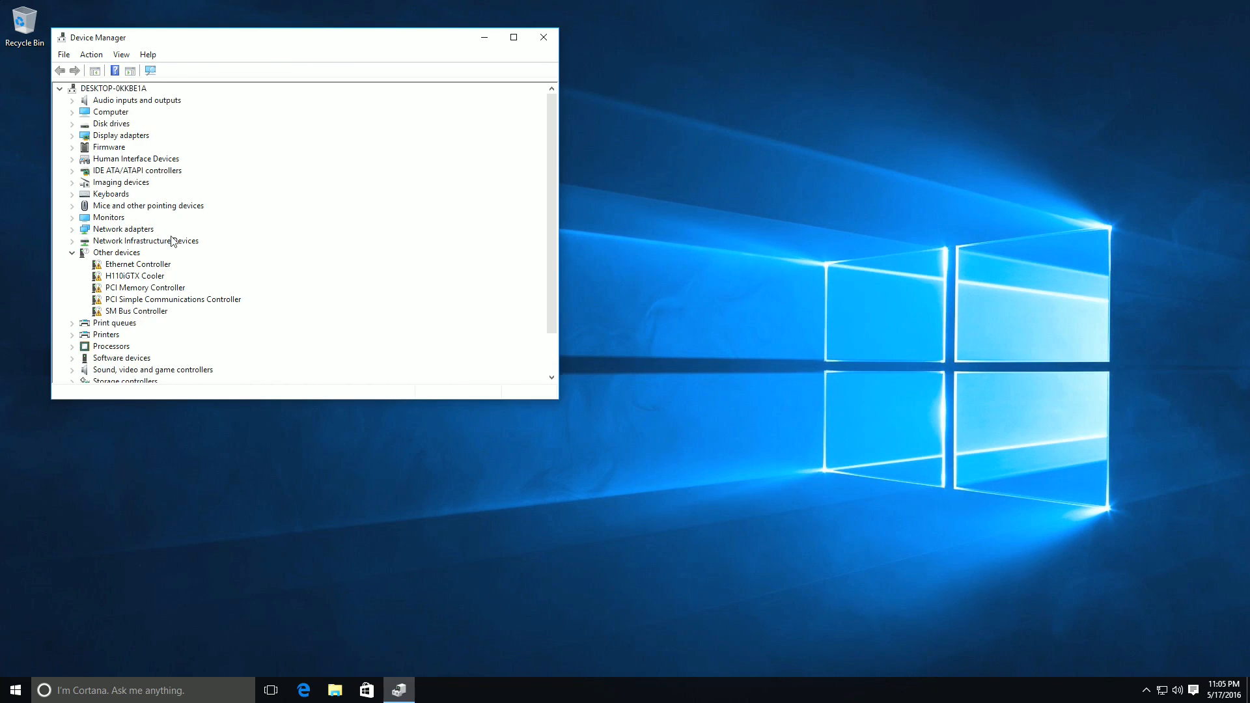
pyautogui.moveTo(543, 38)
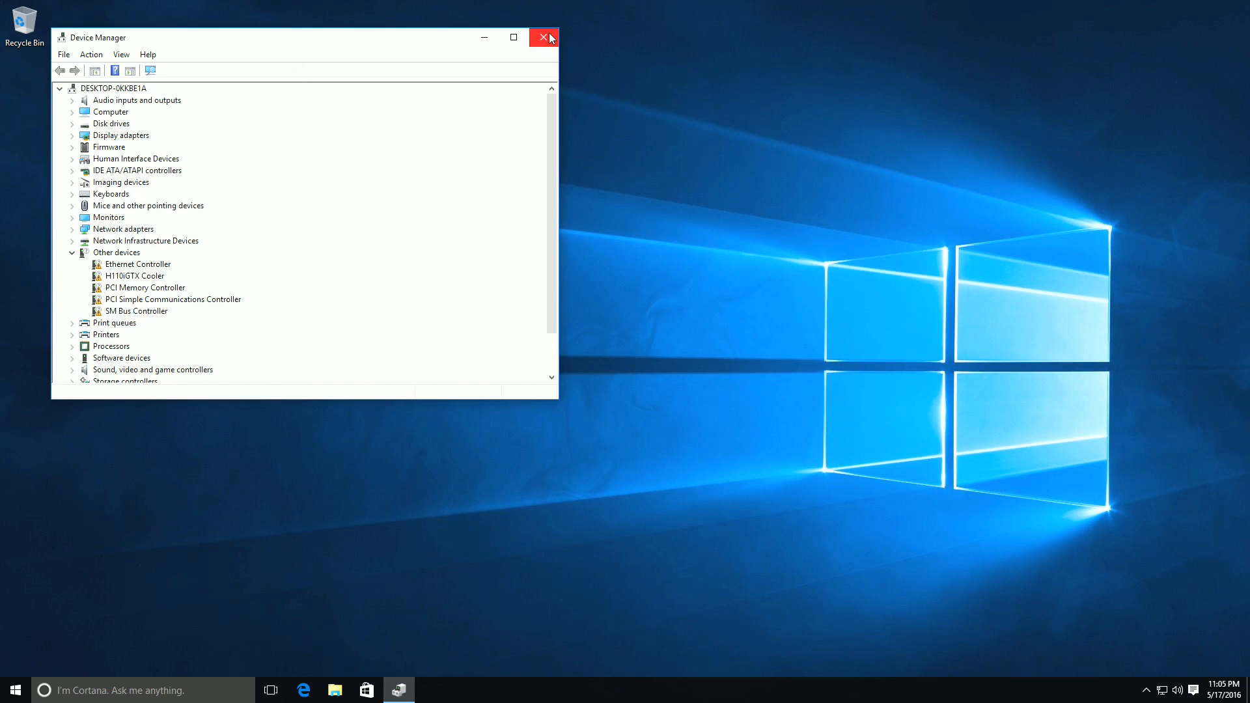
pyautogui.moveTo(544, 38)
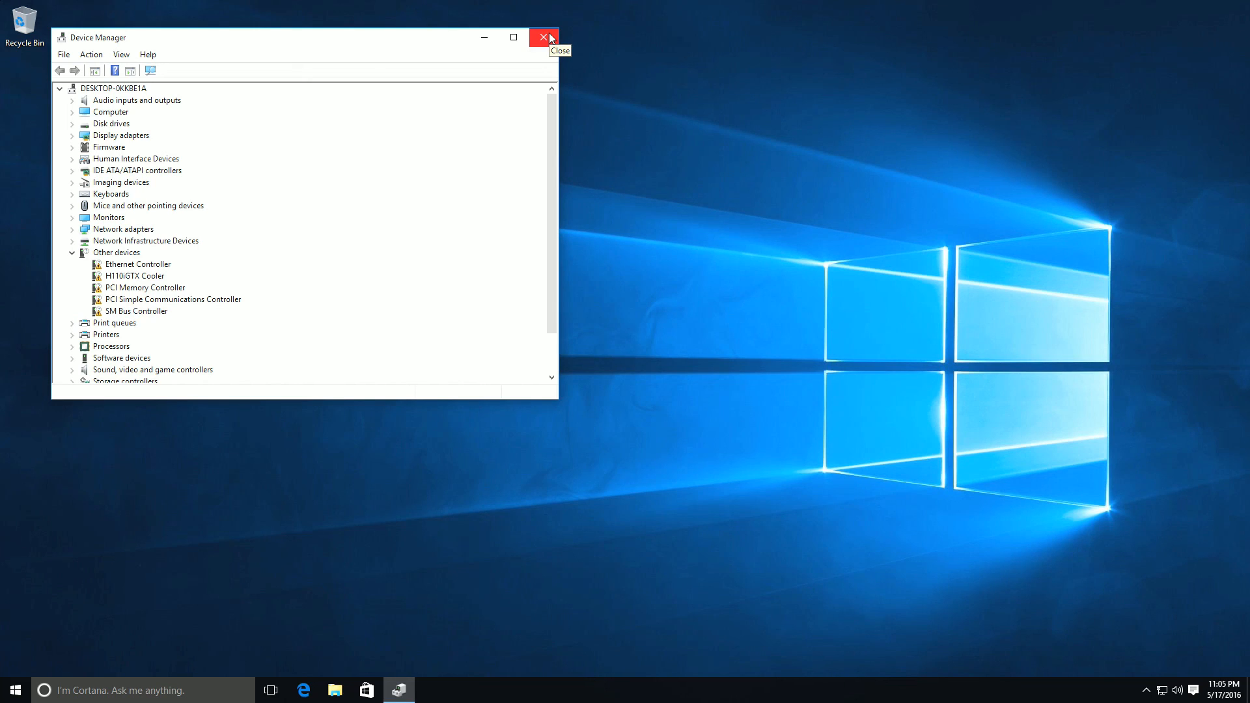
pyautogui.click(543, 38)
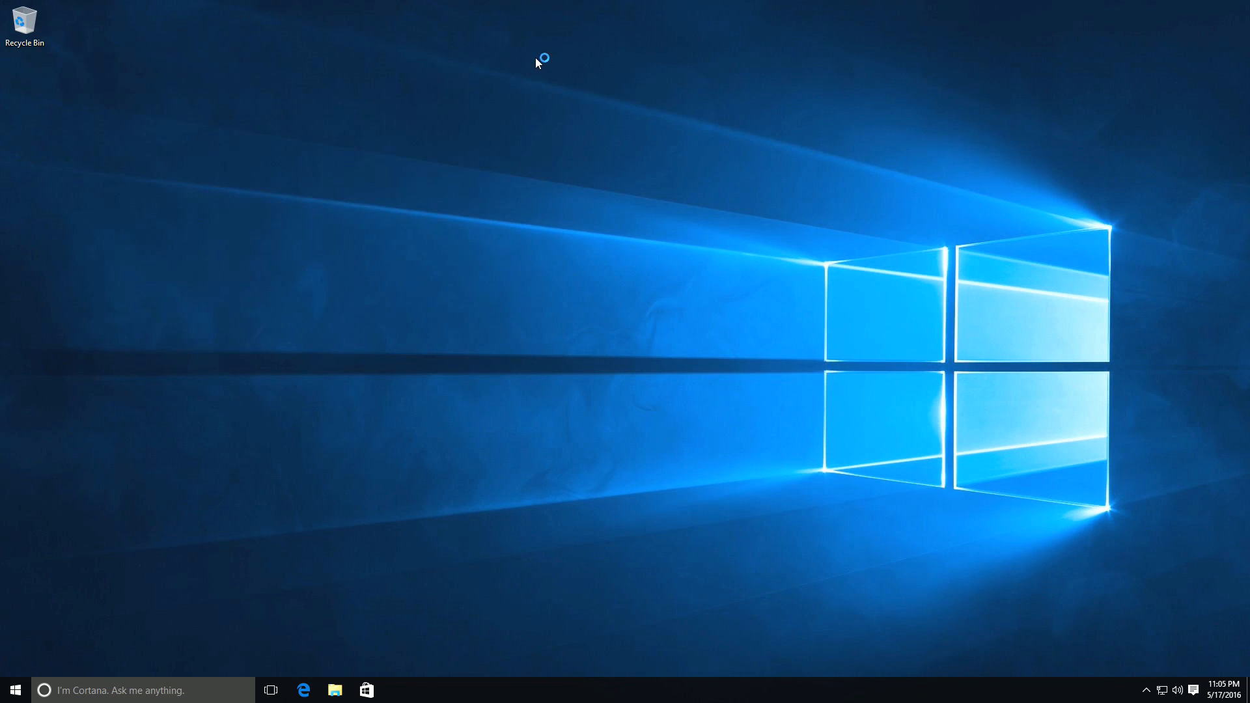